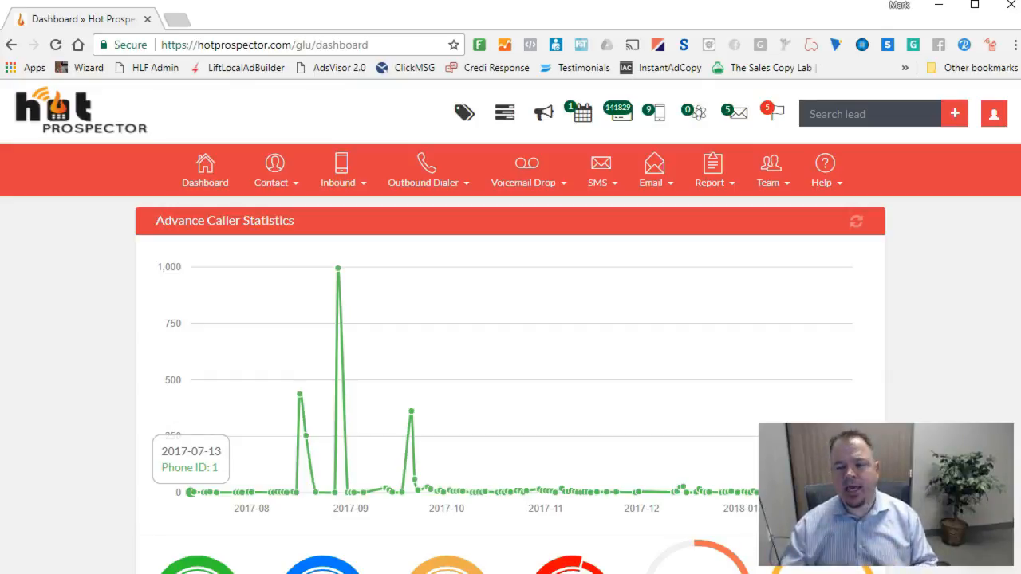
mouse_move(628, 440)
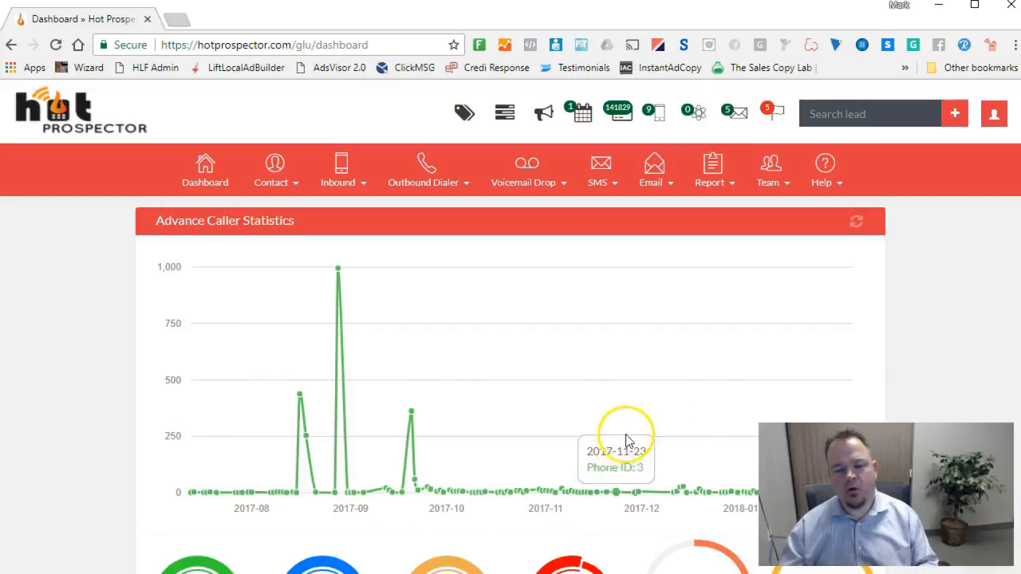
From the dashboard's SMS menu, choose Add Conversational Campaign to start a new campaign
click(600, 170)
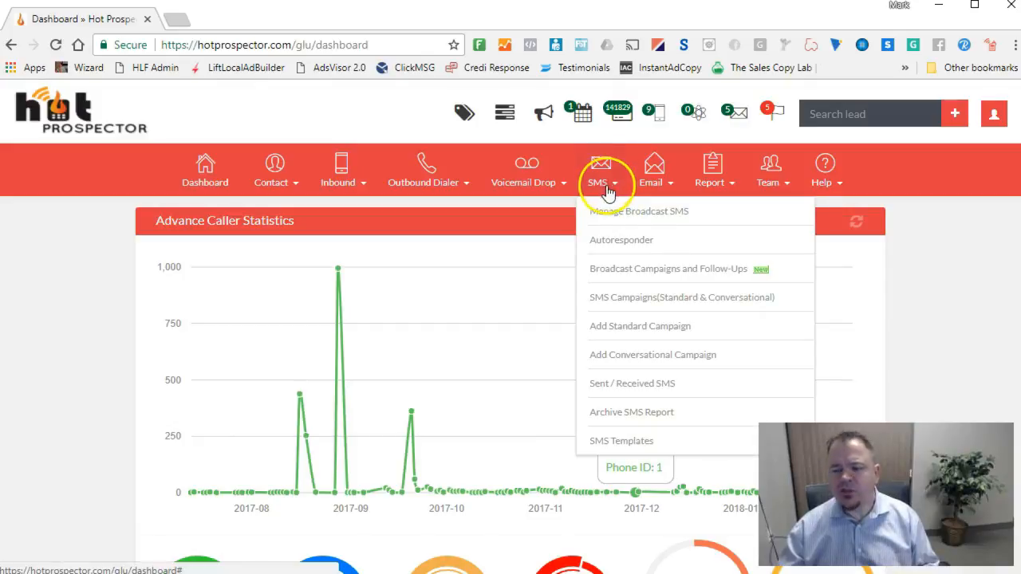
mouse_move(614, 438)
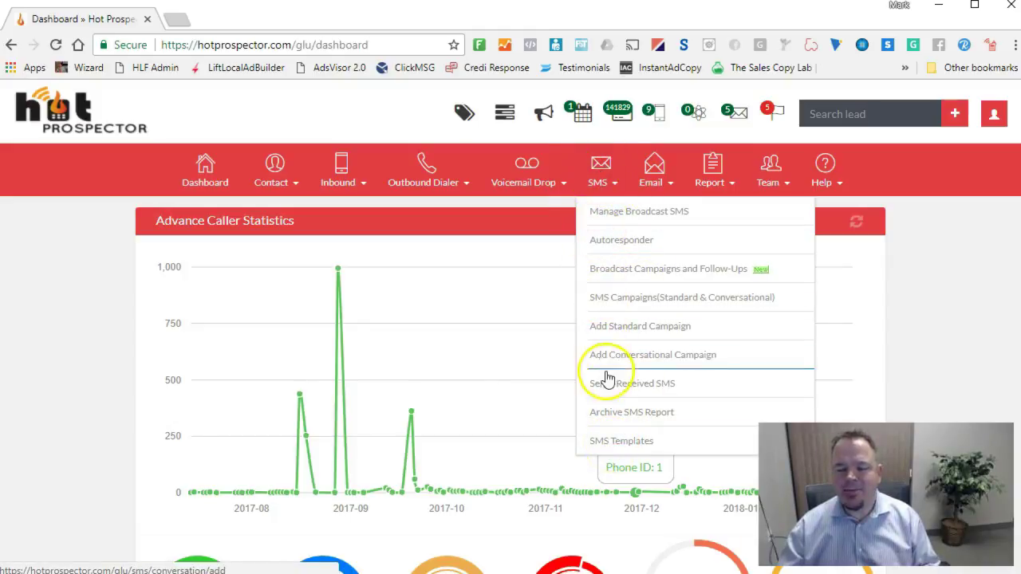
mouse_move(599, 182)
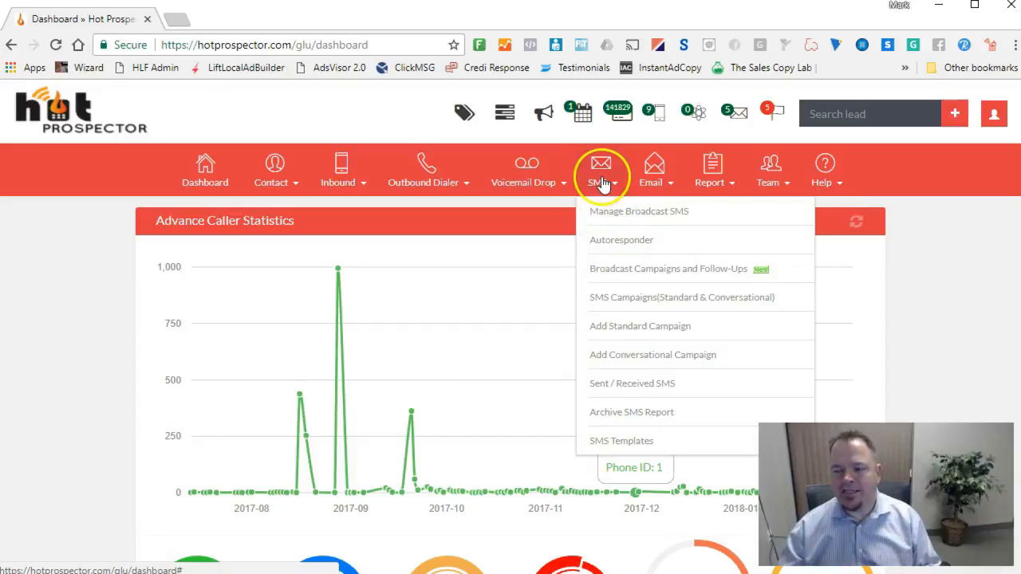
mouse_move(625, 330)
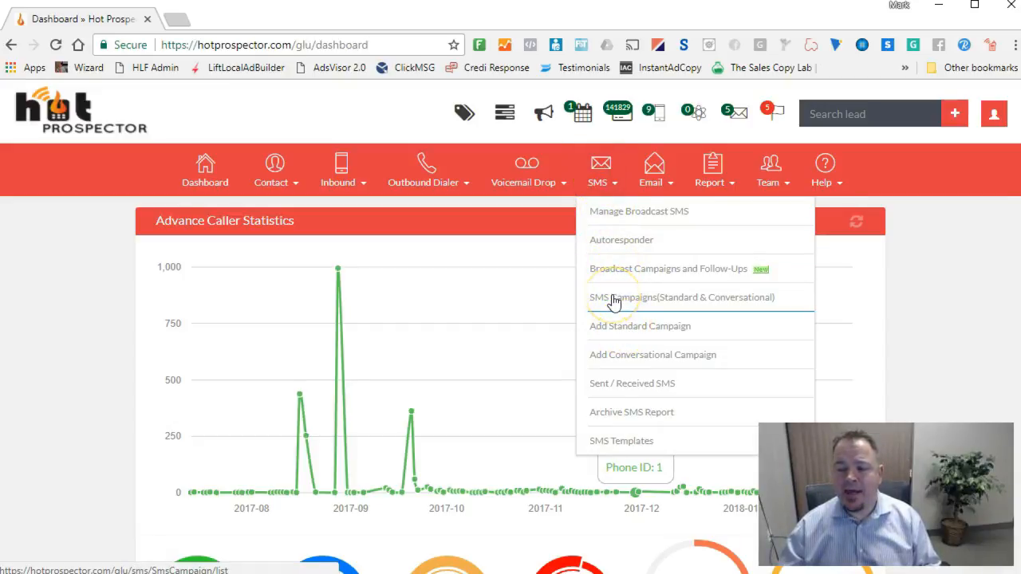
mouse_move(689, 303)
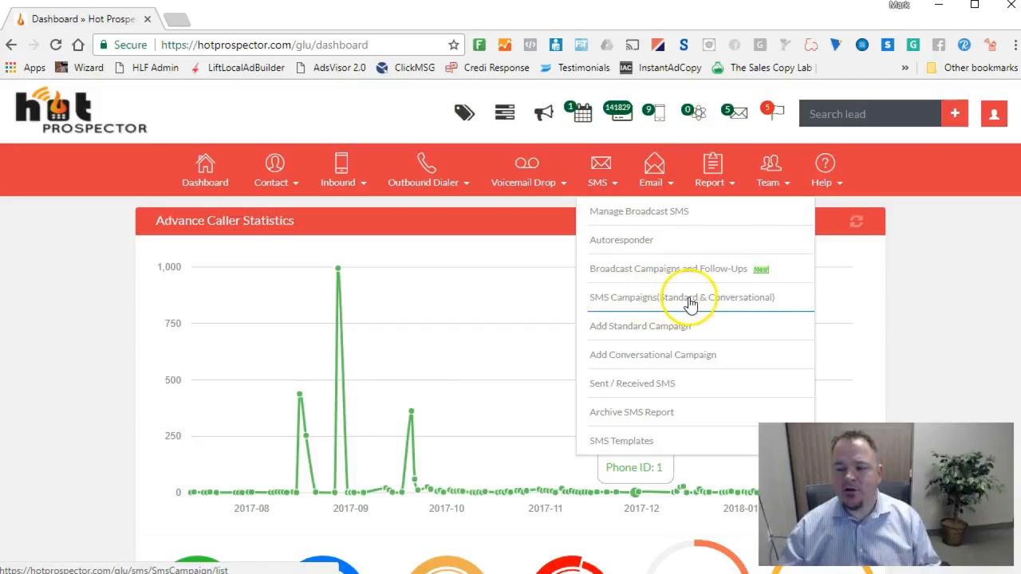
mouse_move(698, 304)
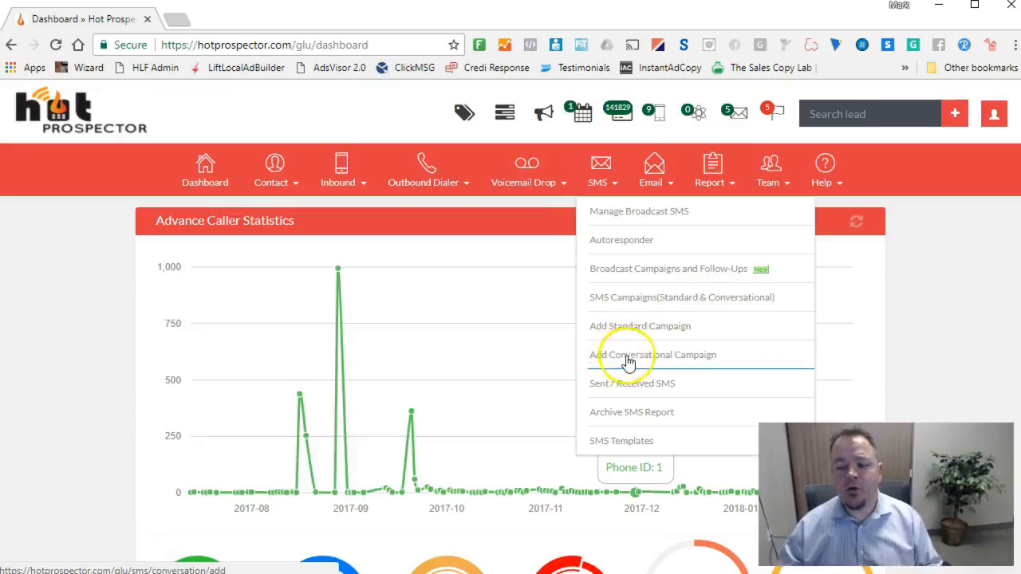
click(619, 354)
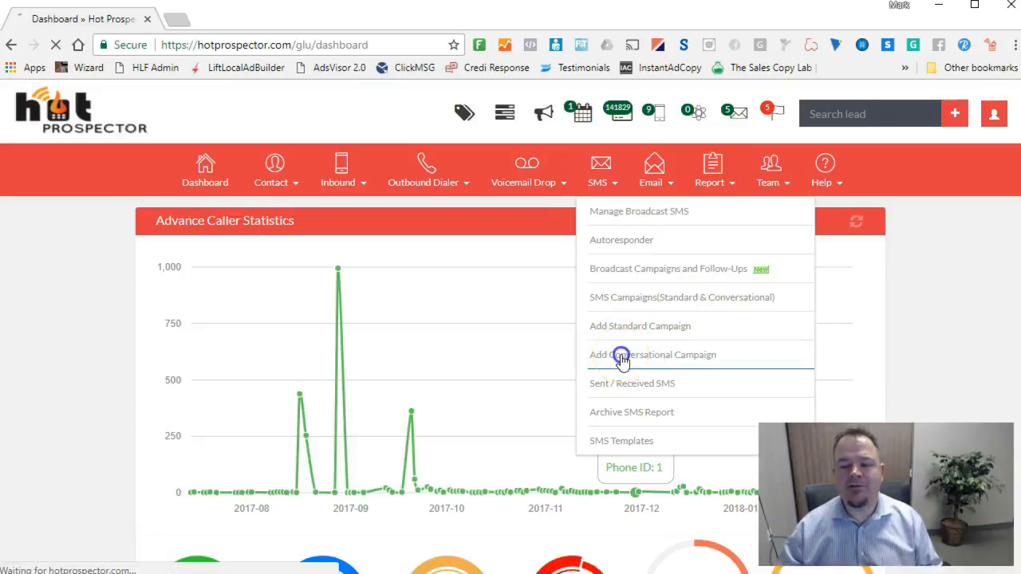
Look over the blank Add Conversation Campaign form fields, then return to the SMS Campaigns list
click(660, 355)
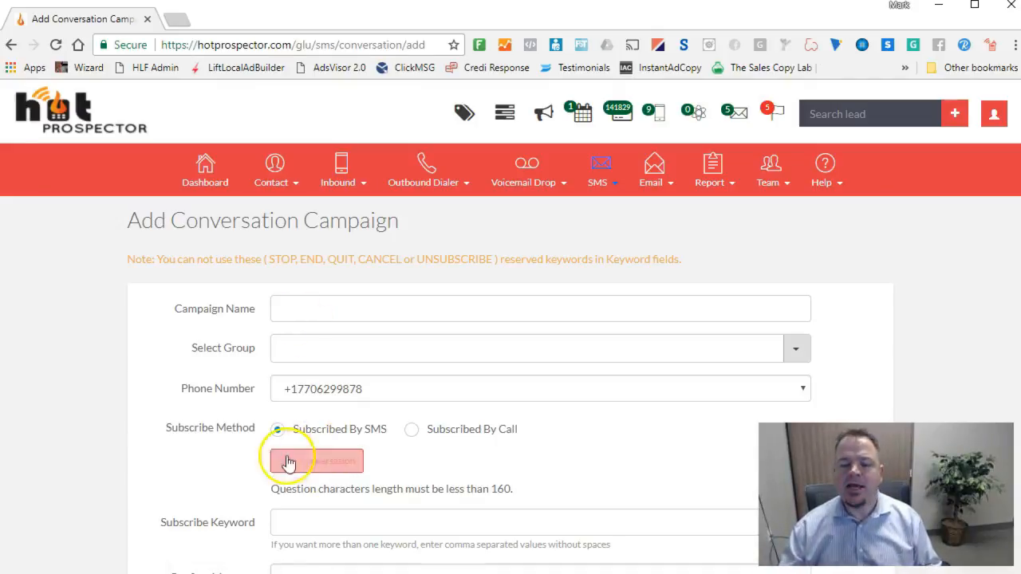
click(278, 431)
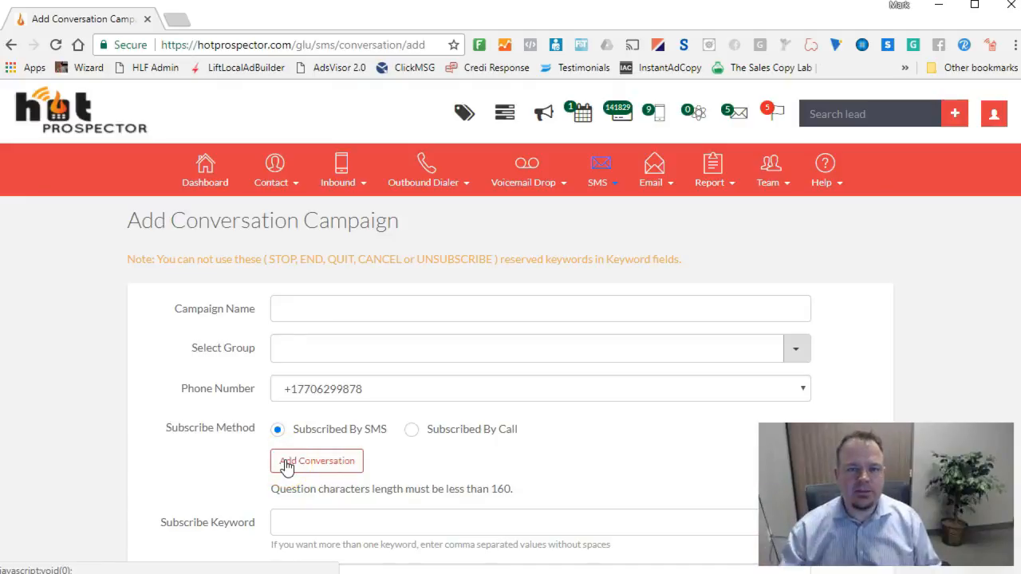
scroll(down, 3)
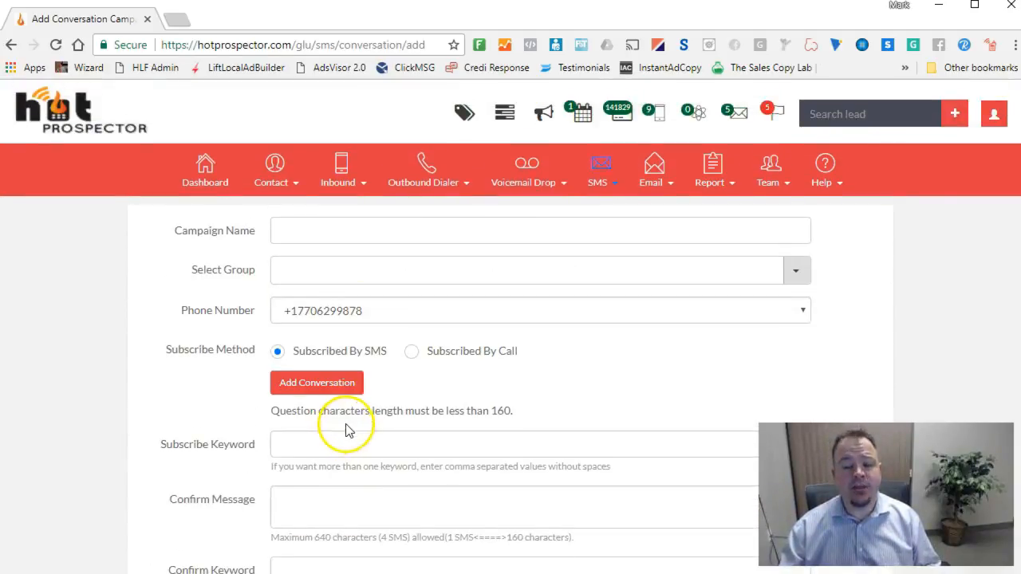
click(600, 162)
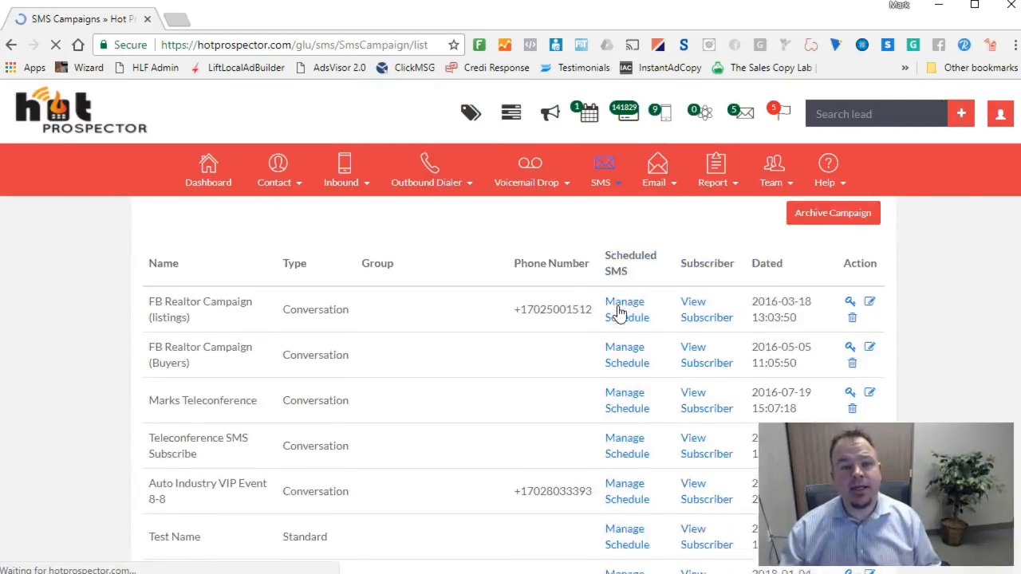
Scroll the SMS Campaigns list down to the pizza test and Buy Back - Centennial campaigns
scroll(down, 3)
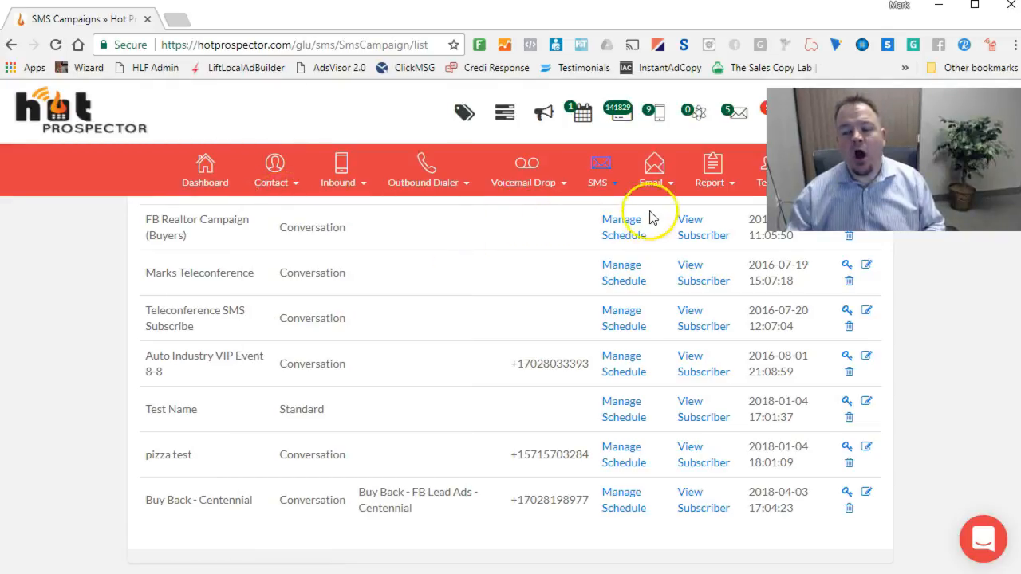
In SMS Autoresponders, view the Buy Back - Centennial 'Reply with the word CAR' message and its table
click(654, 164)
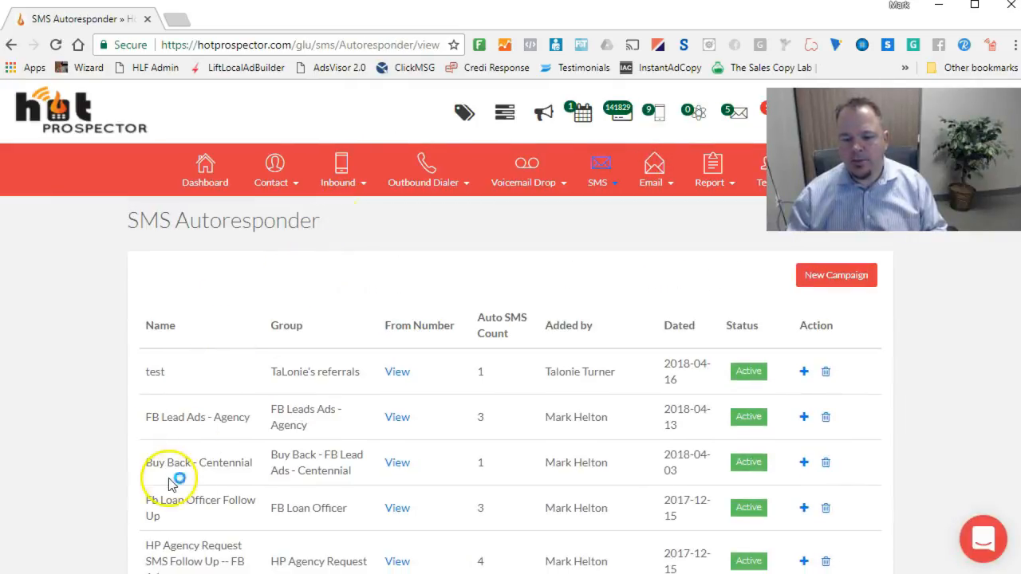
mouse_move(418, 475)
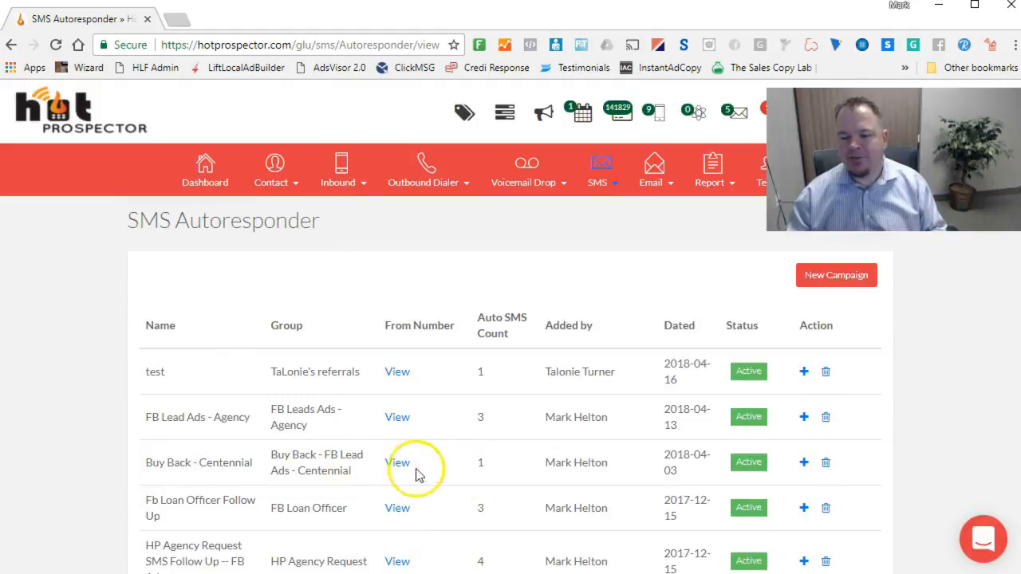
mouse_move(398, 463)
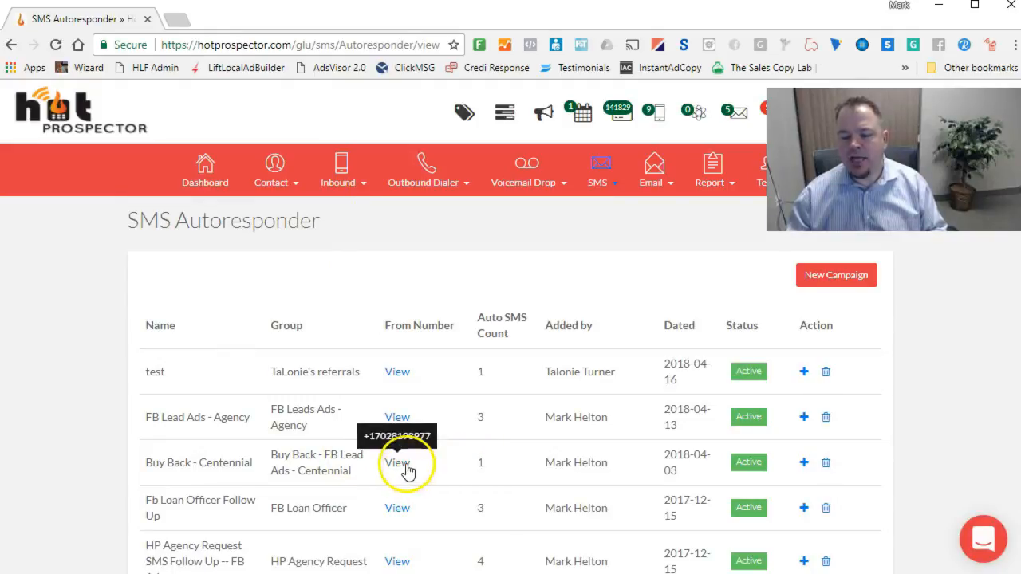
mouse_move(209, 476)
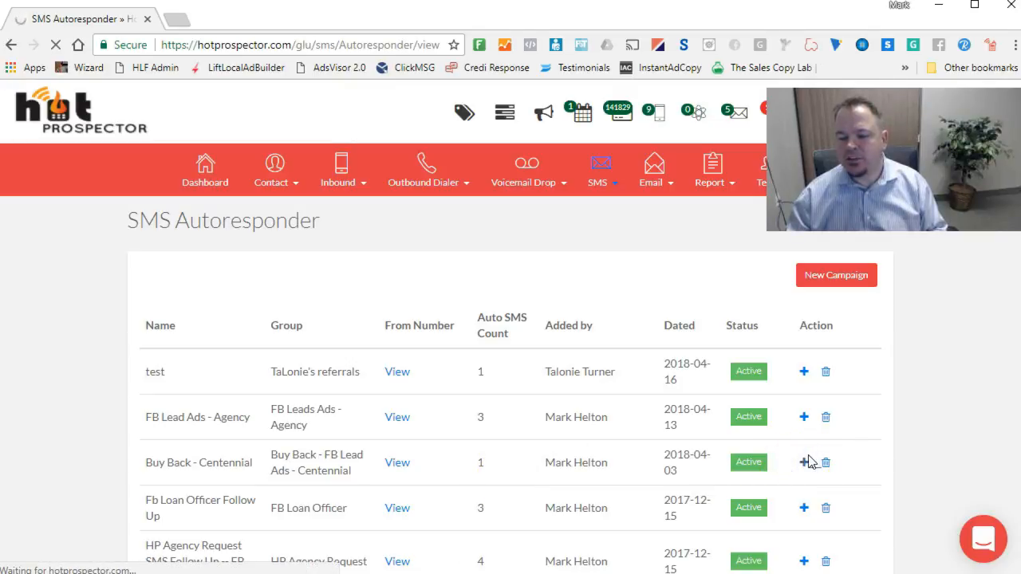
click(804, 463)
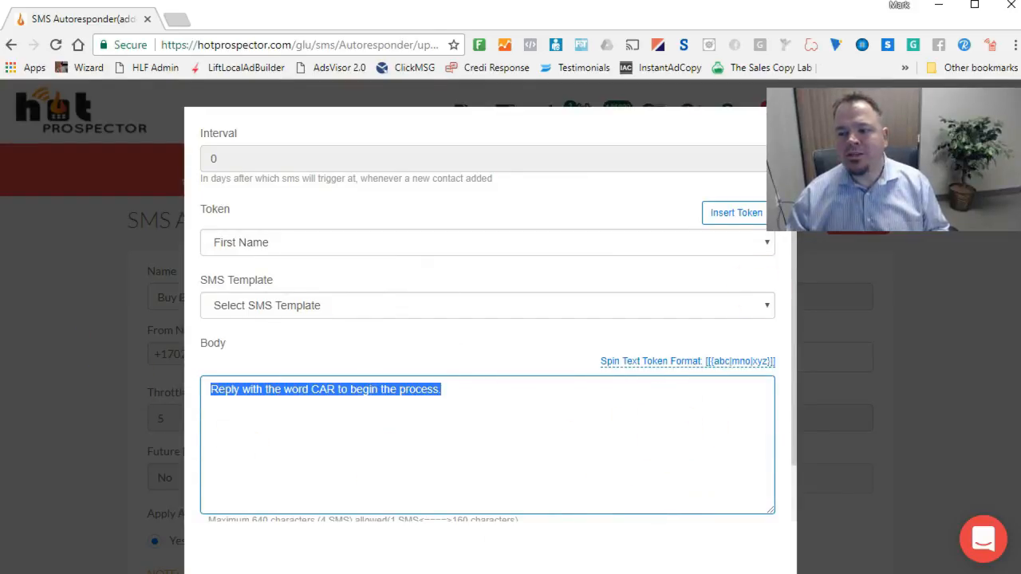
click(654, 169)
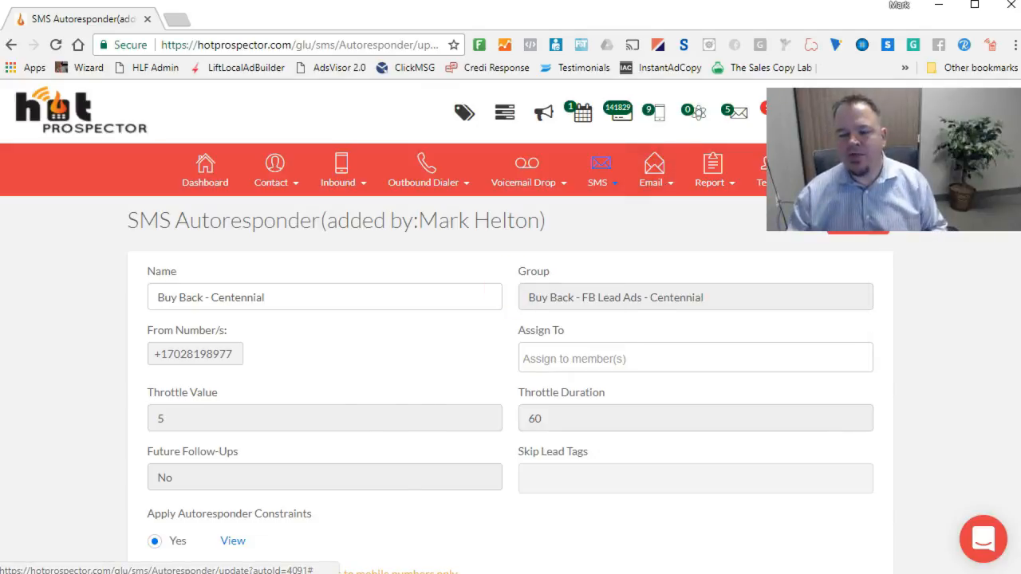
scroll(down, 3)
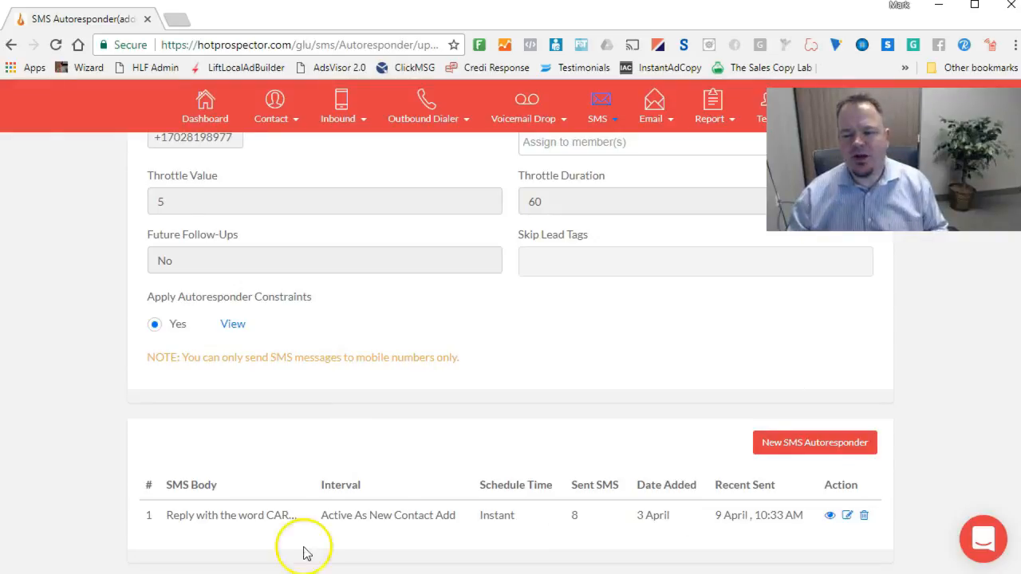
mouse_move(325, 541)
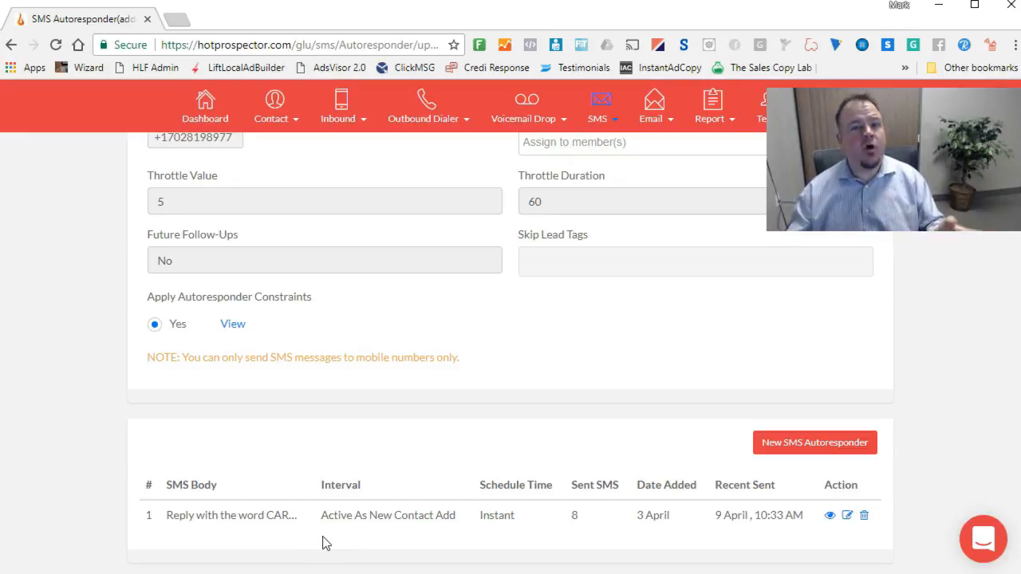
mouse_move(589, 560)
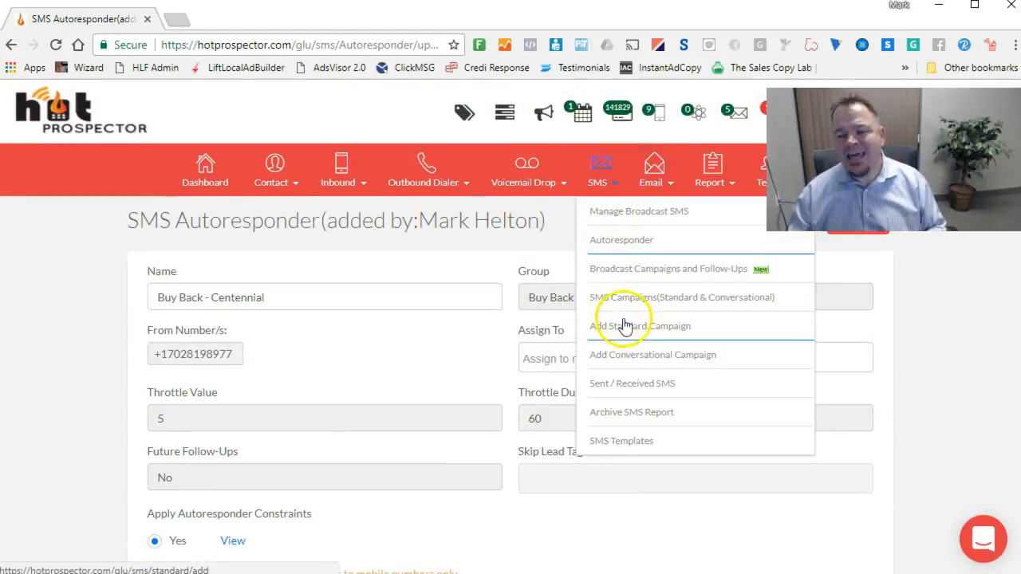
mouse_move(635, 367)
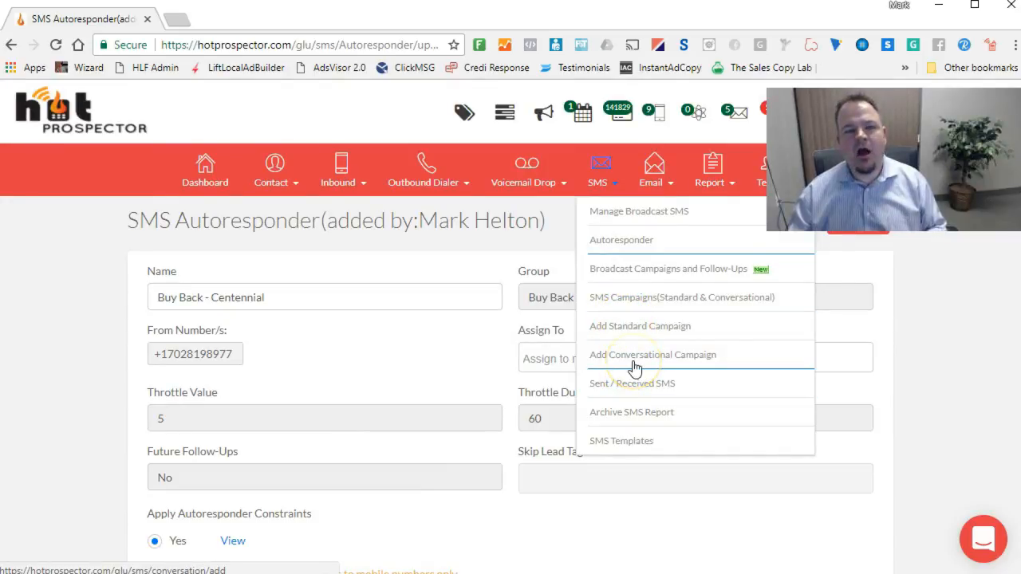
Return to the SMS Campaigns list and put the Buy Back - Centennial campaign into edit mode
click(654, 354)
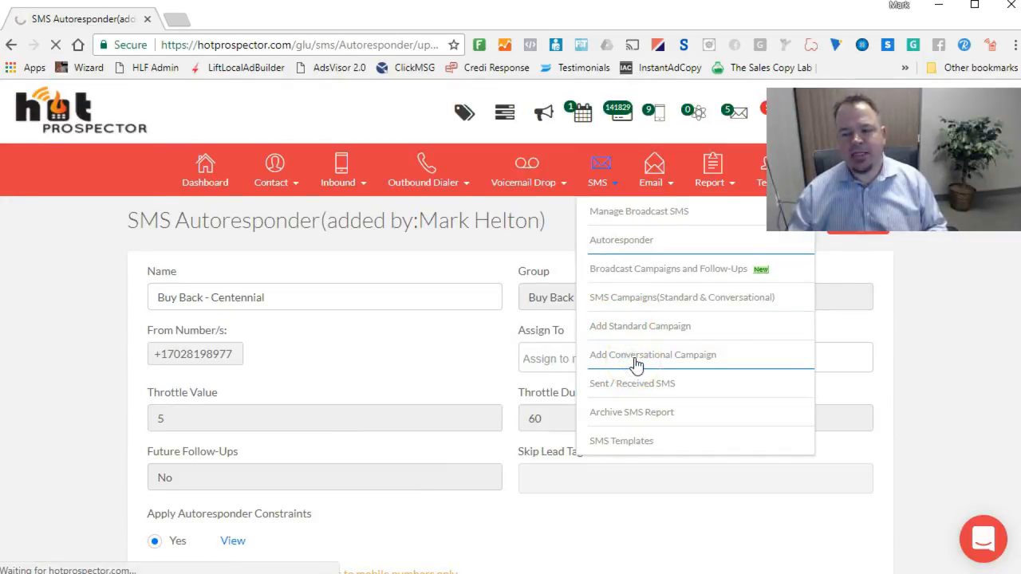
click(654, 354)
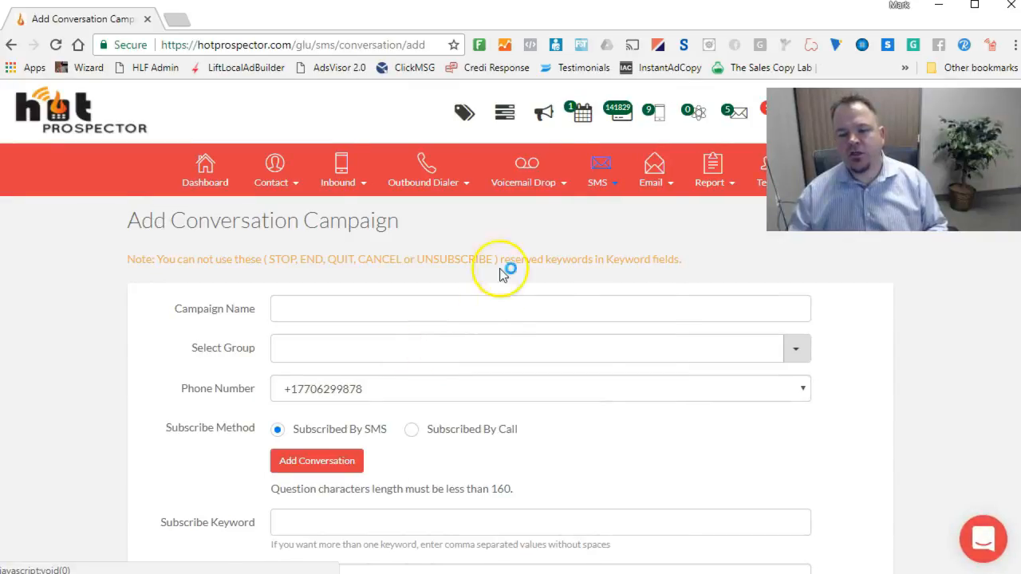
click(596, 169)
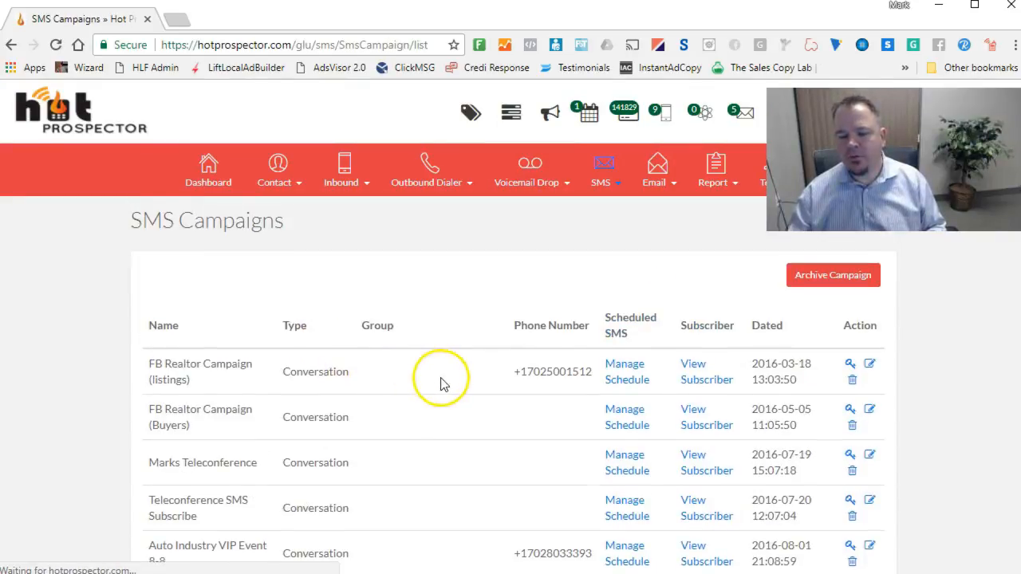
scroll(down, 3)
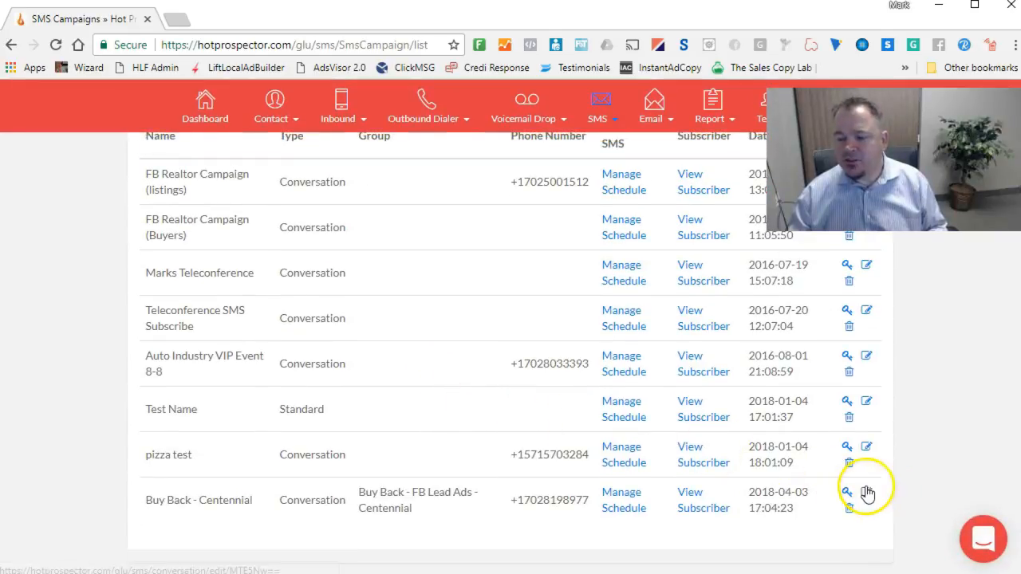
click(875, 488)
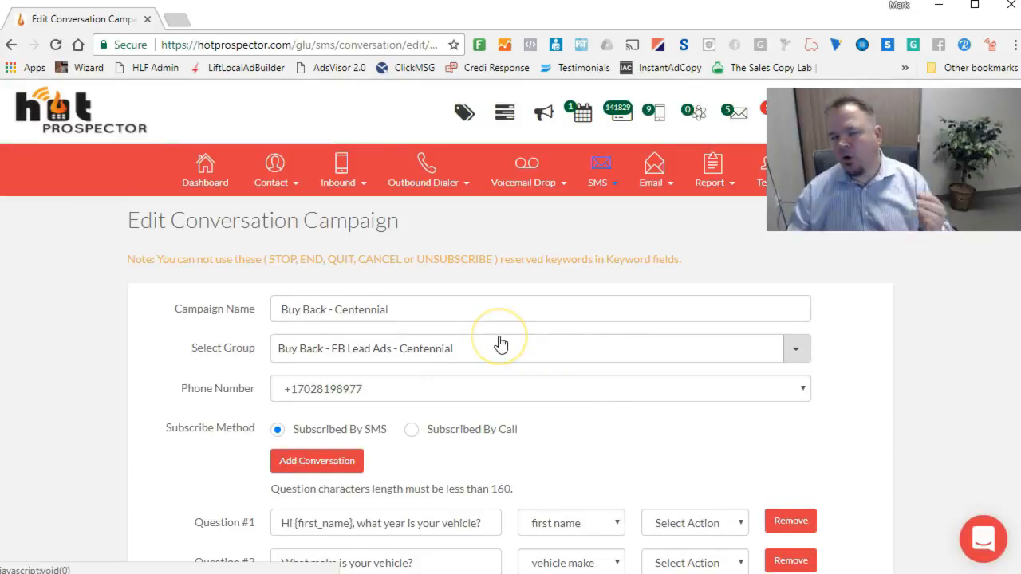
scroll(down, 3)
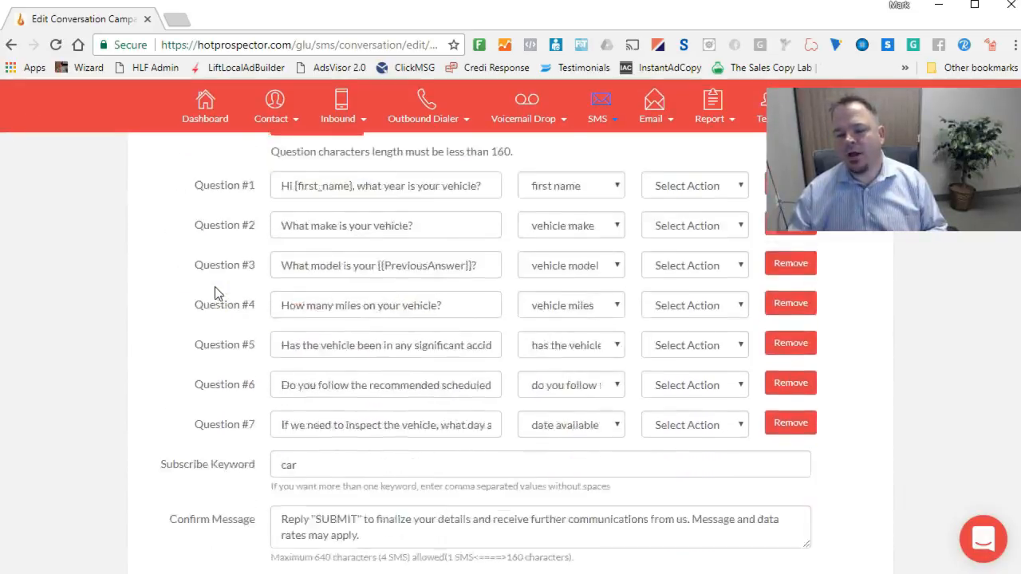
scroll(down, 3)
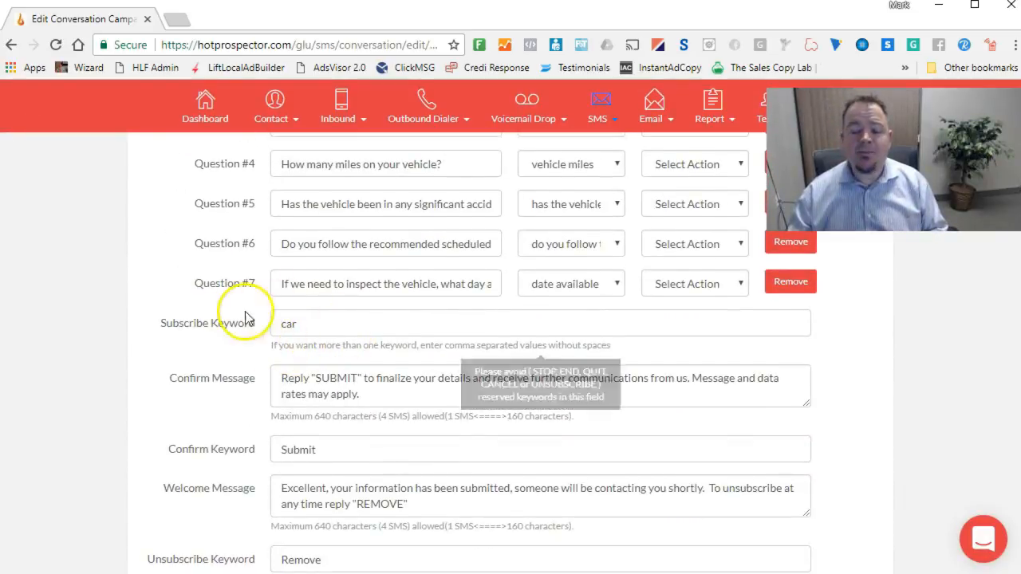
double_click(287, 323)
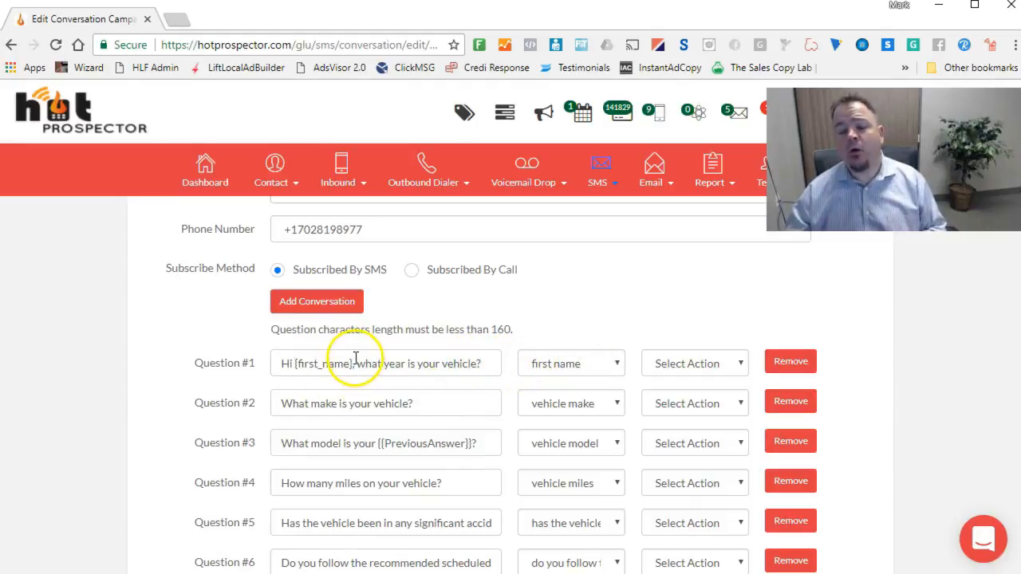
double_click(322, 364)
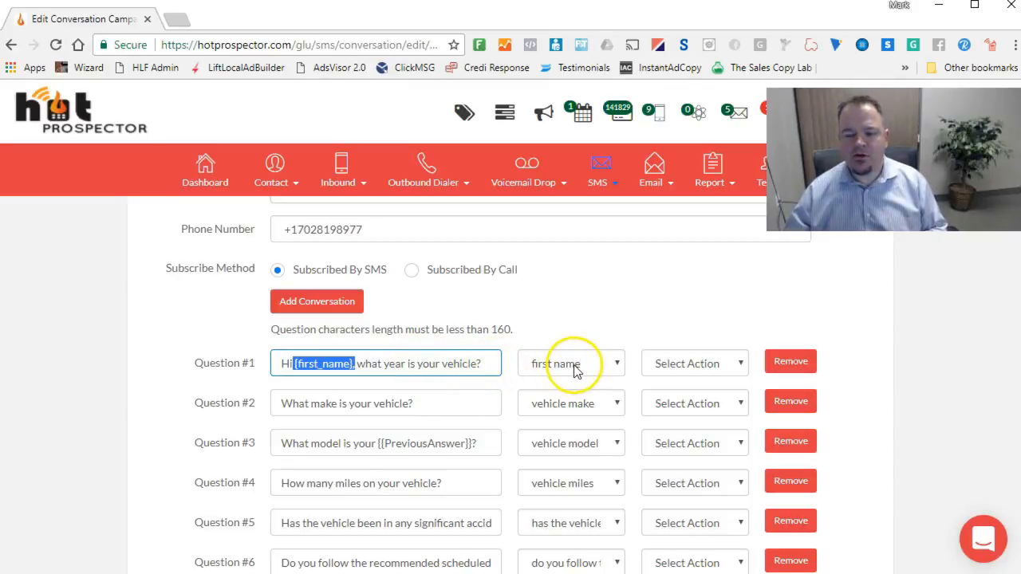
click(572, 364)
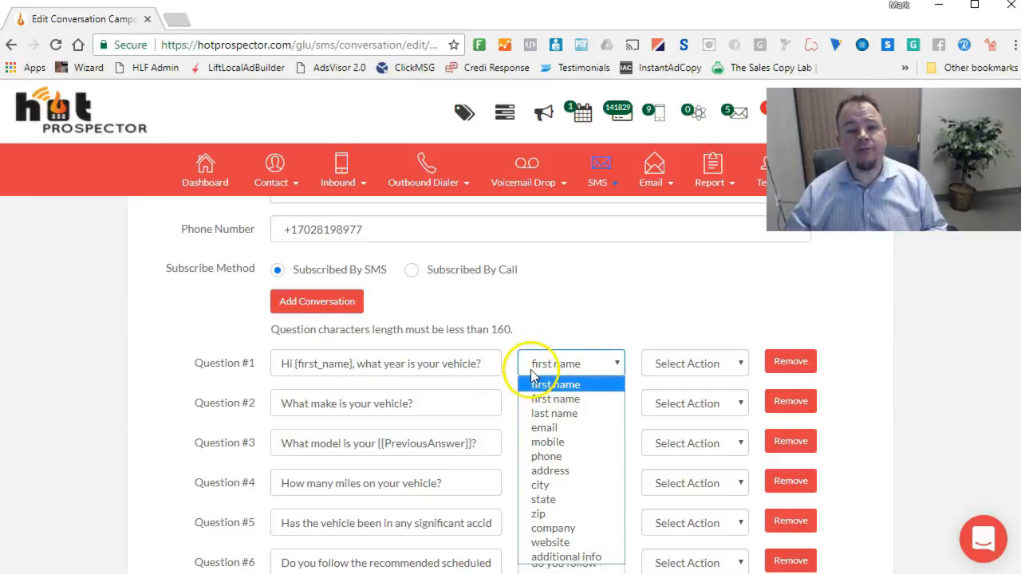
click(694, 364)
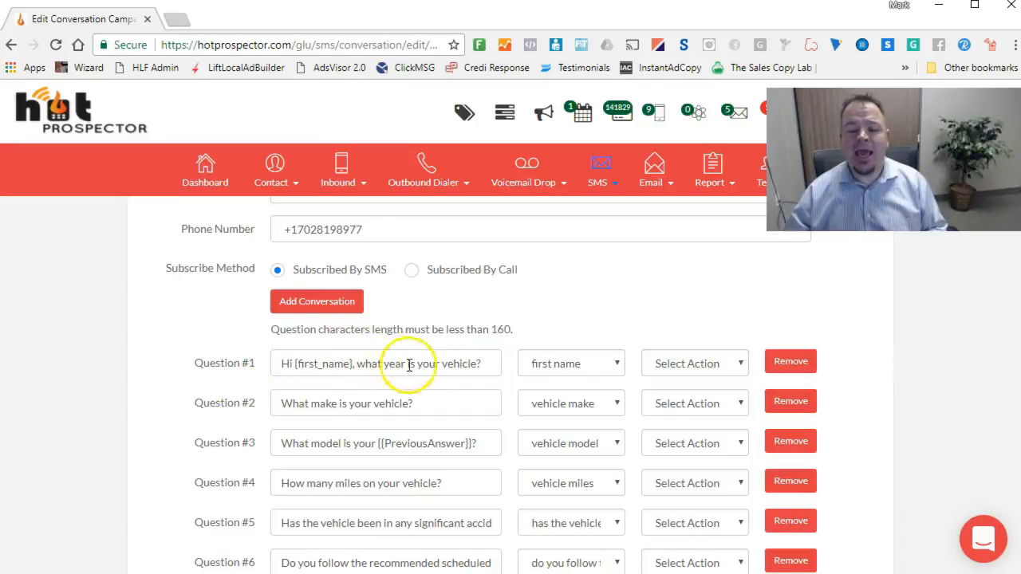
mouse_move(577, 364)
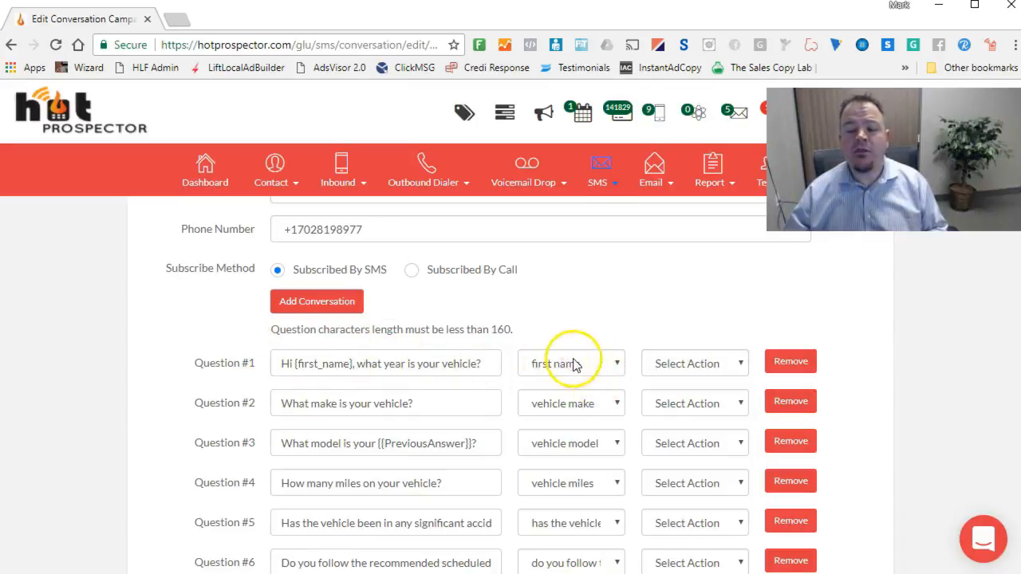
mouse_move(546, 370)
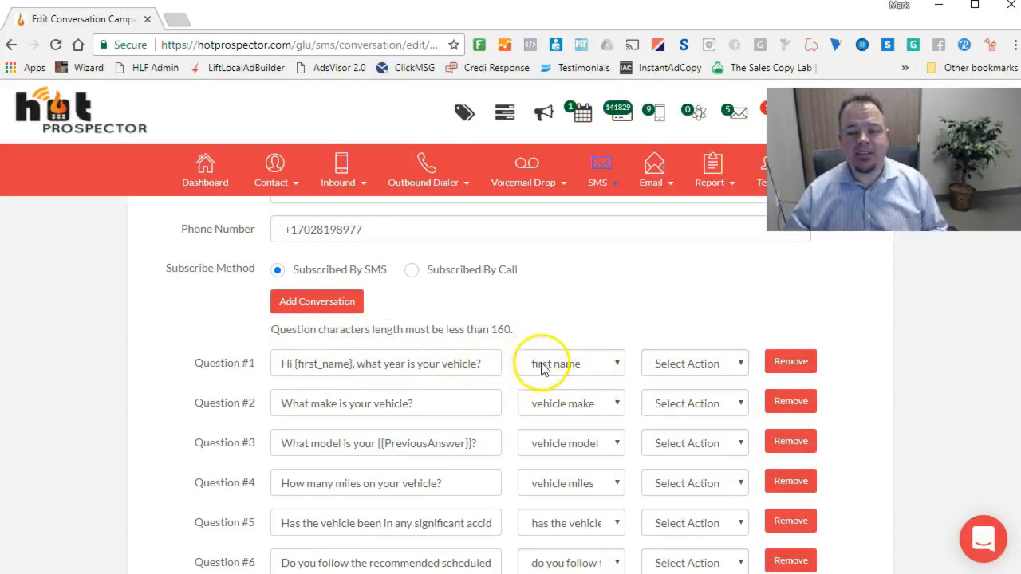
mouse_move(514, 341)
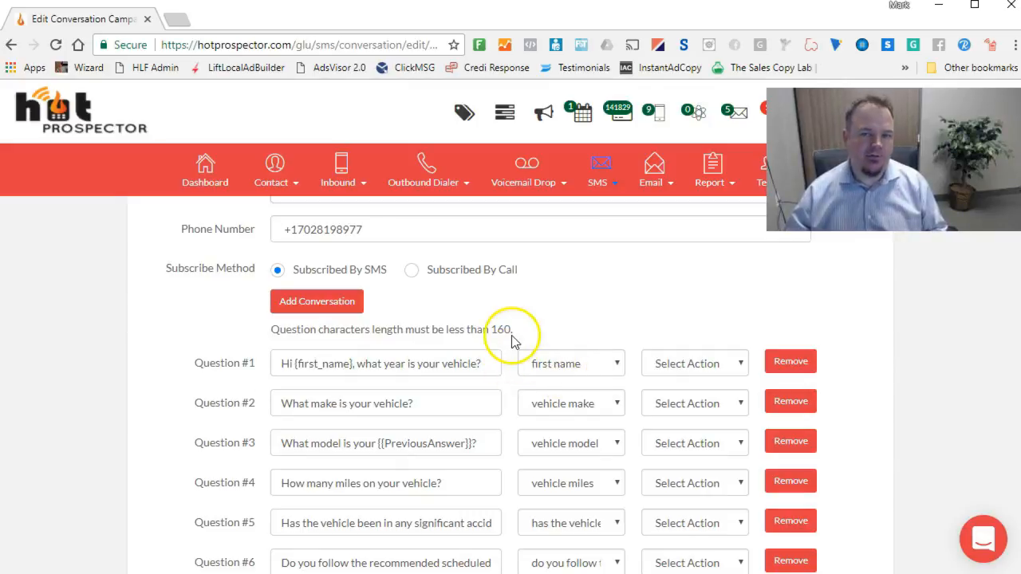
scroll(down, 3)
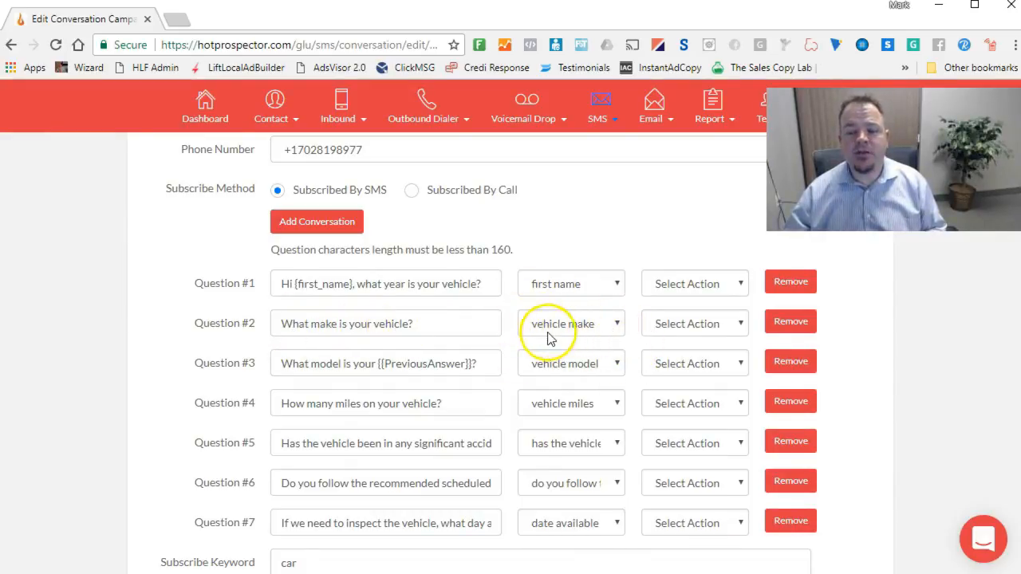
mouse_move(129, 364)
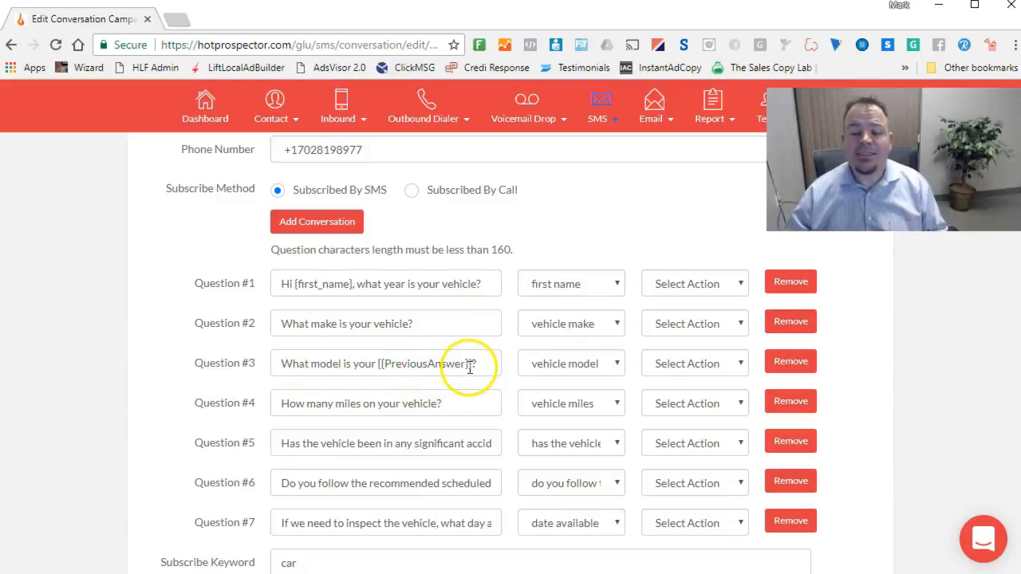
mouse_move(695, 379)
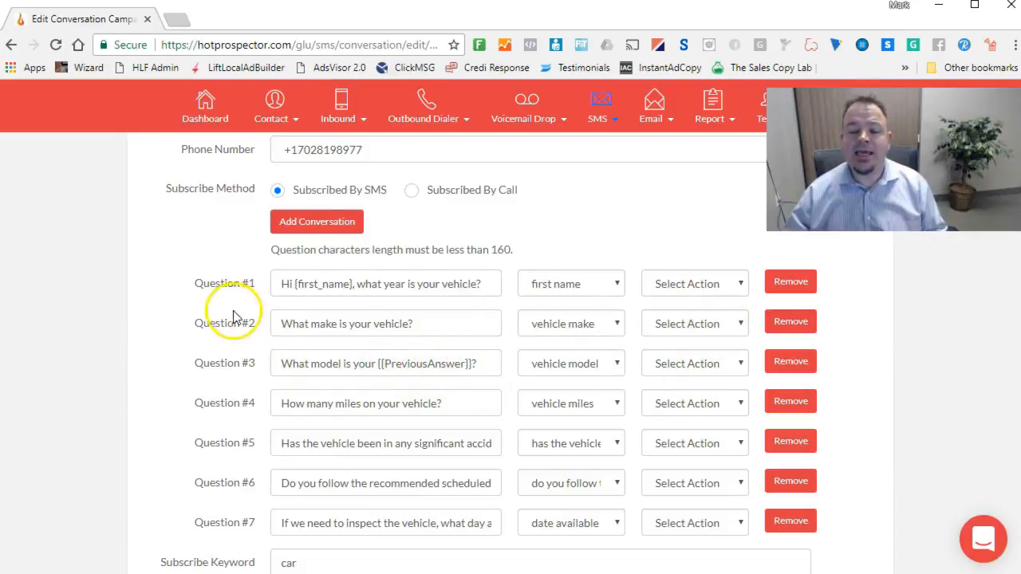
mouse_move(415, 388)
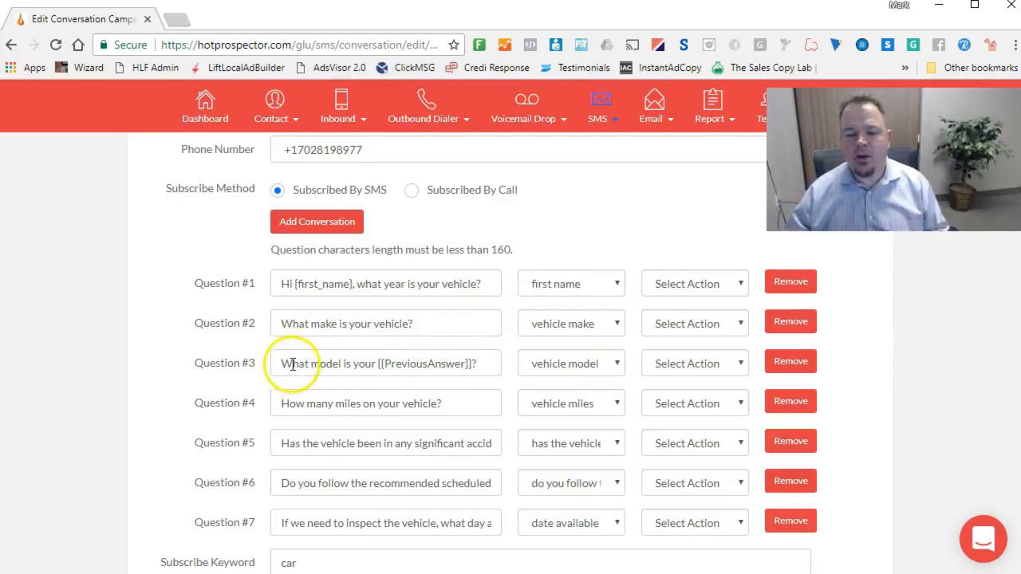
mouse_move(488, 366)
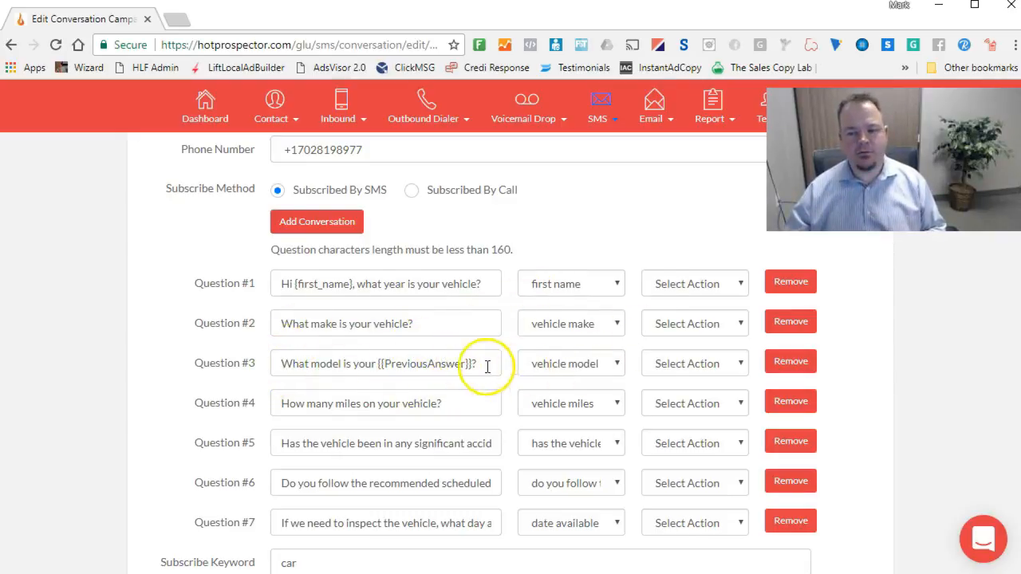
mouse_move(539, 427)
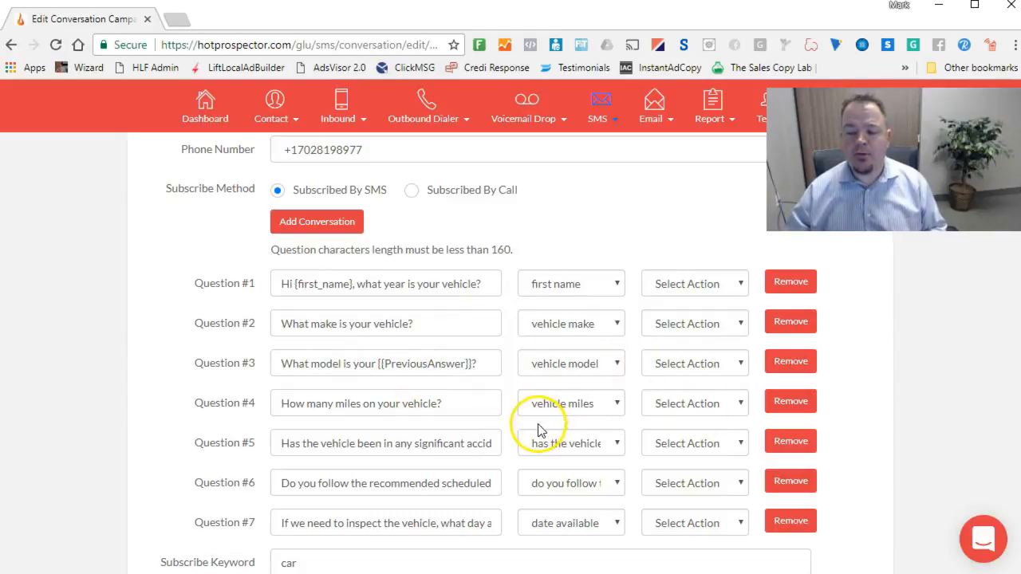
mouse_move(581, 373)
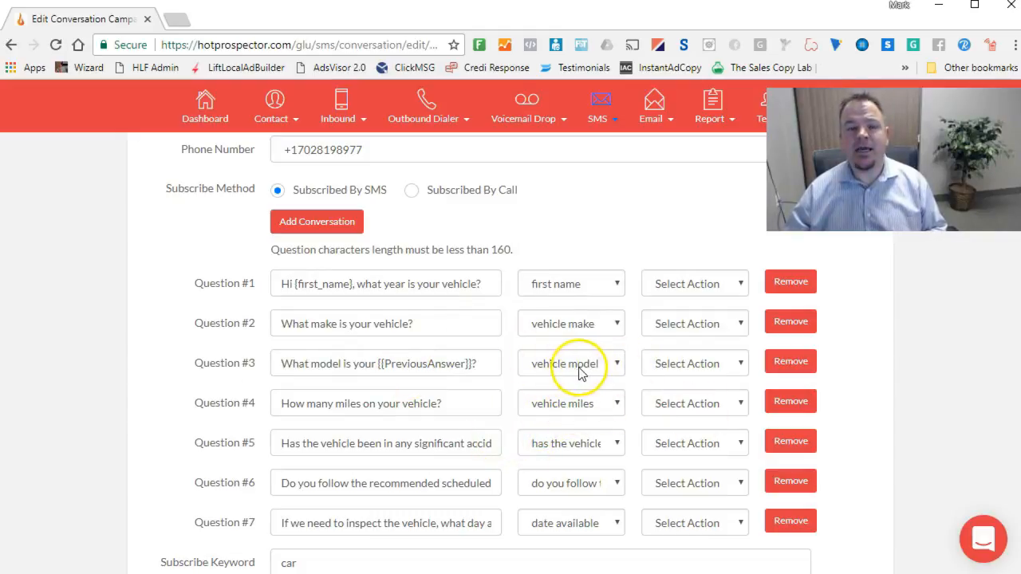
mouse_move(541, 390)
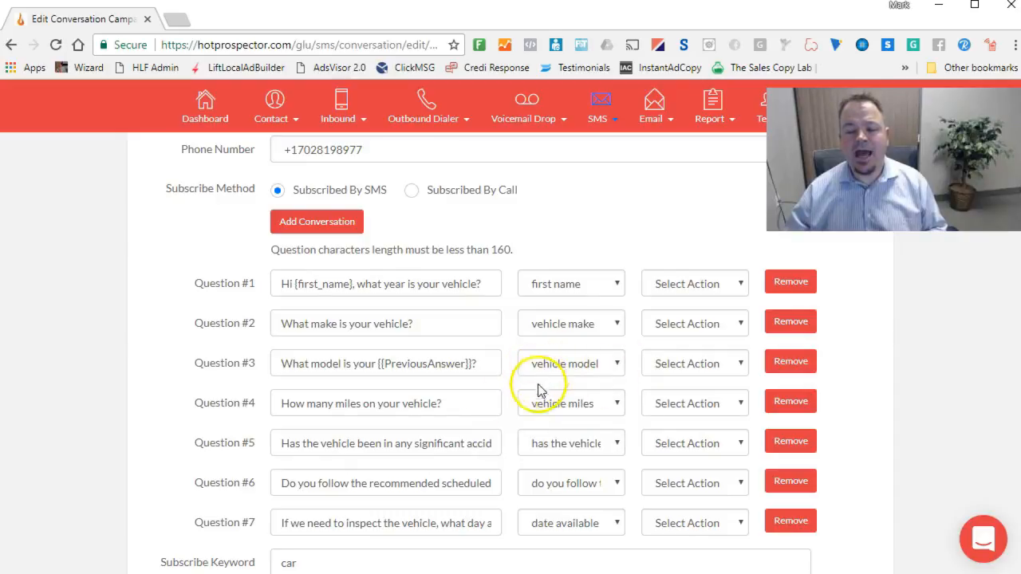
scroll(down, 3)
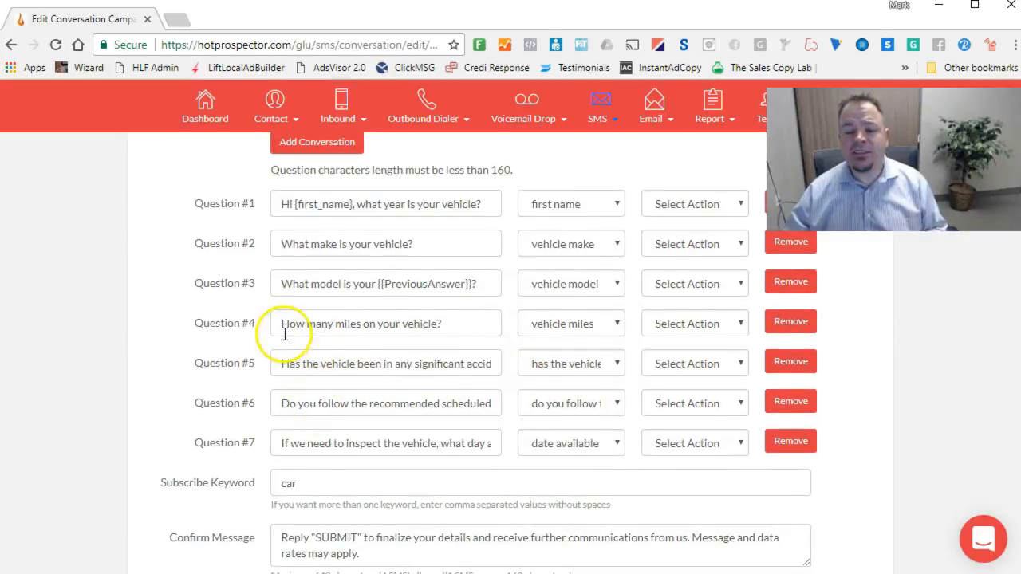
mouse_move(315, 375)
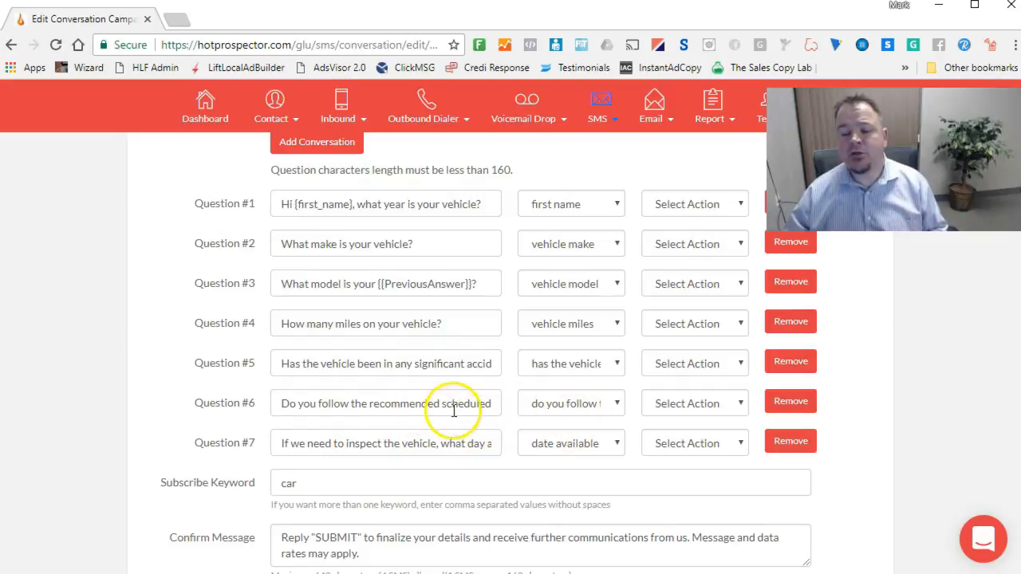
mouse_move(344, 453)
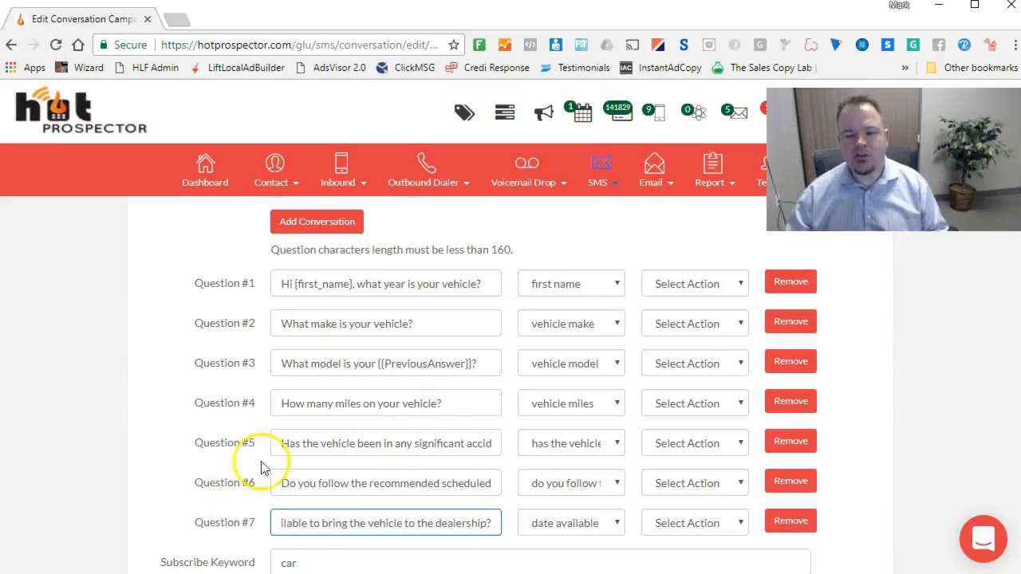
mouse_move(386, 364)
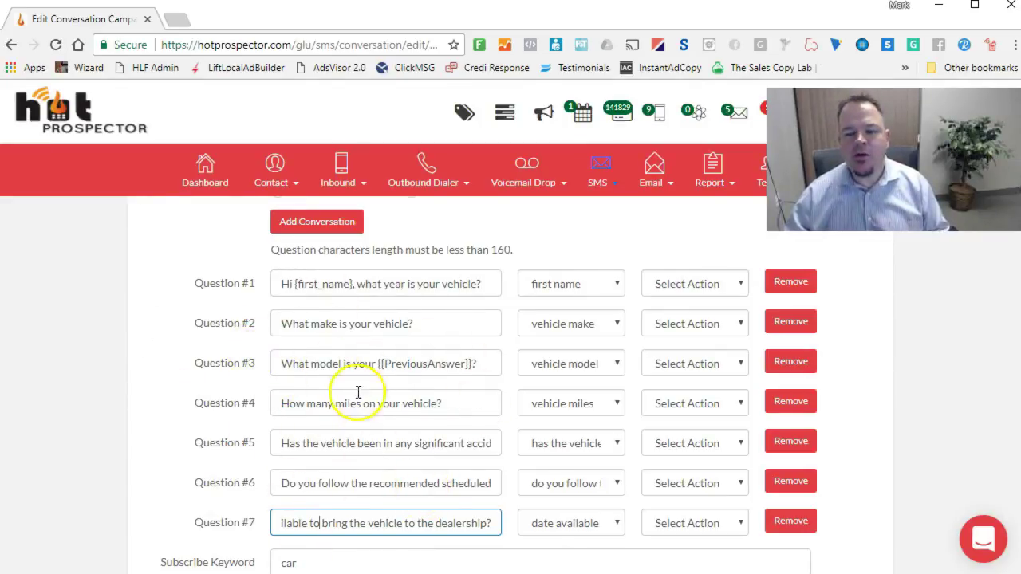
mouse_move(343, 415)
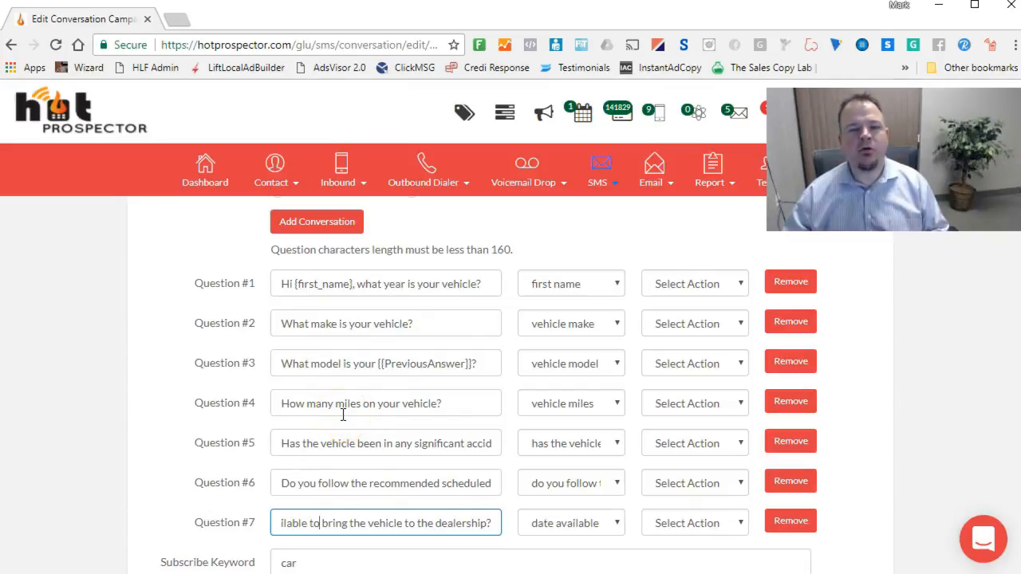
mouse_move(518, 327)
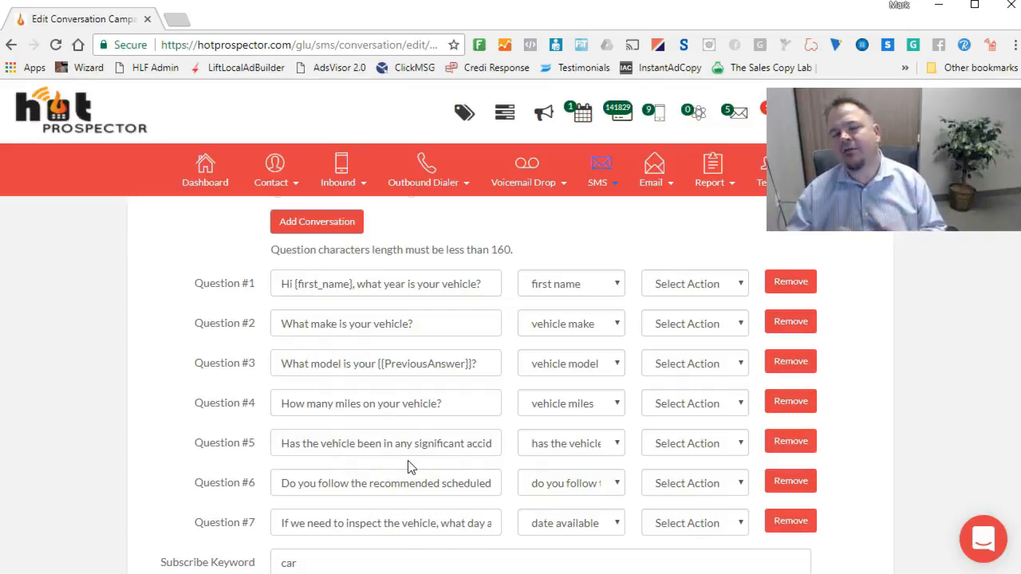
scroll(down, 3)
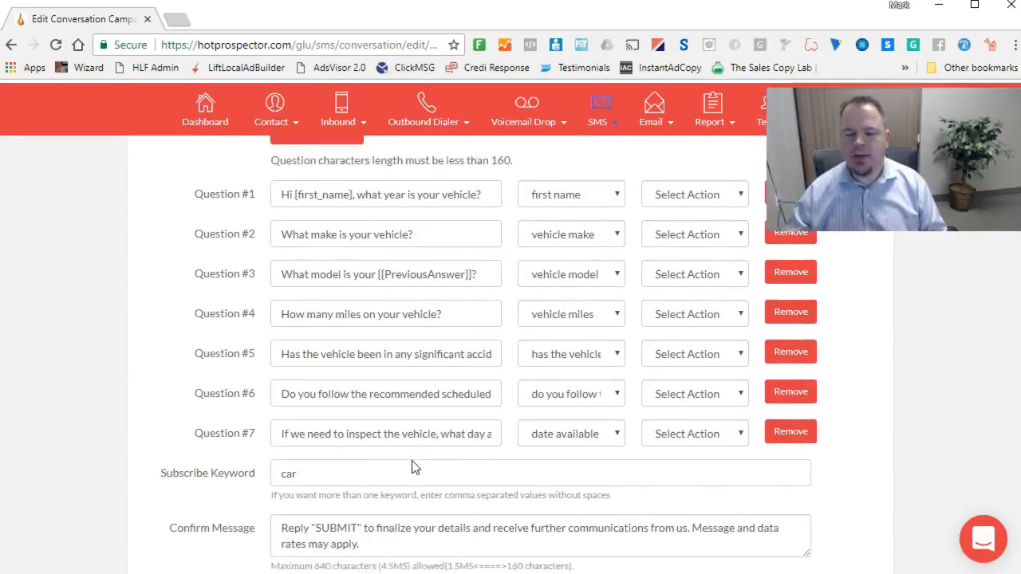
scroll(down, 3)
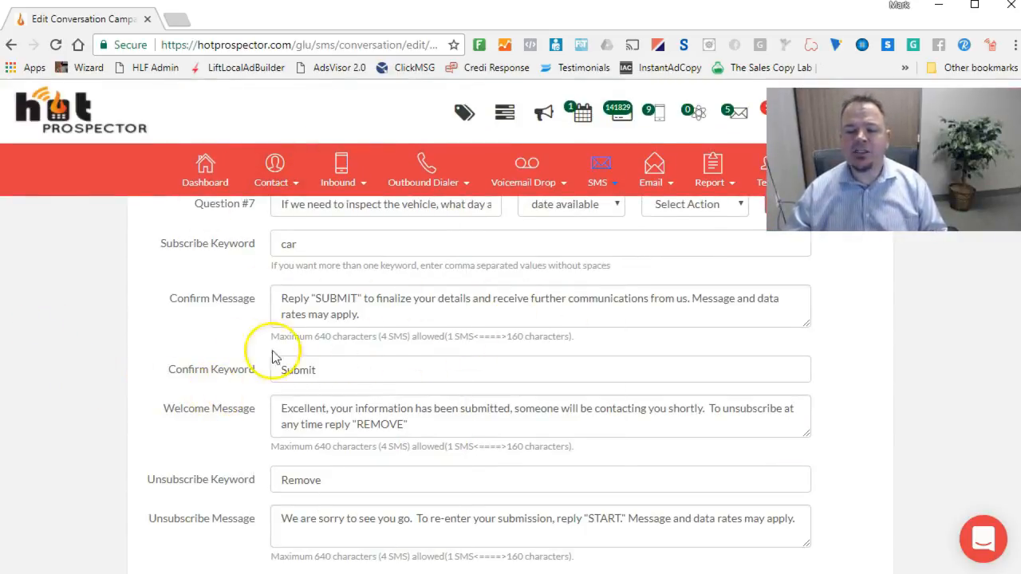
mouse_move(386, 354)
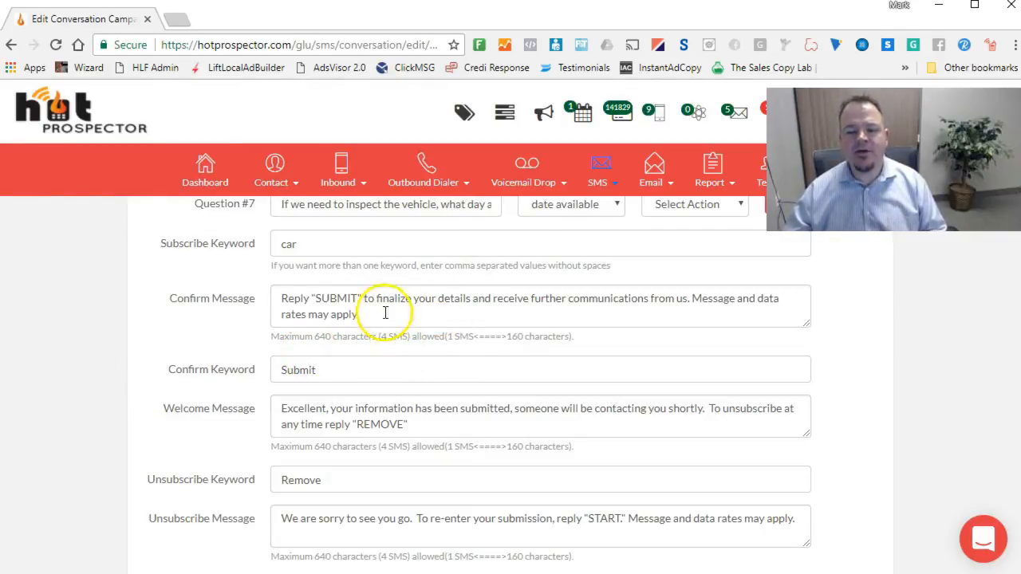
mouse_move(350, 303)
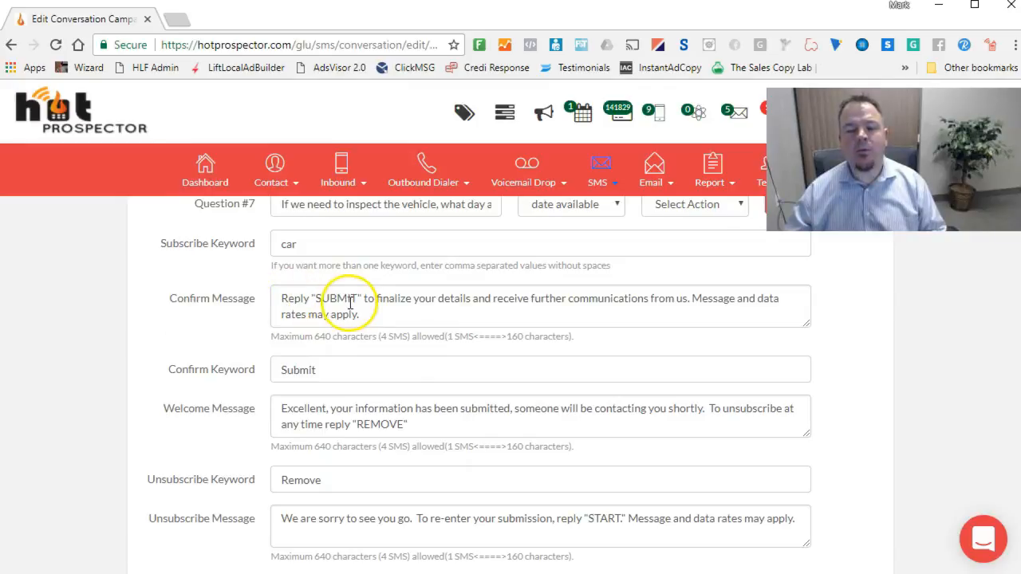
mouse_move(488, 287)
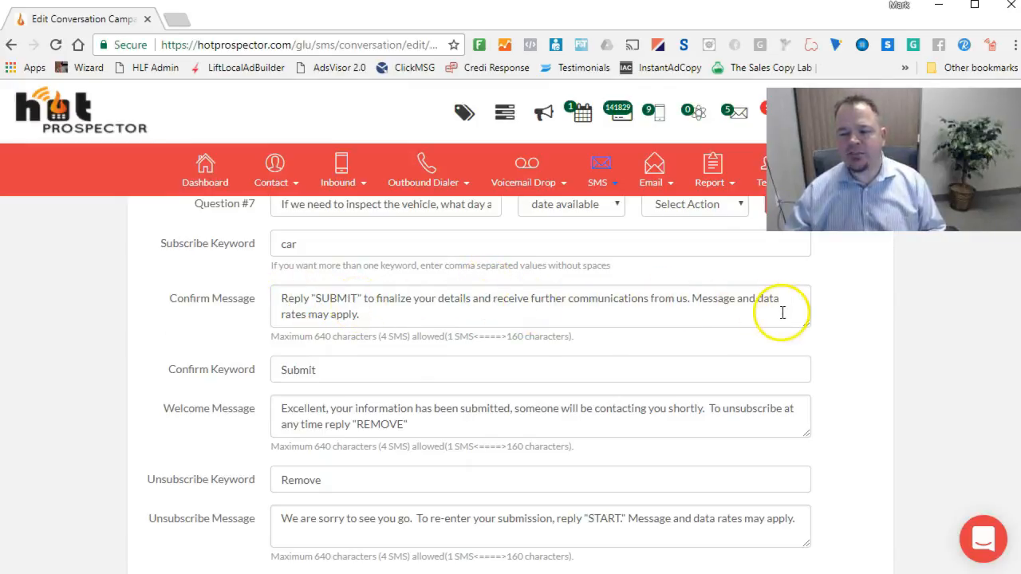
mouse_move(767, 289)
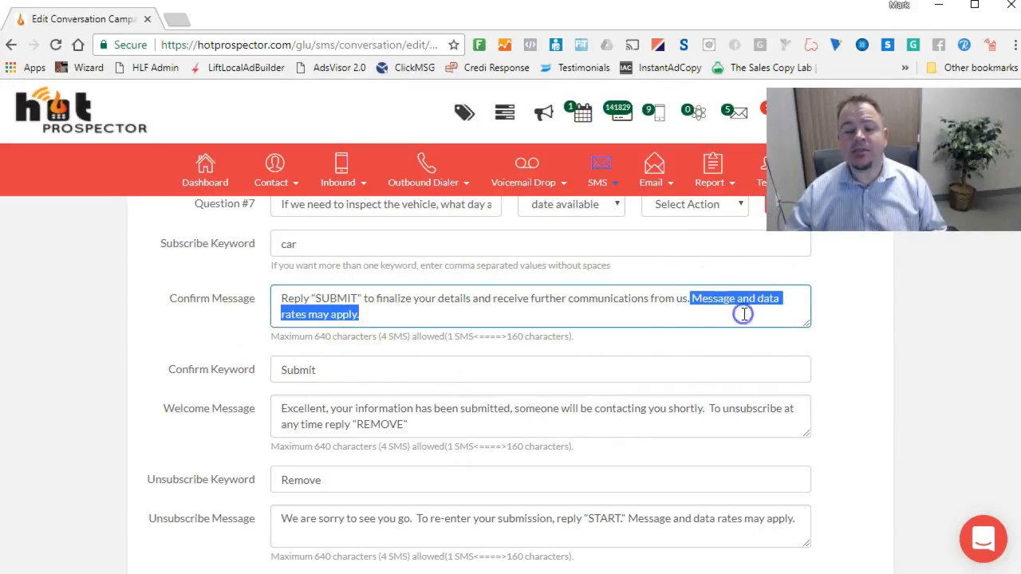
mouse_move(488, 399)
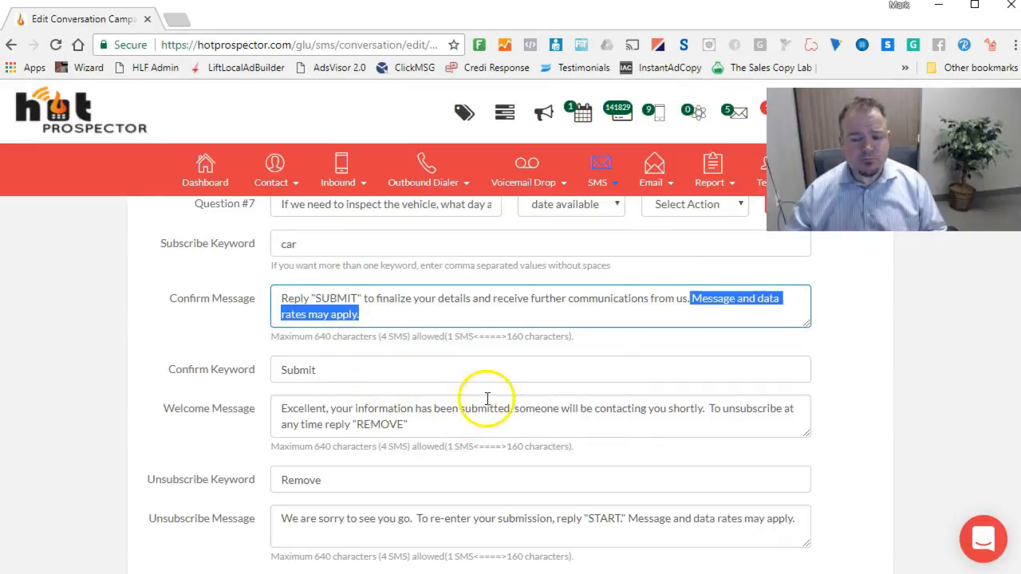
mouse_move(358, 335)
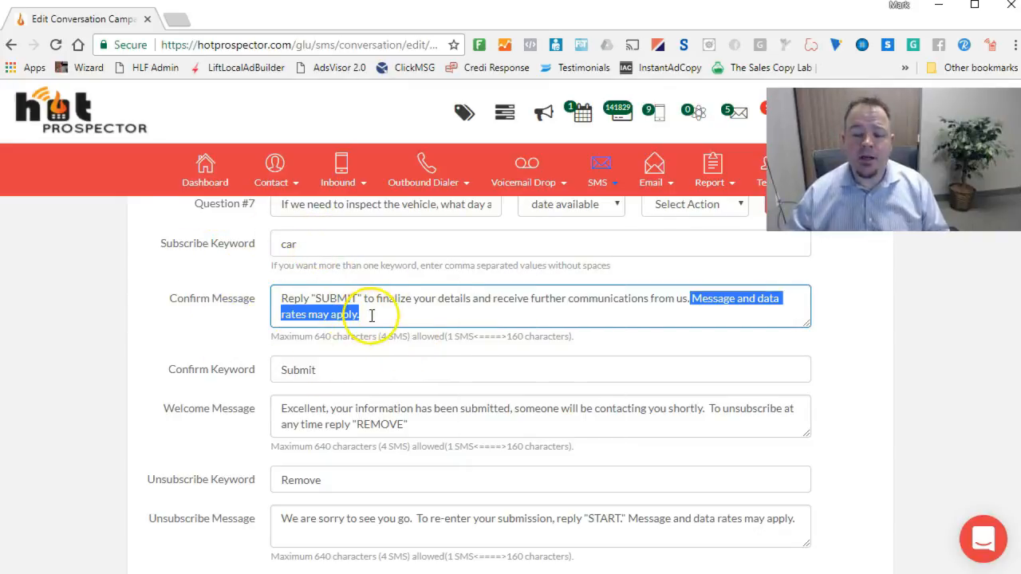
mouse_move(256, 327)
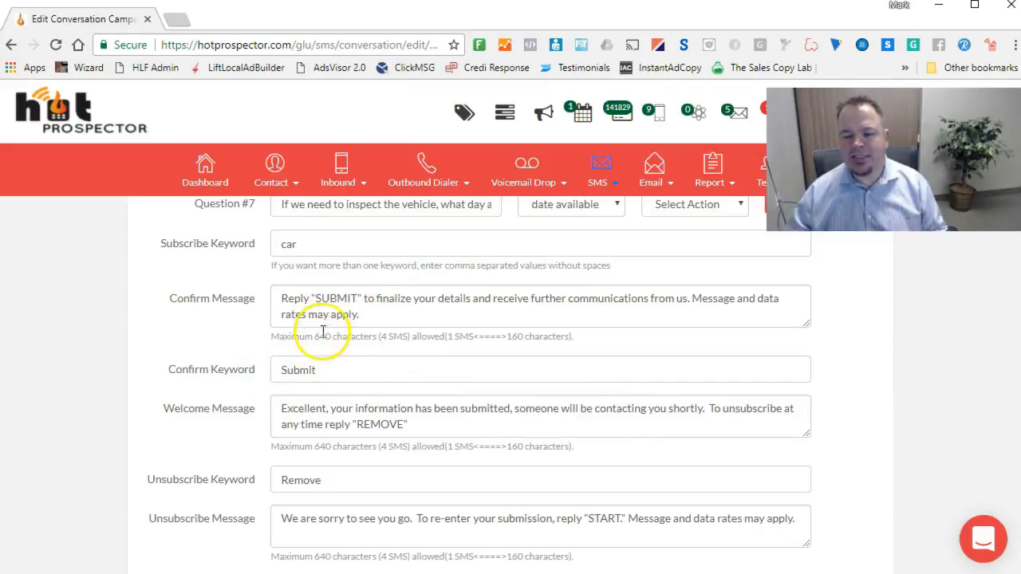
scroll(down, 3)
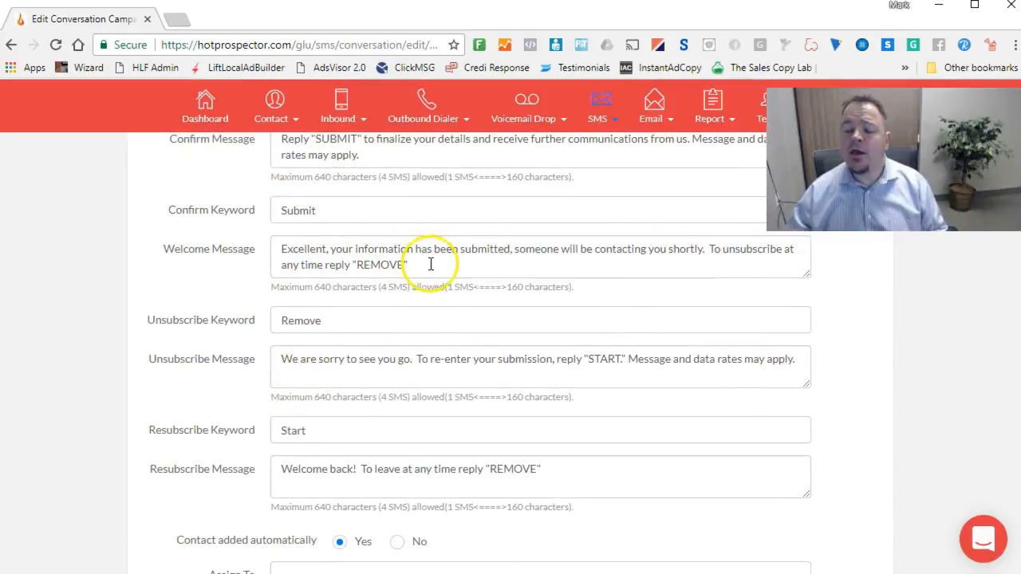
triple_click(431, 264)
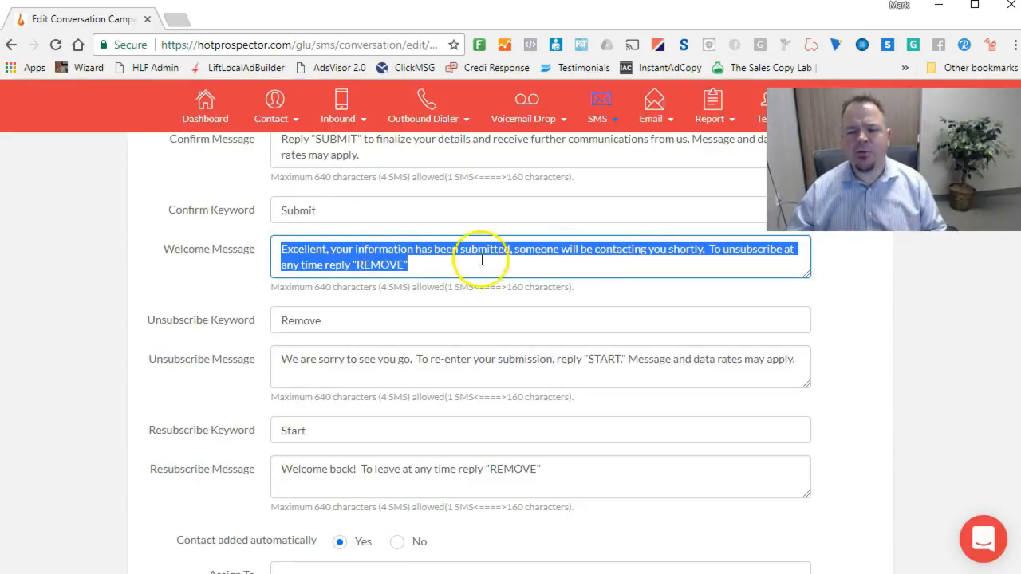
mouse_move(418, 264)
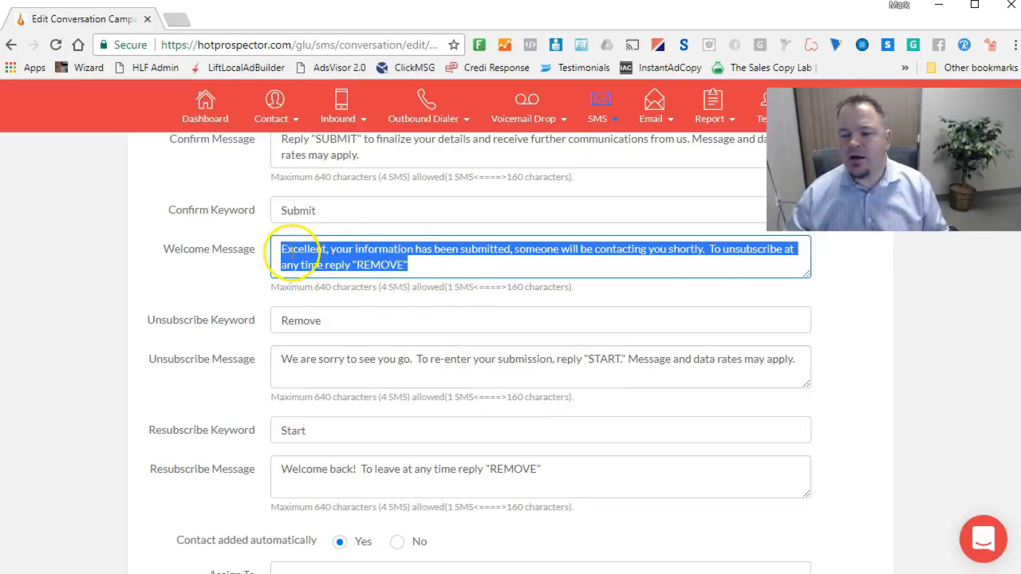
click(712, 249)
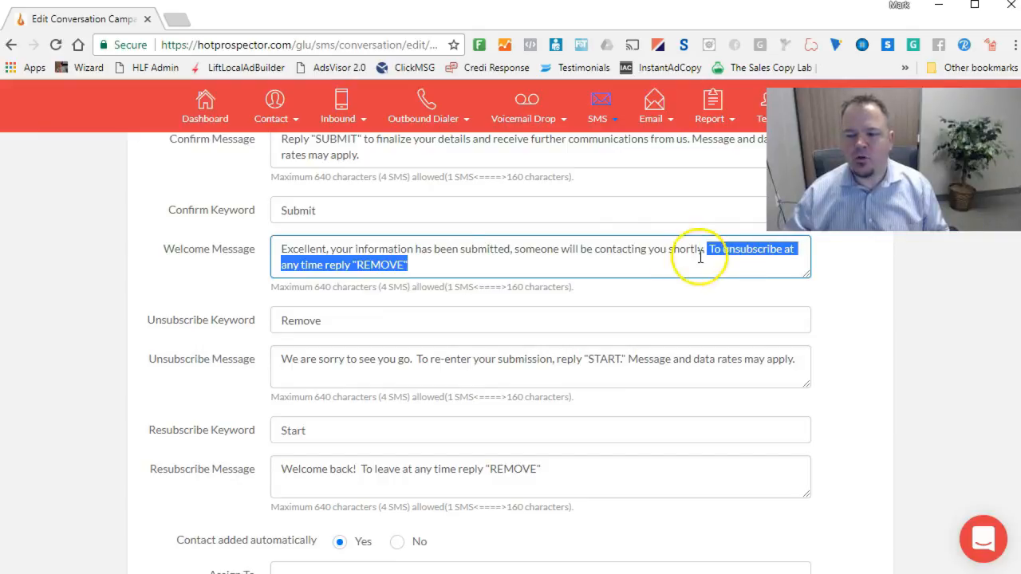
click(345, 319)
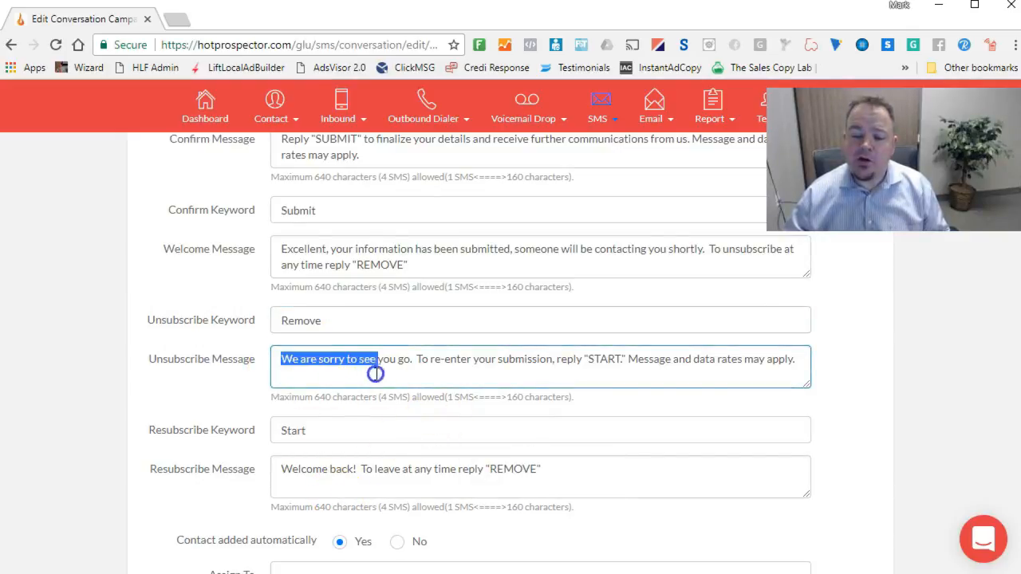
drag(375, 375, 811, 370)
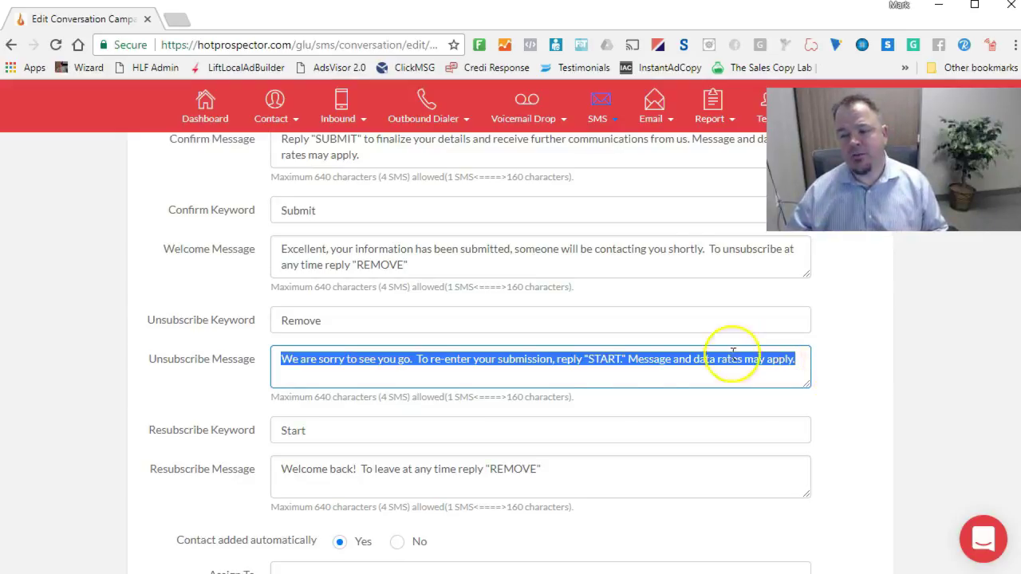
scroll(down, 3)
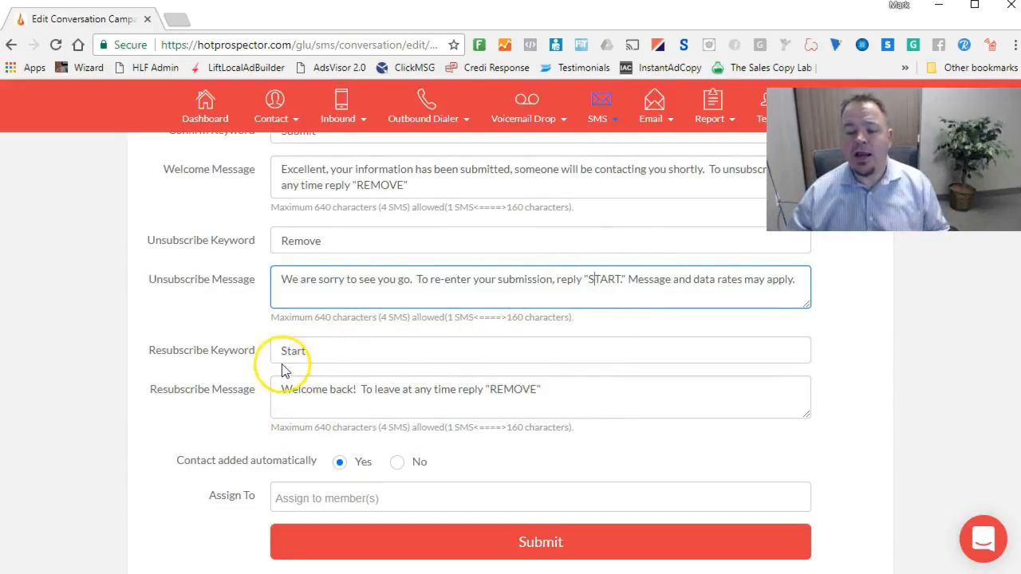
mouse_move(430, 424)
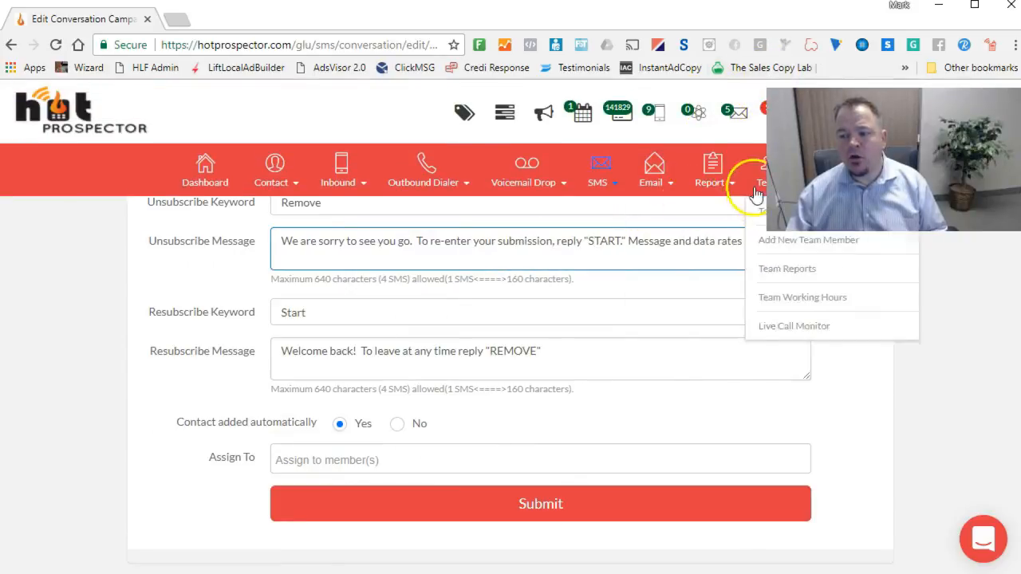
mouse_move(448, 491)
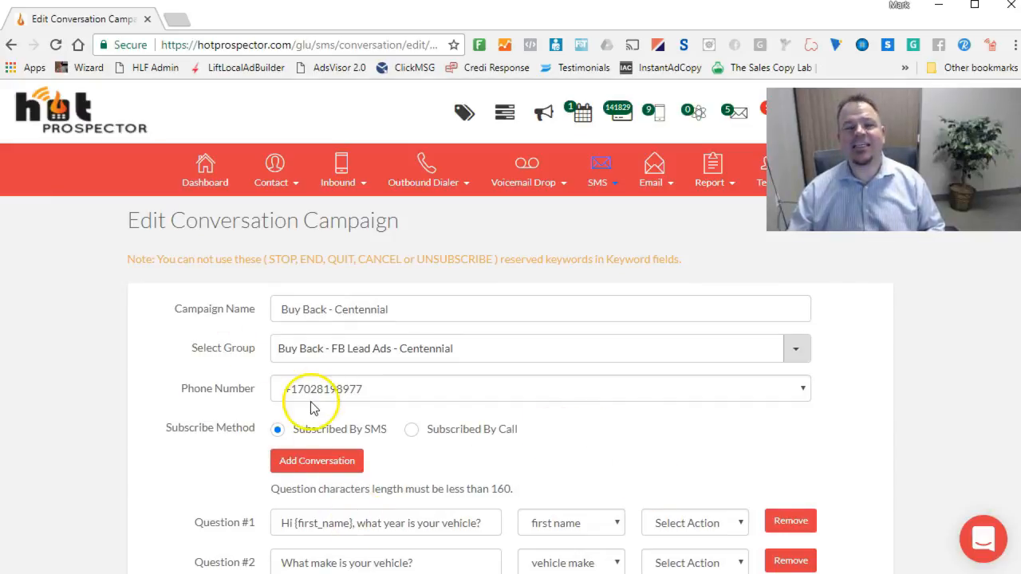
mouse_move(459, 399)
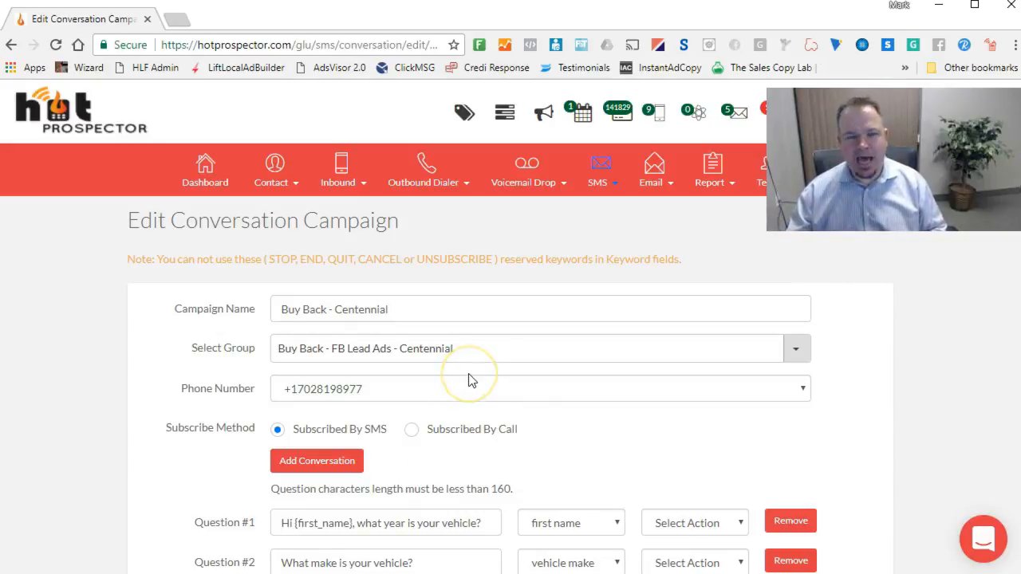
mouse_move(485, 376)
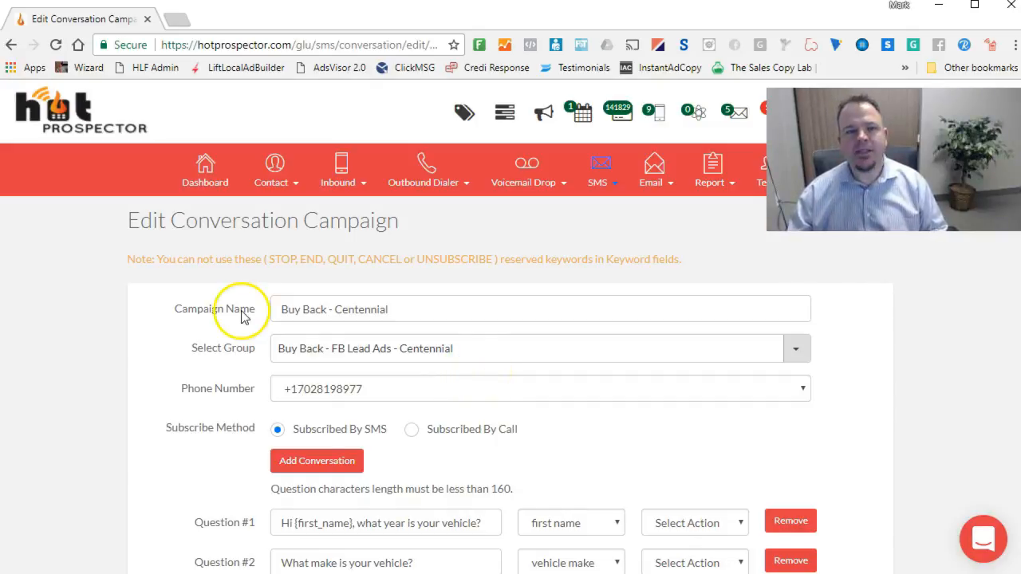
mouse_move(233, 325)
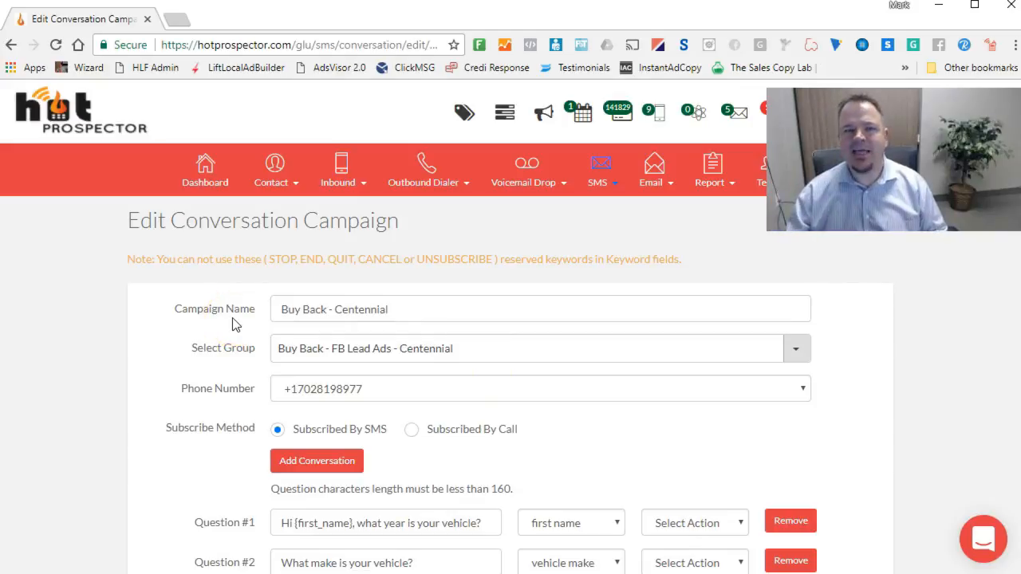
mouse_move(466, 259)
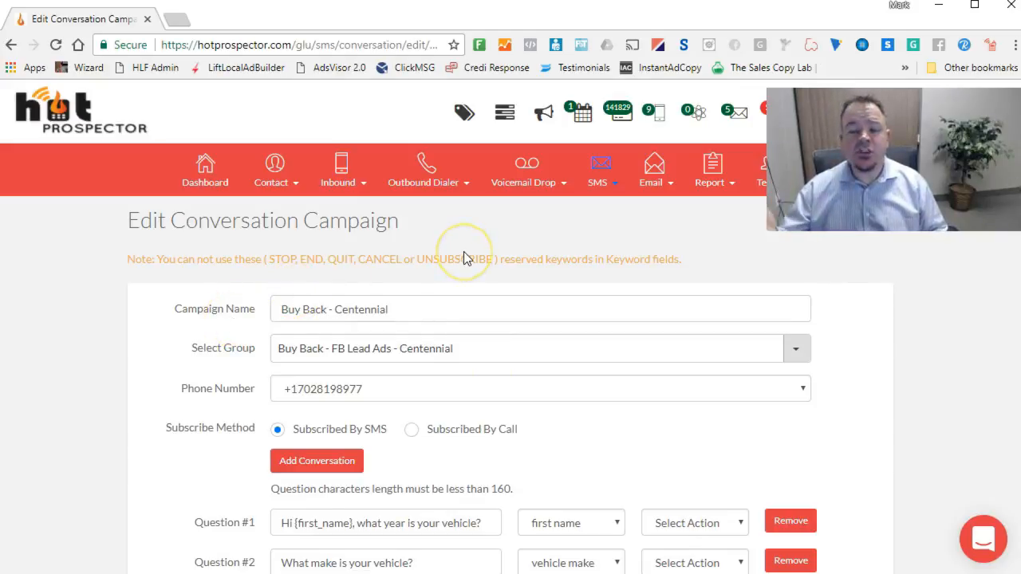
mouse_move(428, 259)
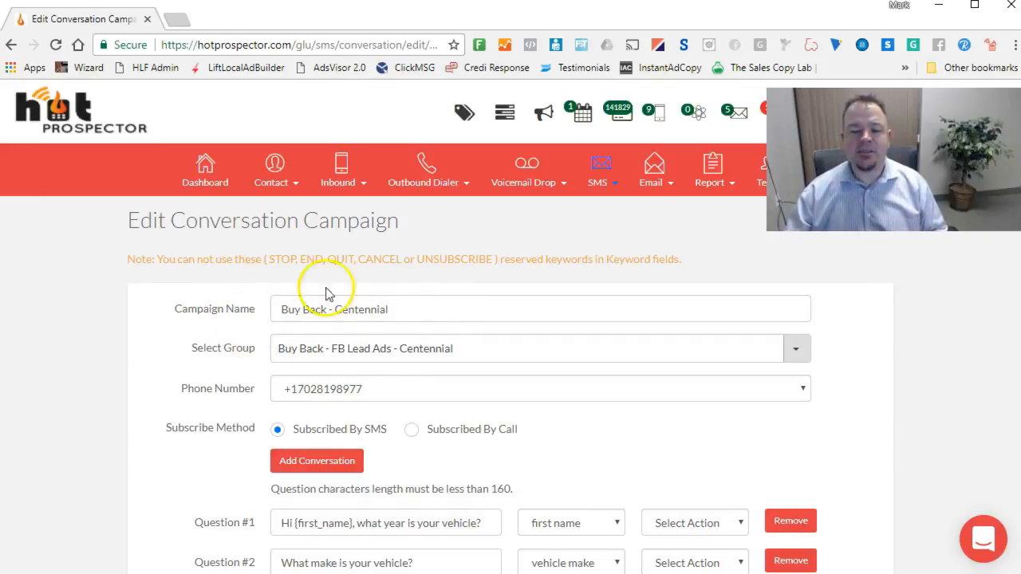
mouse_move(389, 411)
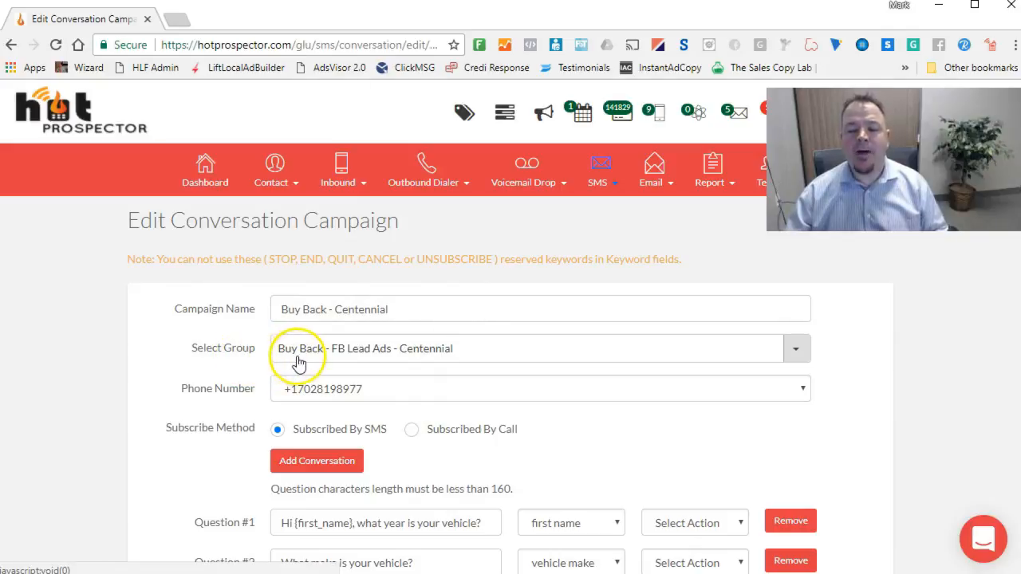
mouse_move(520, 233)
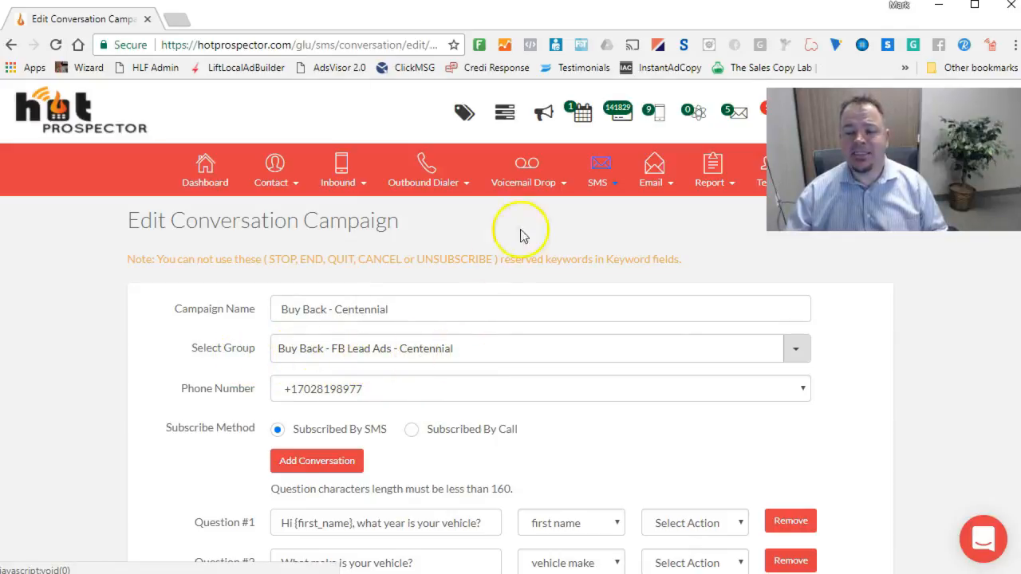
Show the SMS feature options again from the top of the campaign editor
click(599, 163)
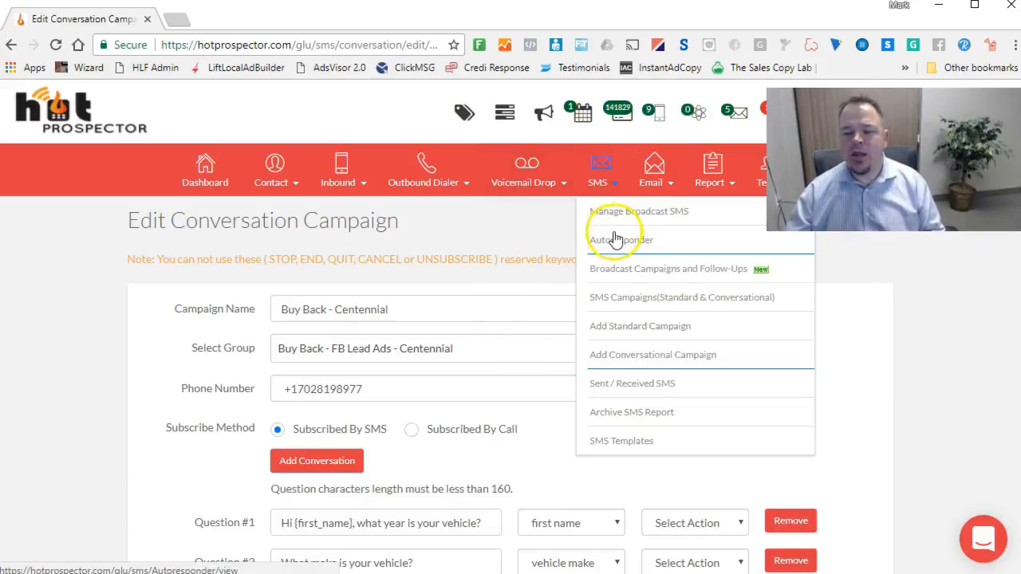
View the SMS Autoresponder campaign table, then browse the Inbound, SMS and Voicemail Drop menus
click(616, 240)
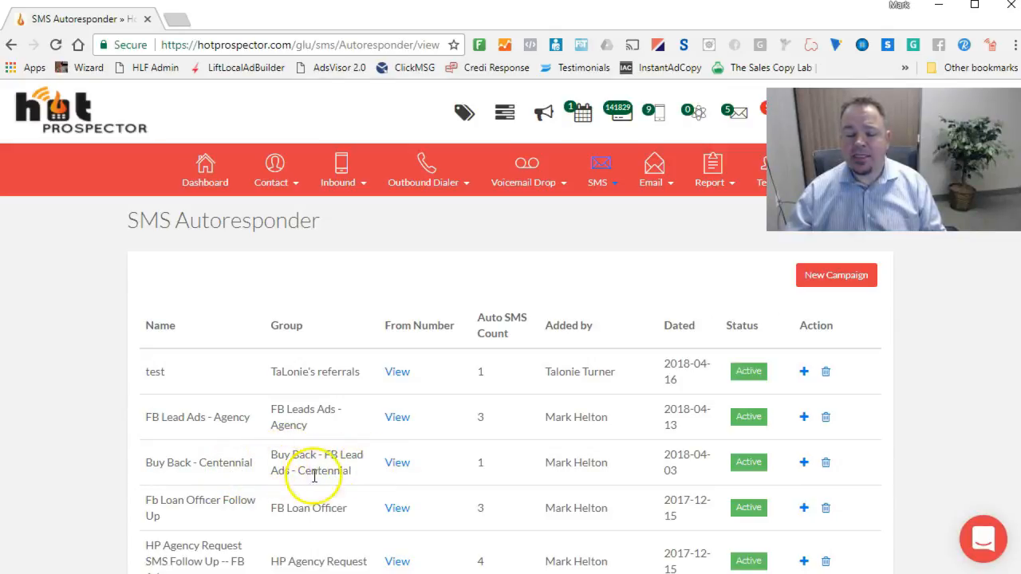
mouse_move(425, 493)
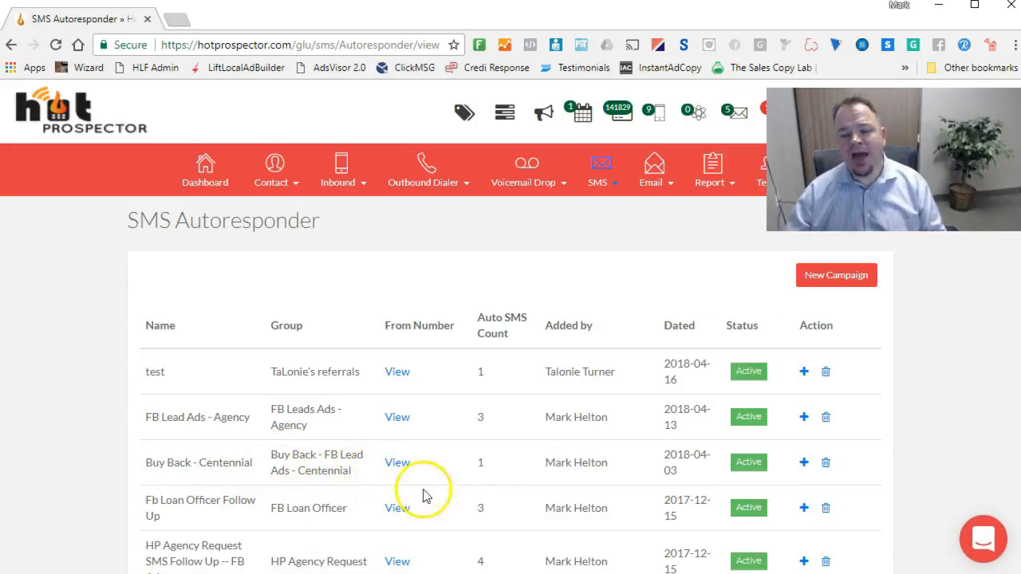
mouse_move(552, 499)
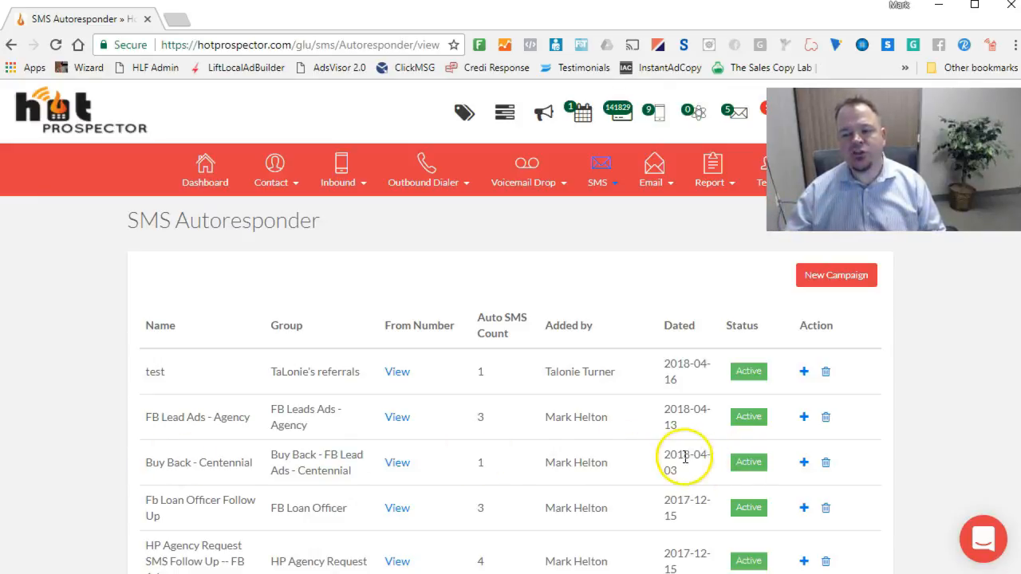
mouse_move(481, 486)
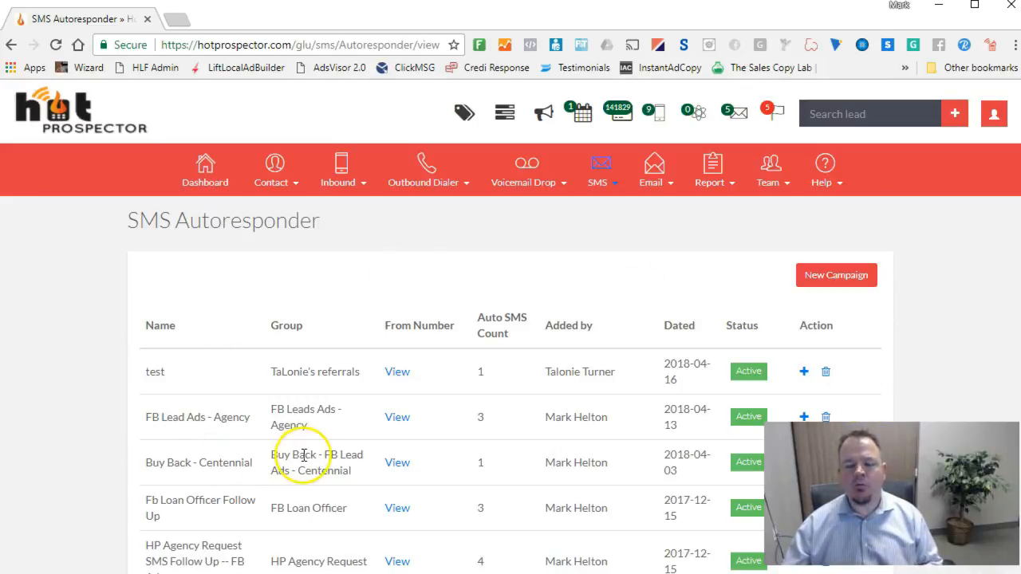
click(769, 169)
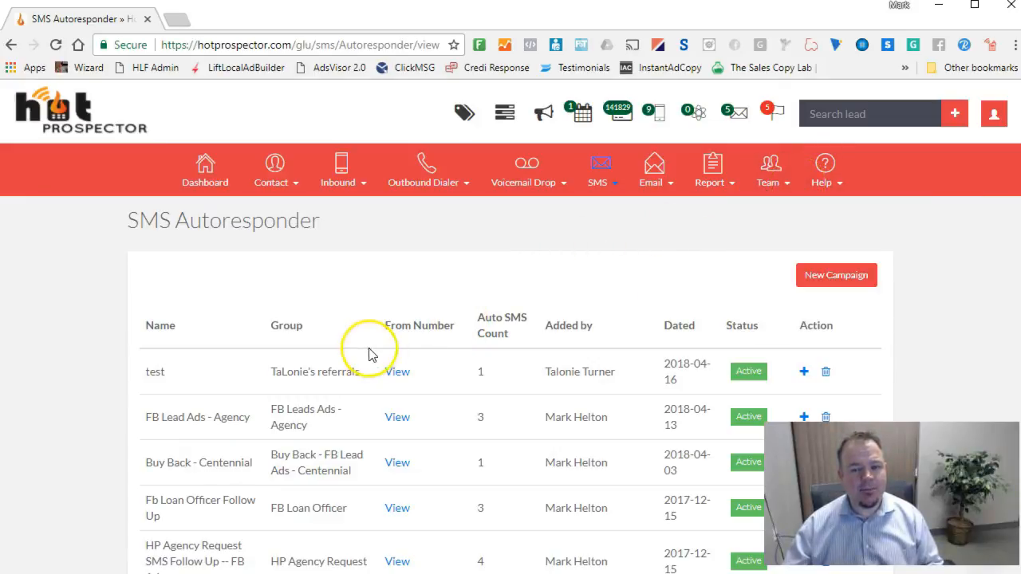
mouse_move(160, 182)
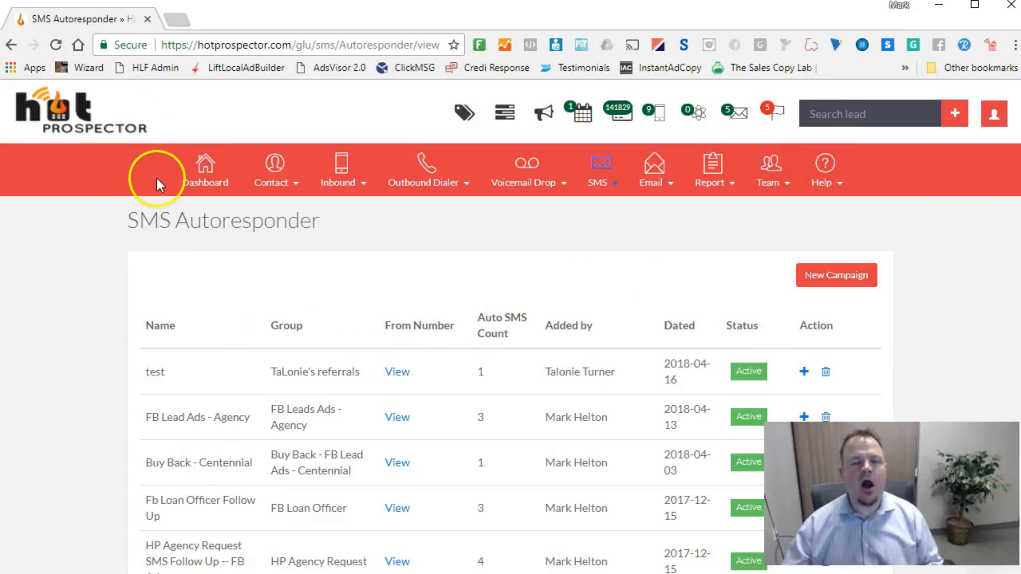
click(342, 171)
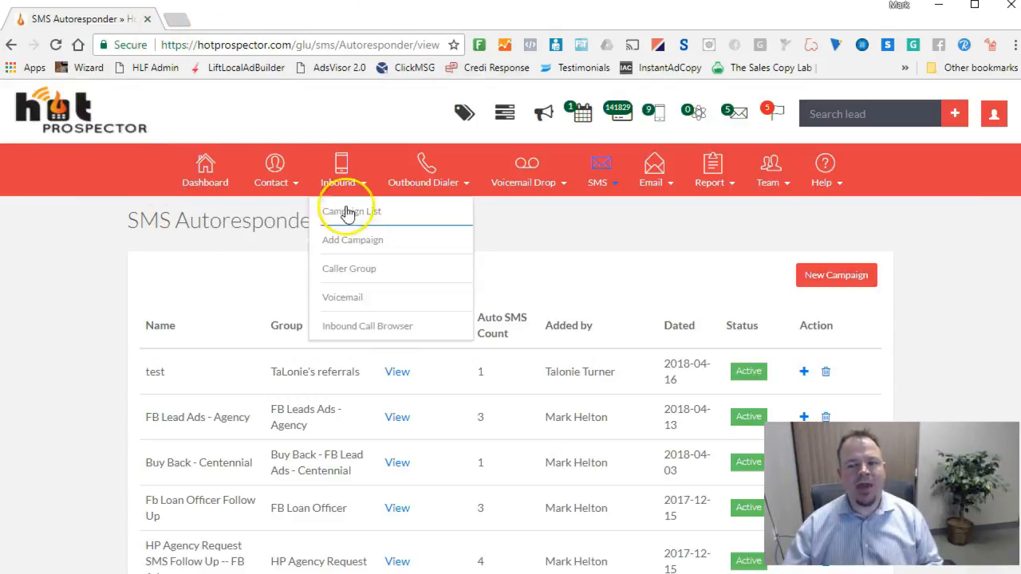
mouse_move(344, 304)
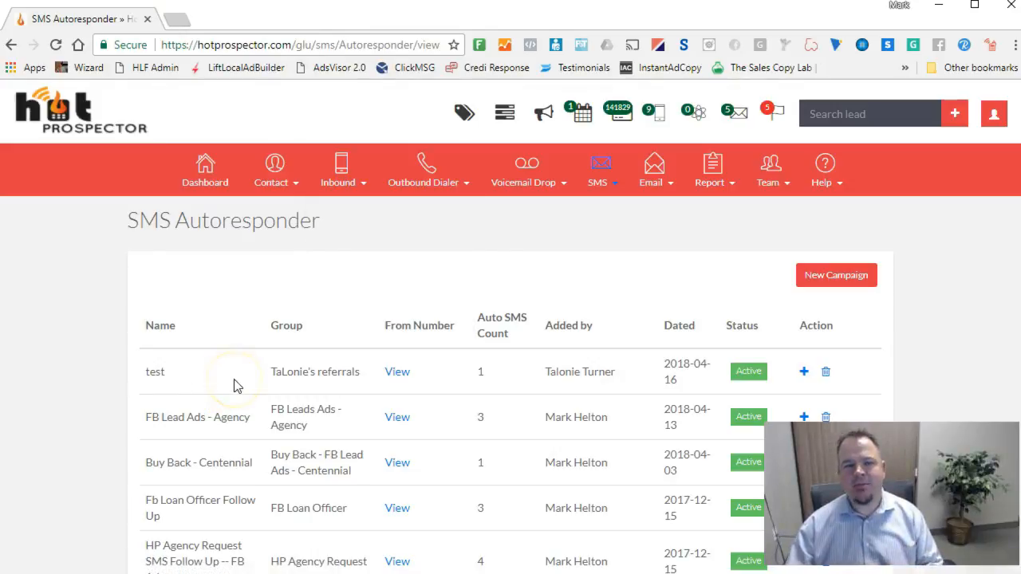
mouse_move(236, 385)
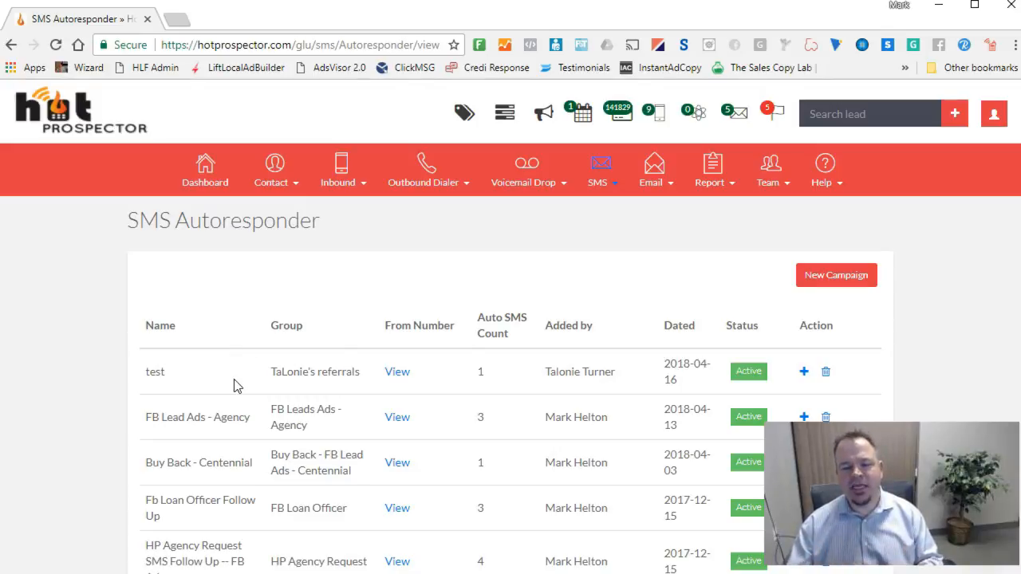
mouse_move(387, 368)
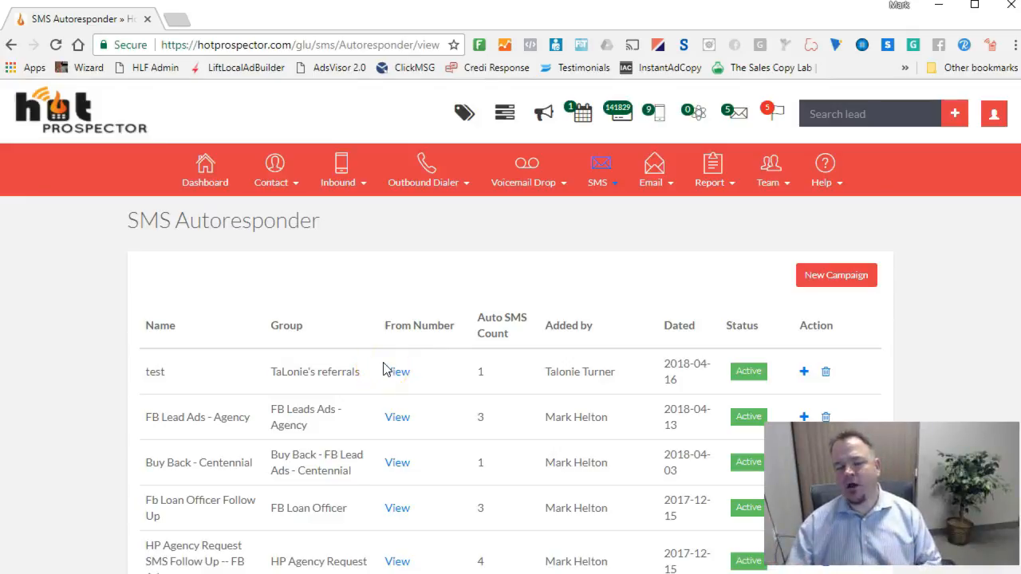
click(600, 164)
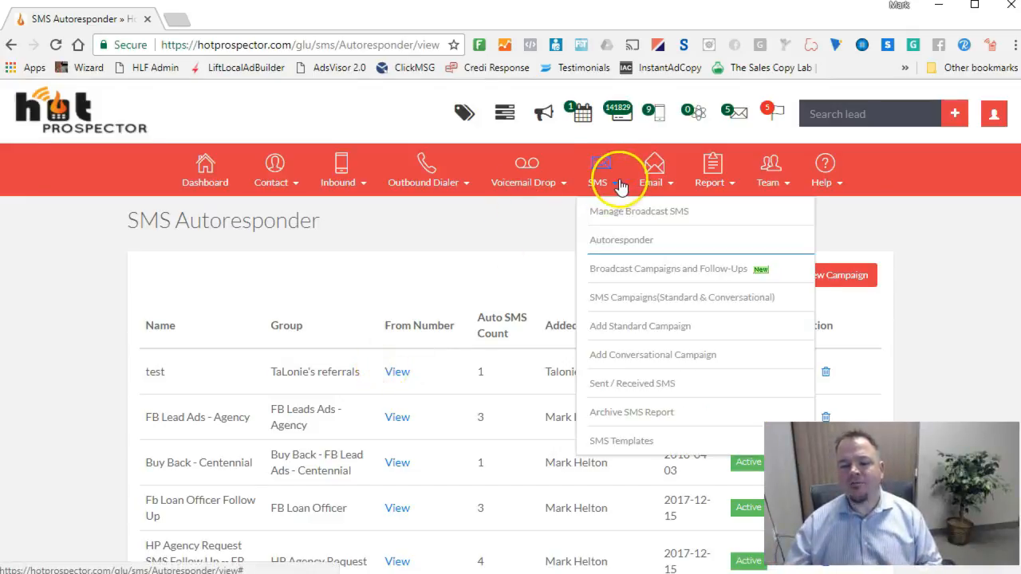
mouse_move(619, 313)
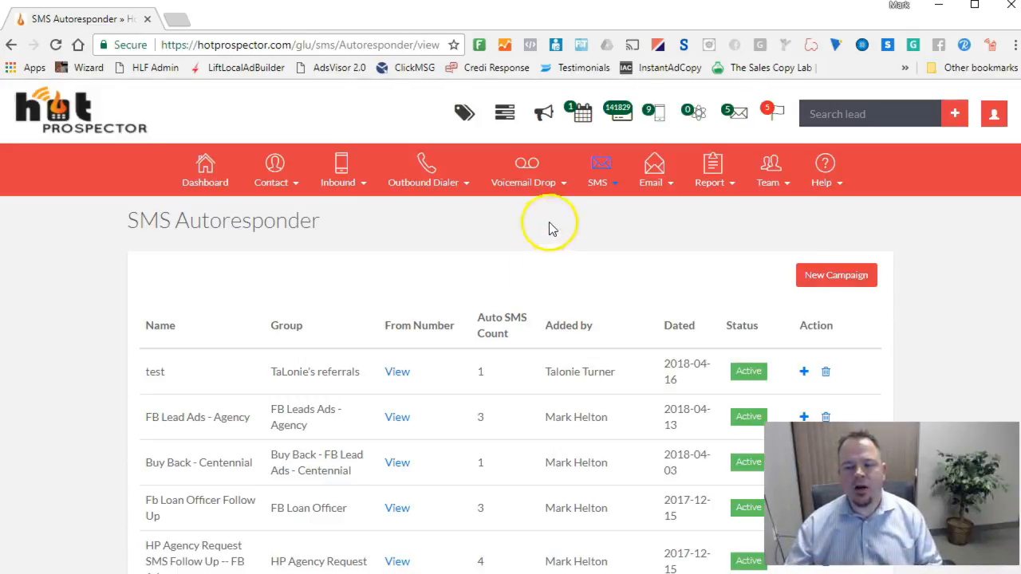
click(651, 168)
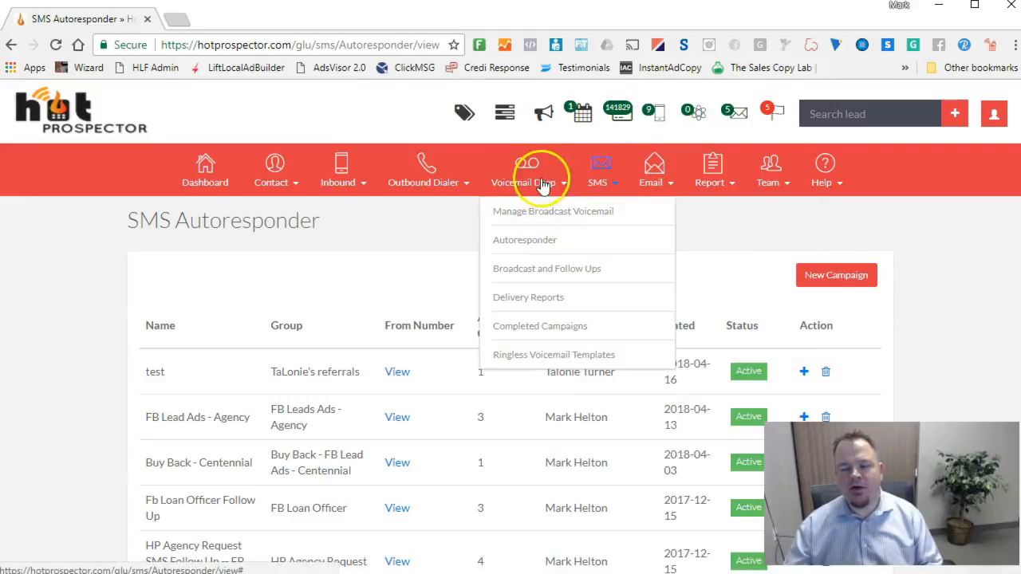
mouse_move(574, 211)
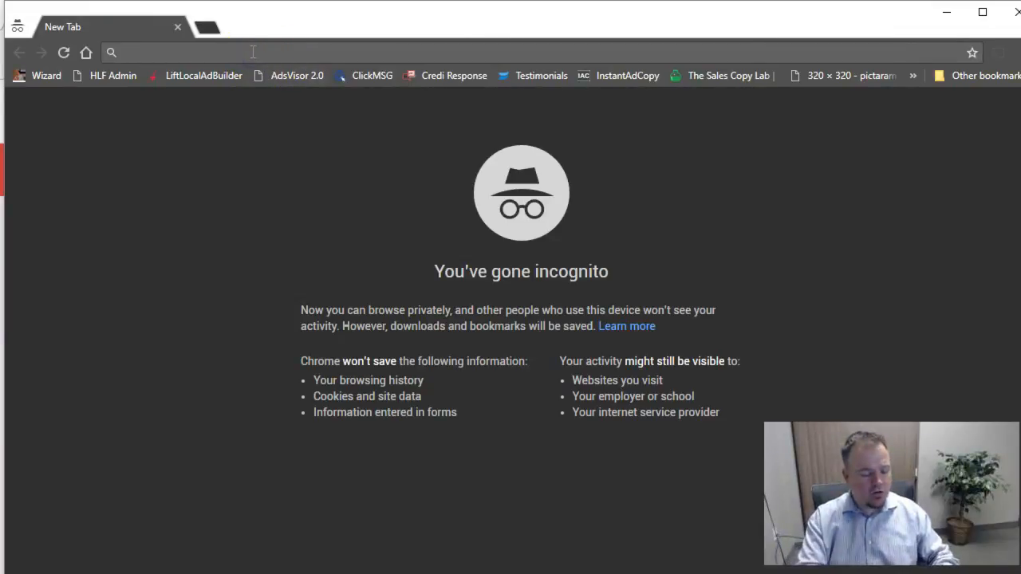
text(hotprospector.com)
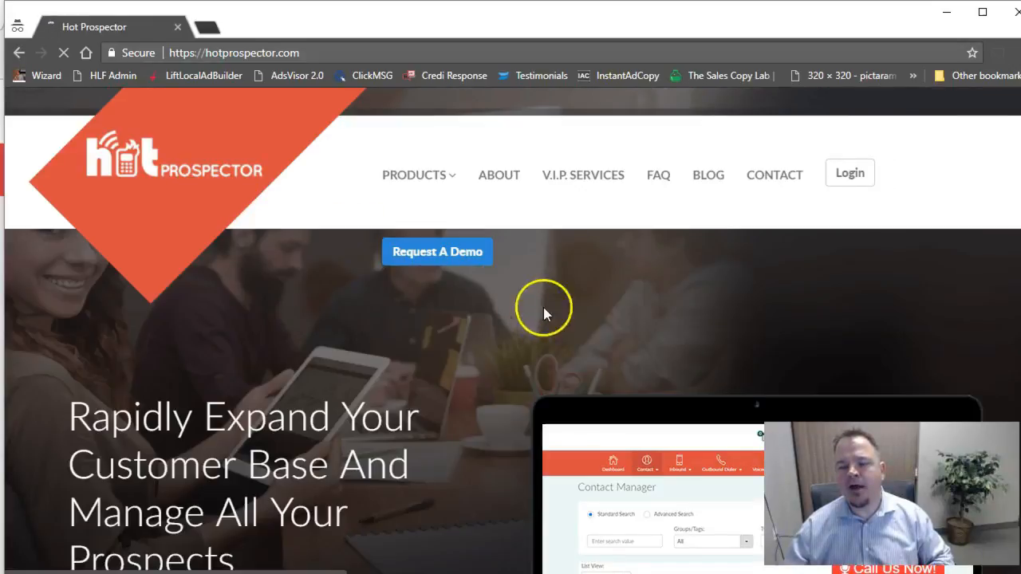
scroll(down, 3)
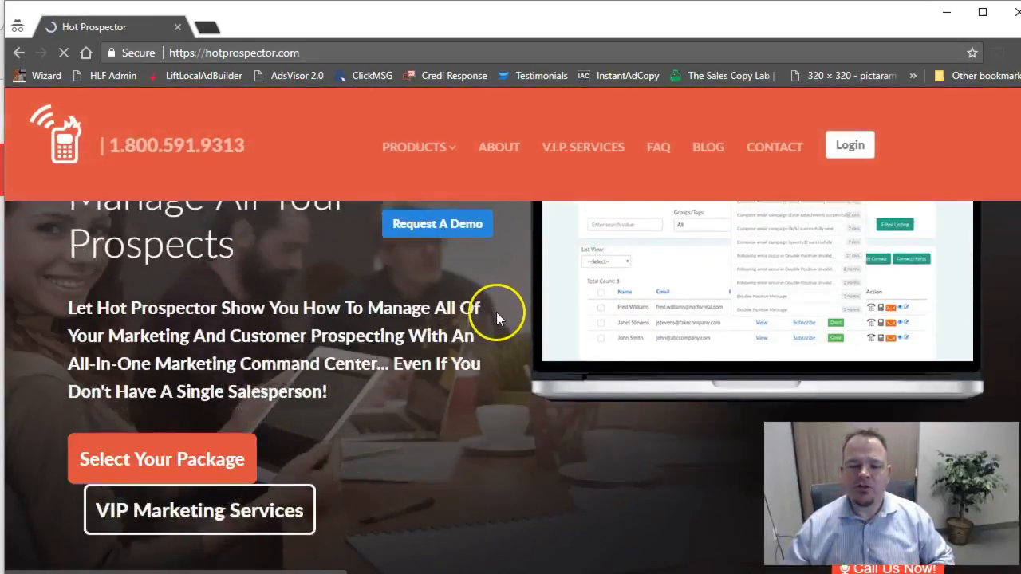
scroll(down, 3)
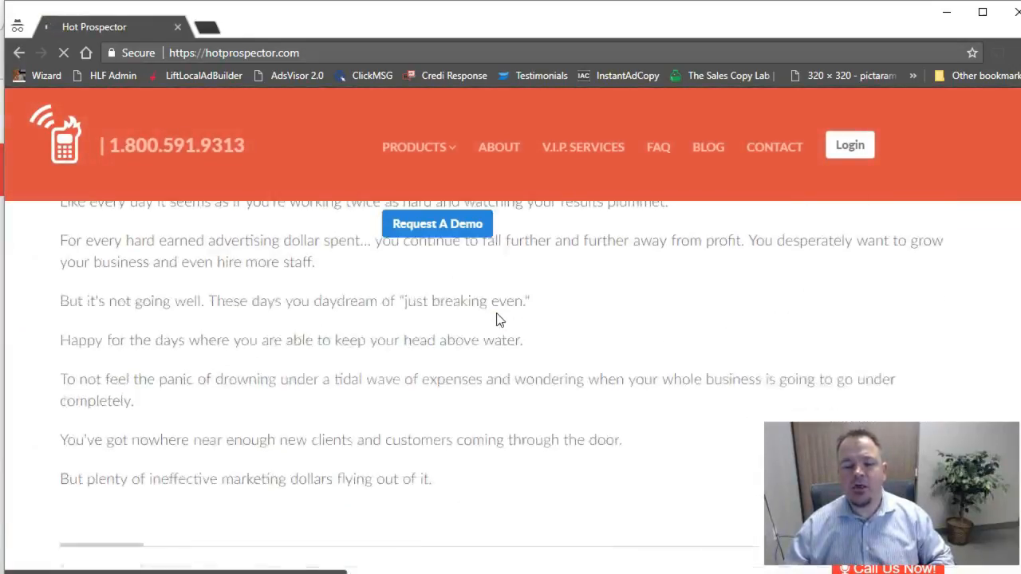
scroll(down, 3)
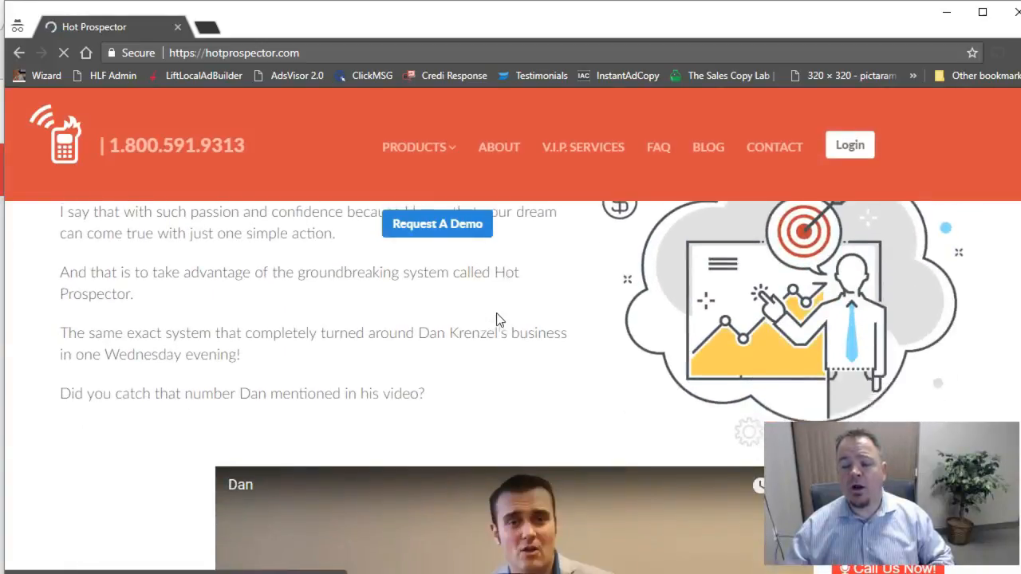
scroll(down, 3)
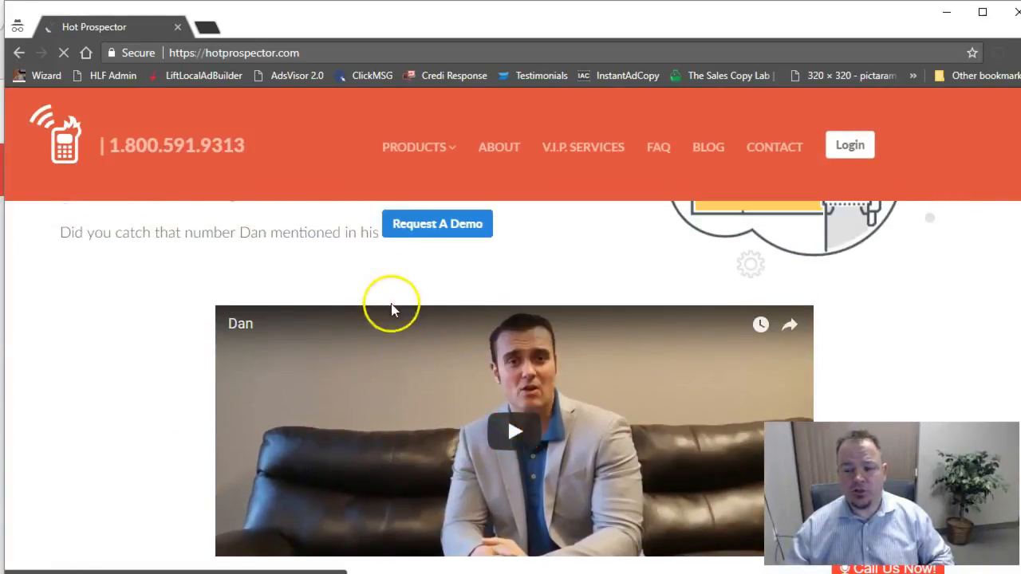
scroll(down, 3)
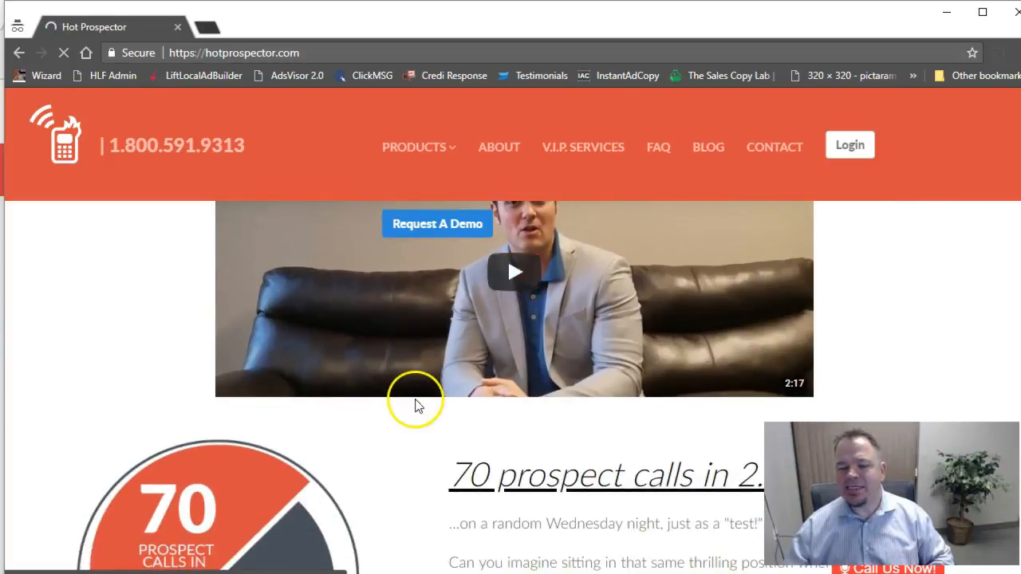
scroll(down, 3)
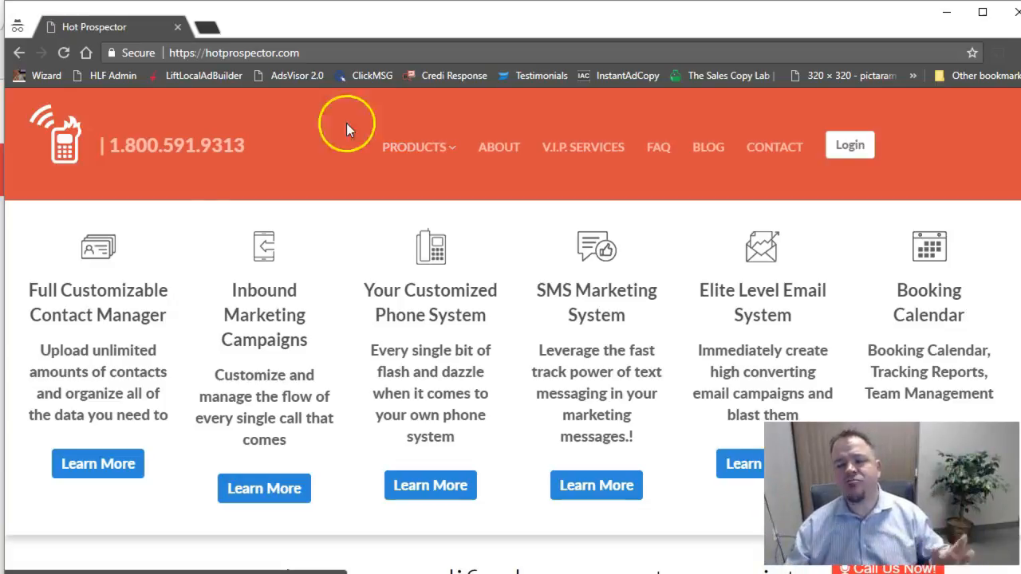
scroll(down, 3)
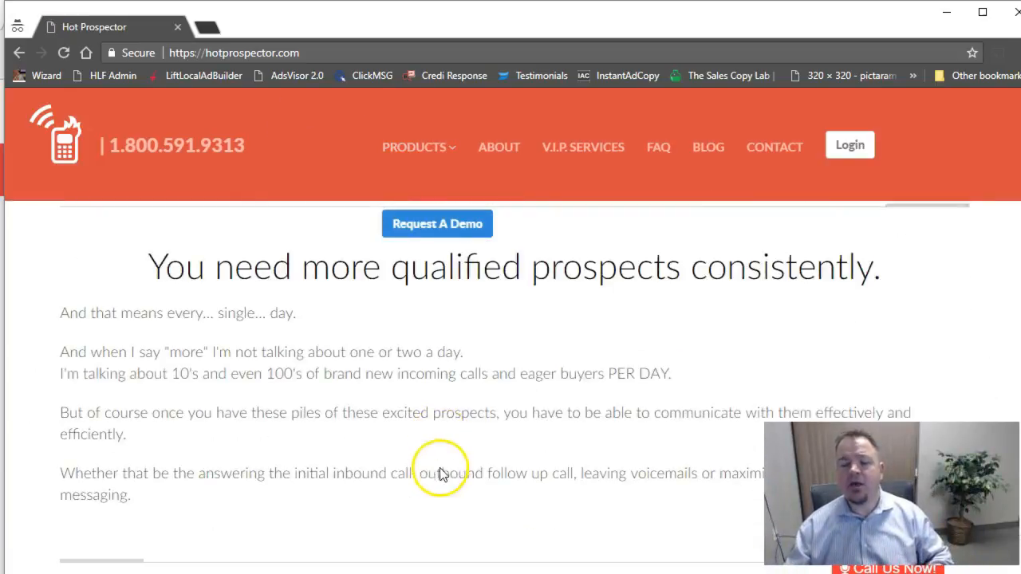
scroll(down, 3)
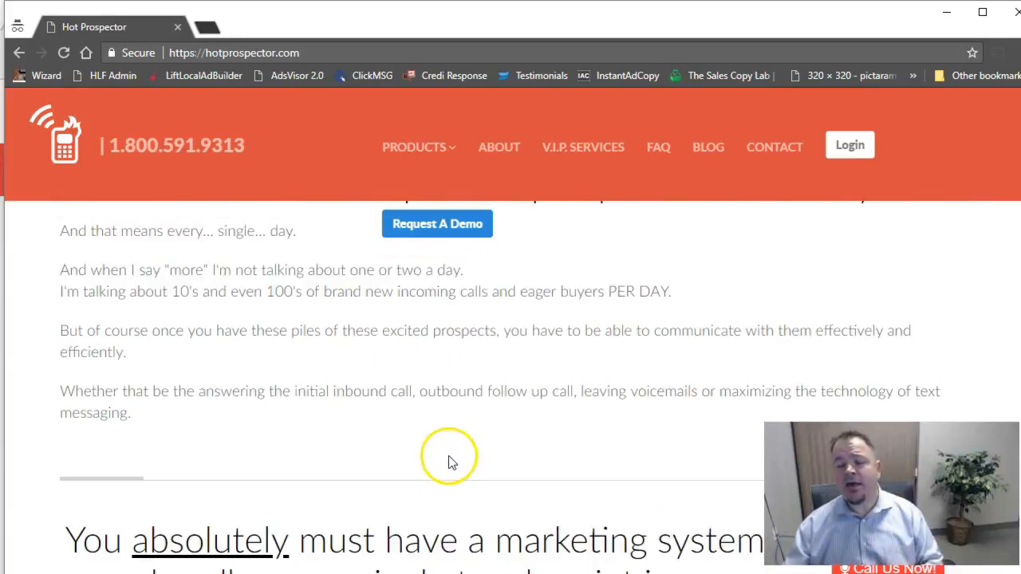
mouse_move(507, 399)
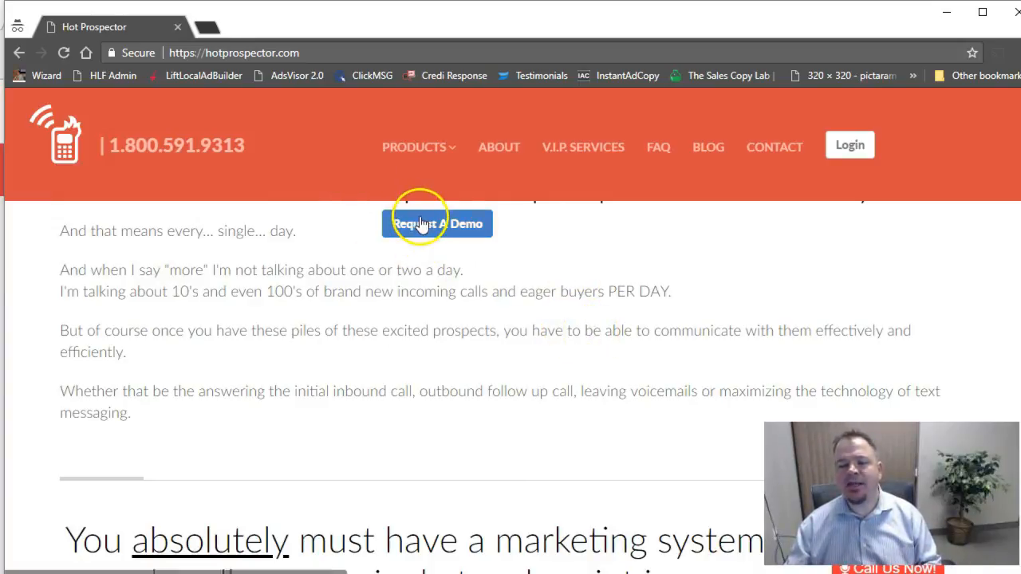
mouse_move(467, 230)
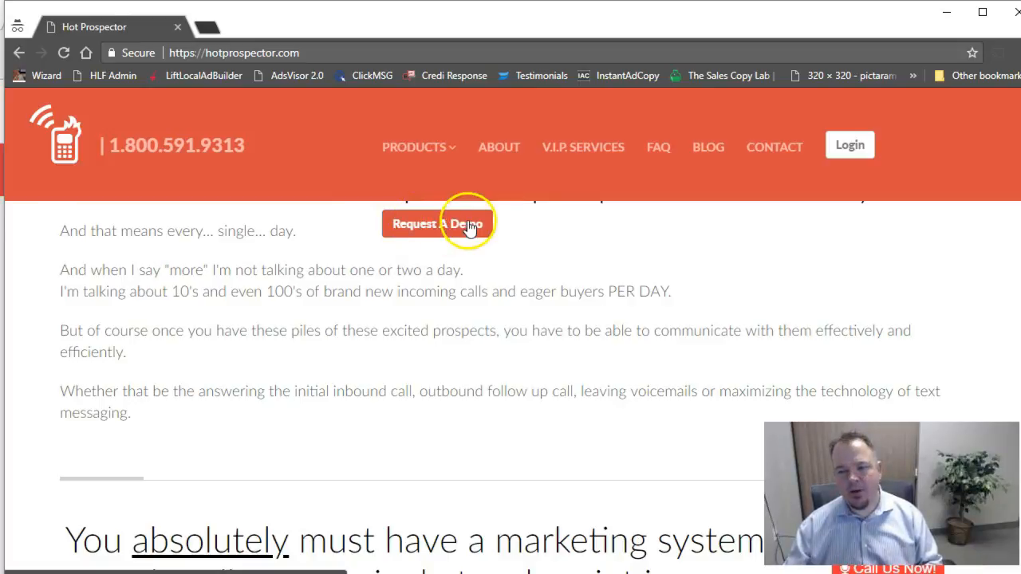
click(438, 223)
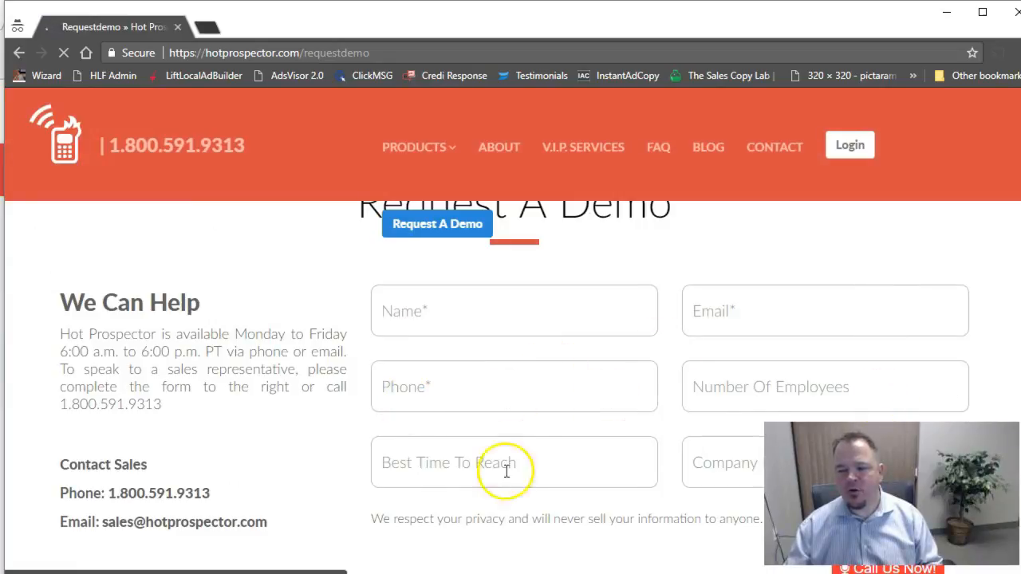
mouse_move(135, 470)
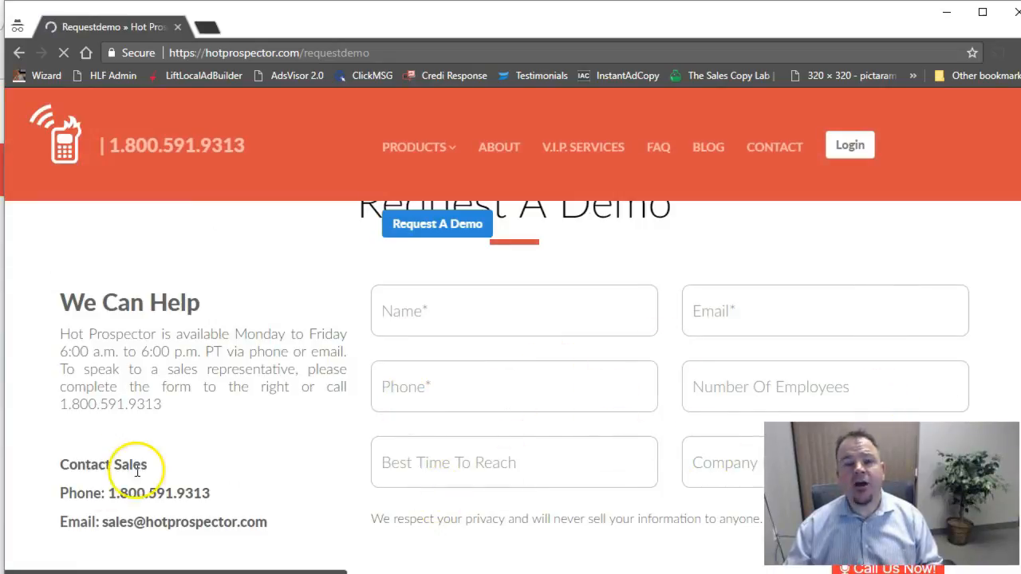
mouse_move(354, 229)
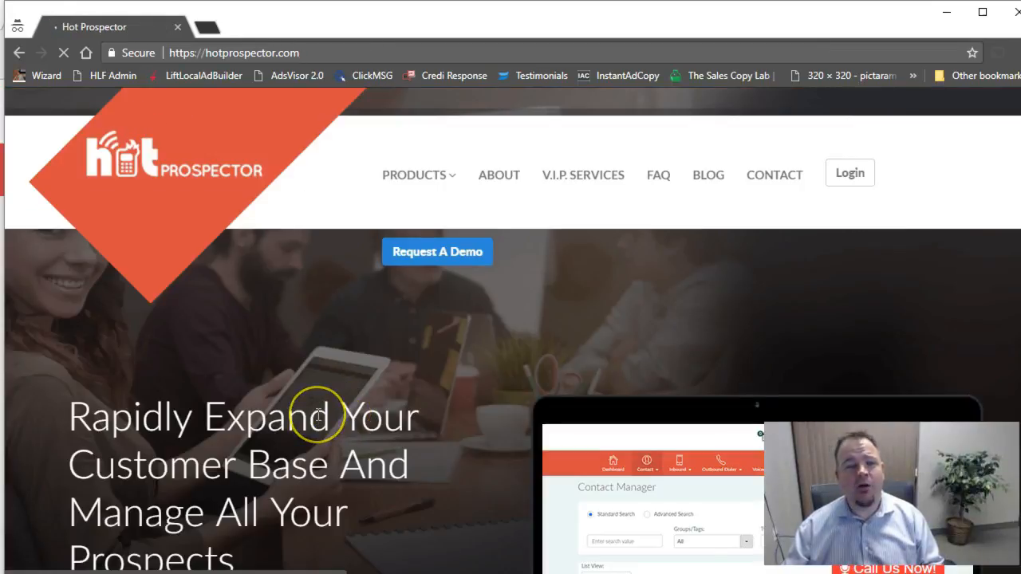
scroll(down, 3)
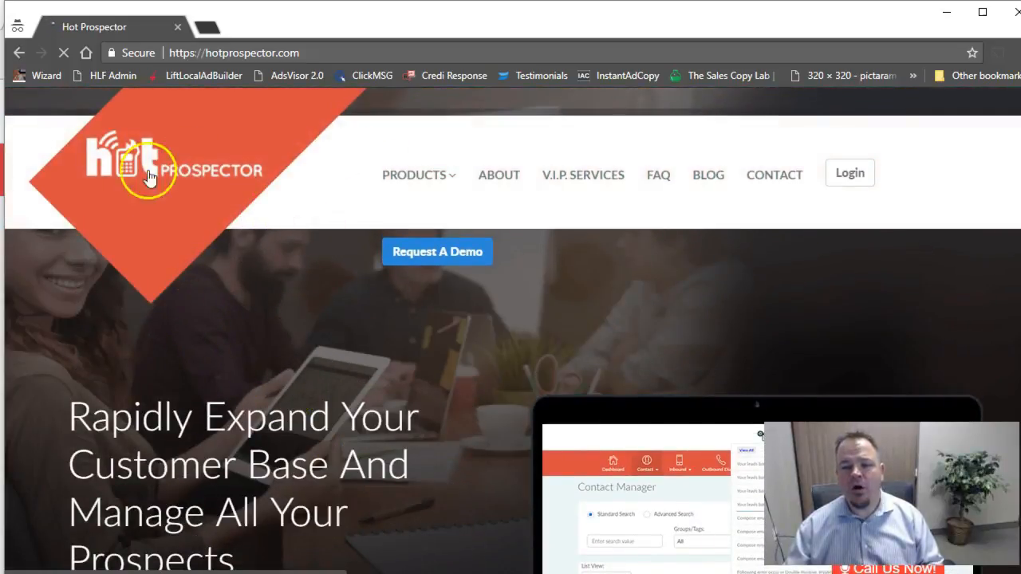
scroll(down, 3)
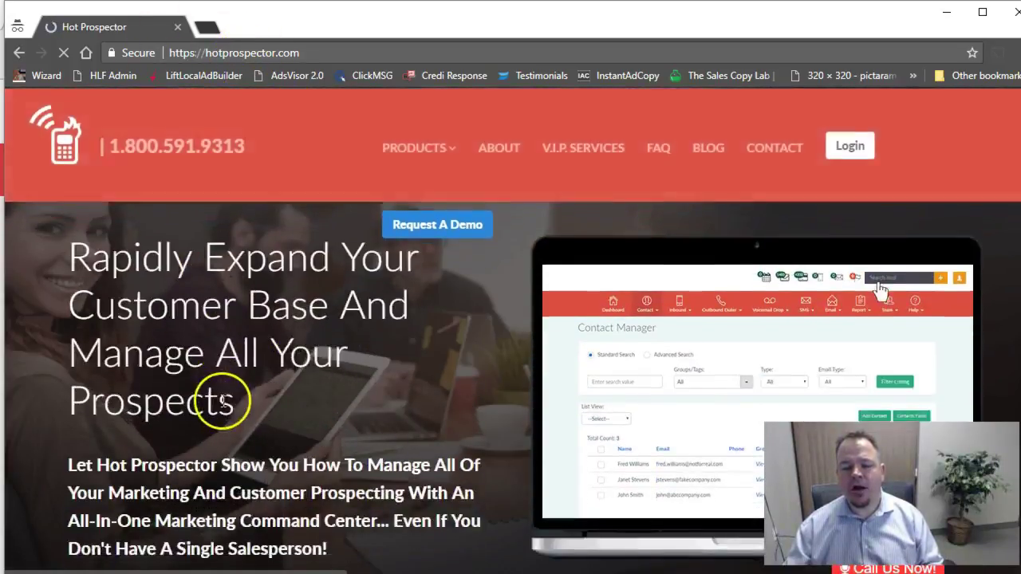
scroll(down, 3)
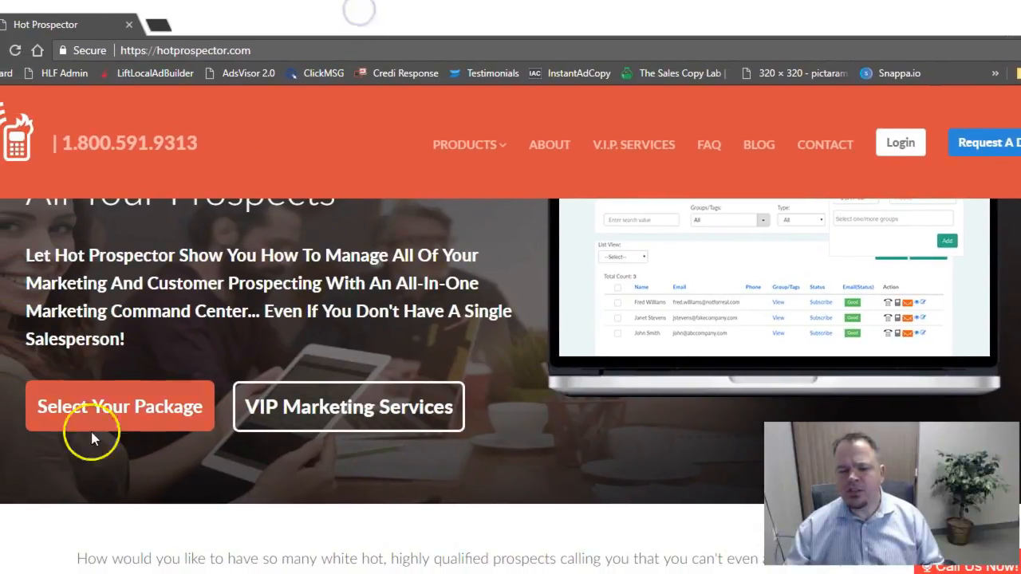
View the Starter, Solopreneuer, Small Business and Elite Business monthly pricing cards
click(120, 407)
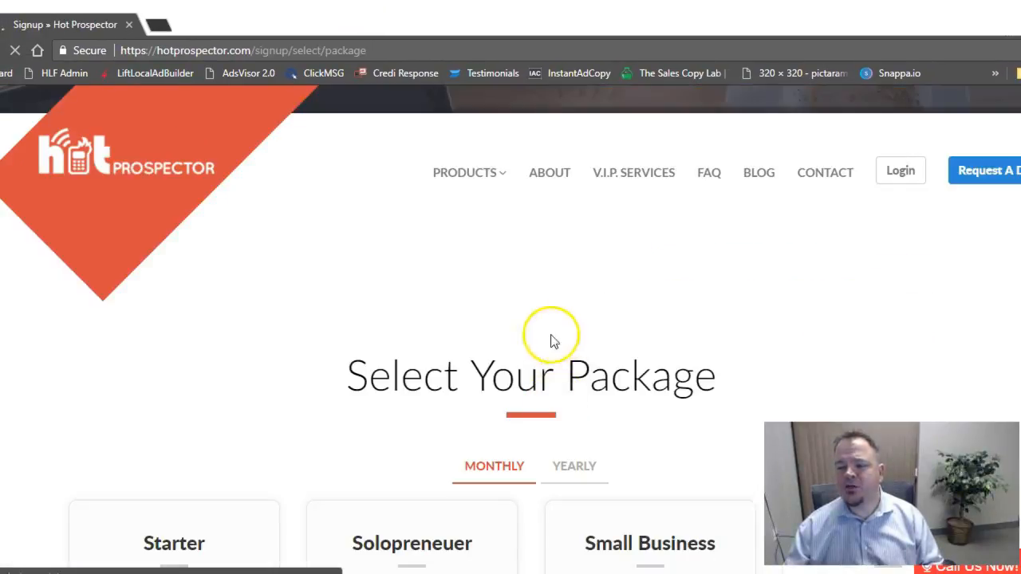
scroll(down, 3)
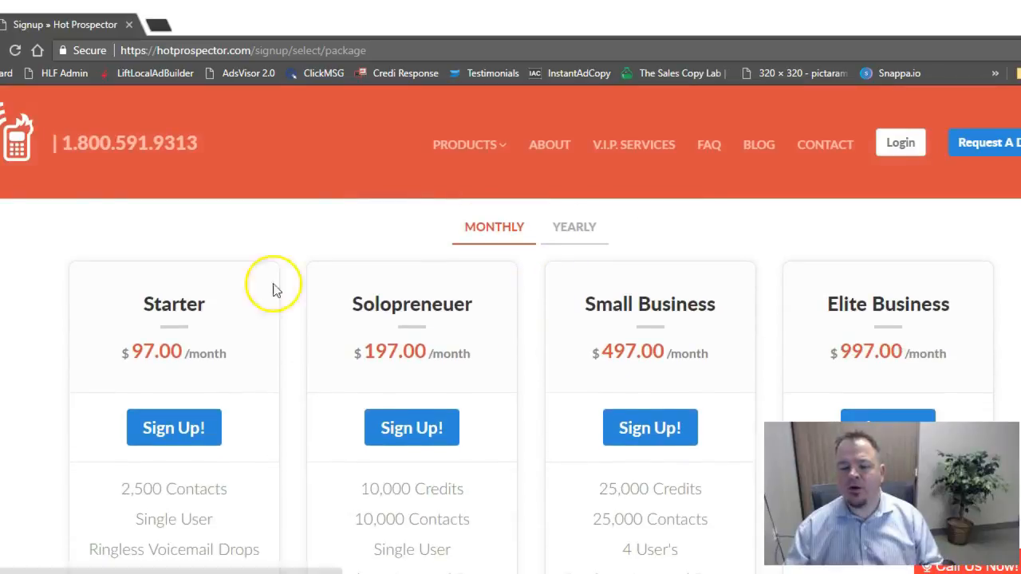
mouse_move(620, 190)
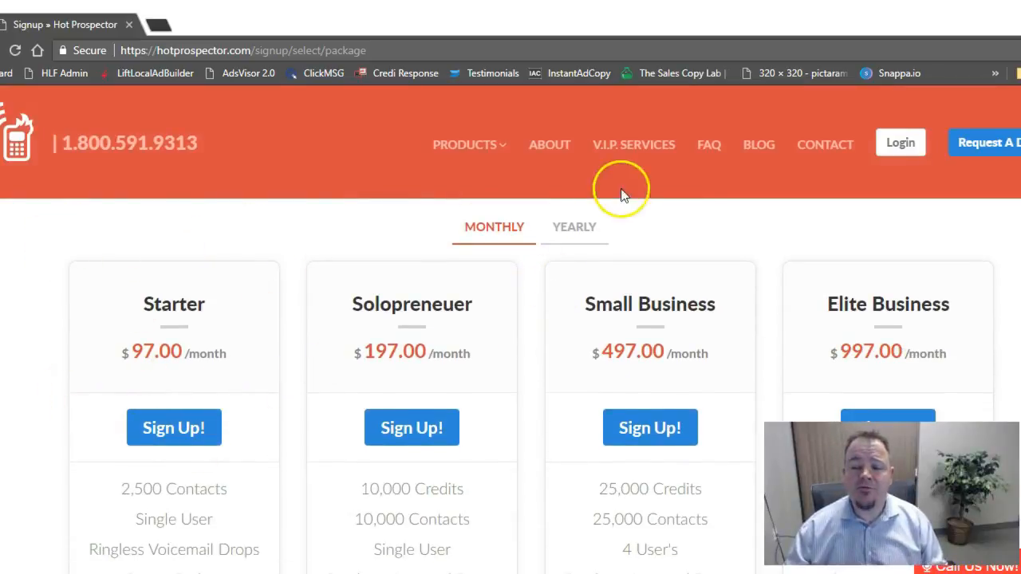
mouse_move(227, 284)
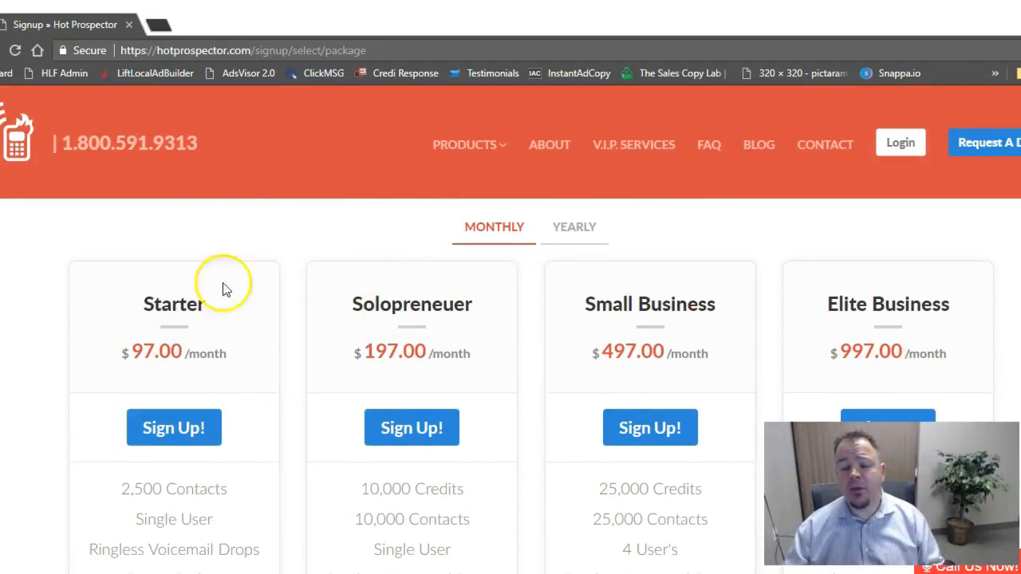
mouse_move(212, 329)
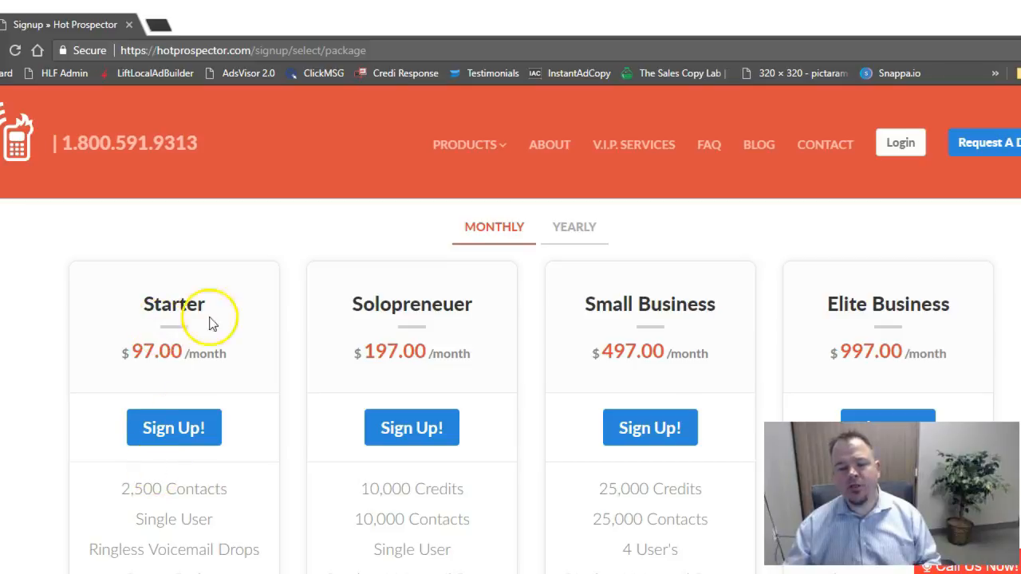
mouse_move(198, 345)
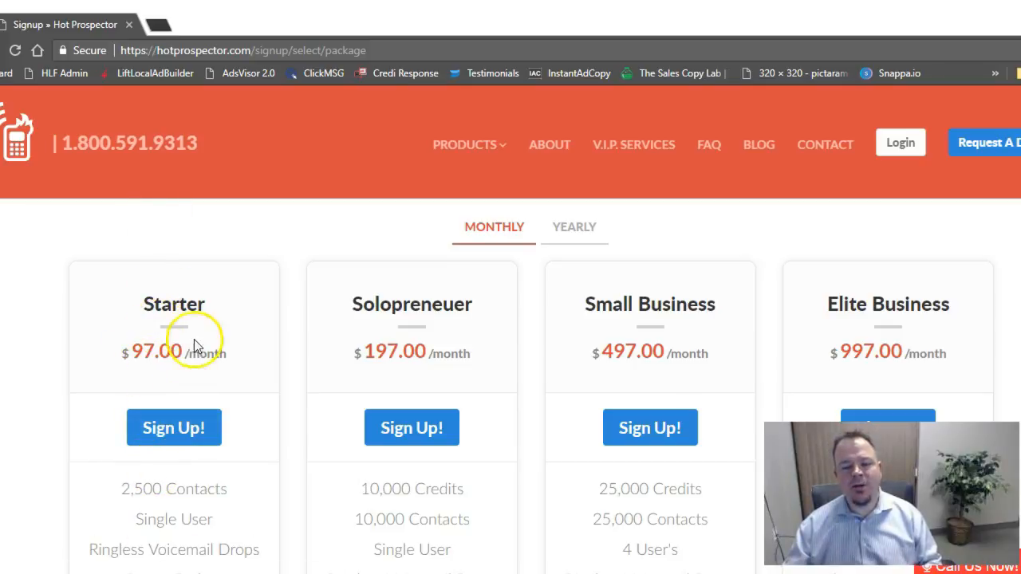
mouse_move(425, 268)
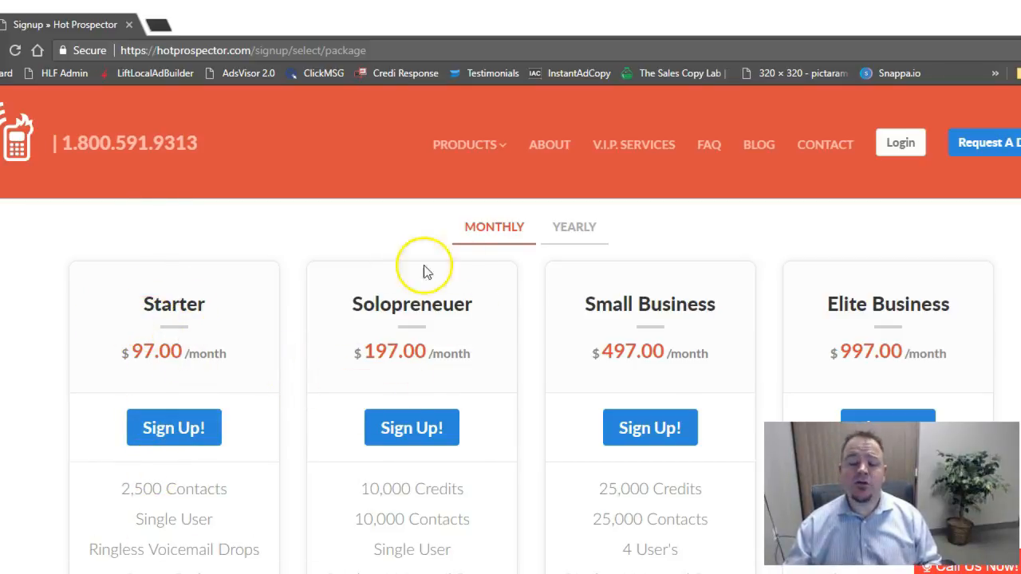
scroll(down, 3)
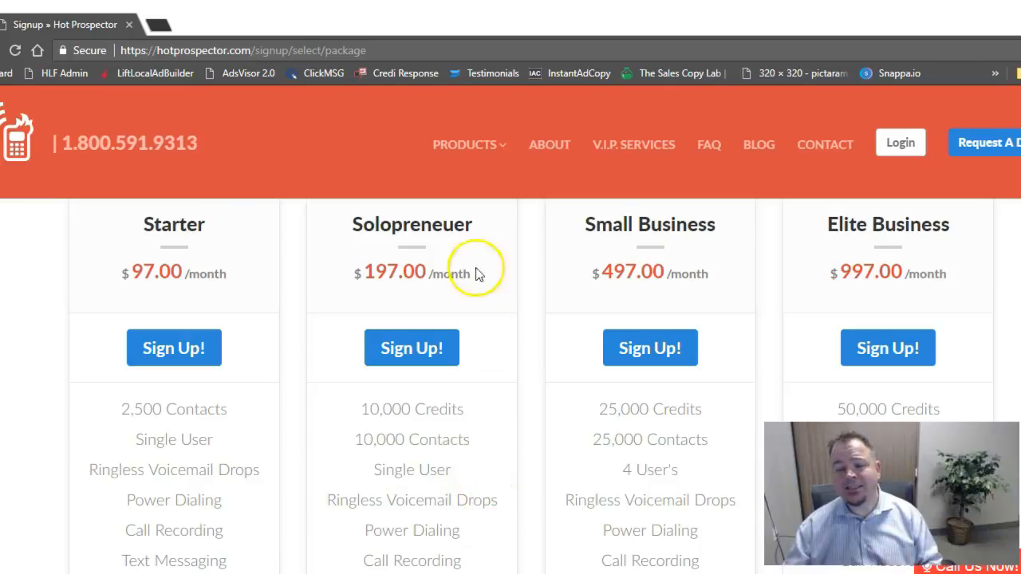
mouse_move(697, 278)
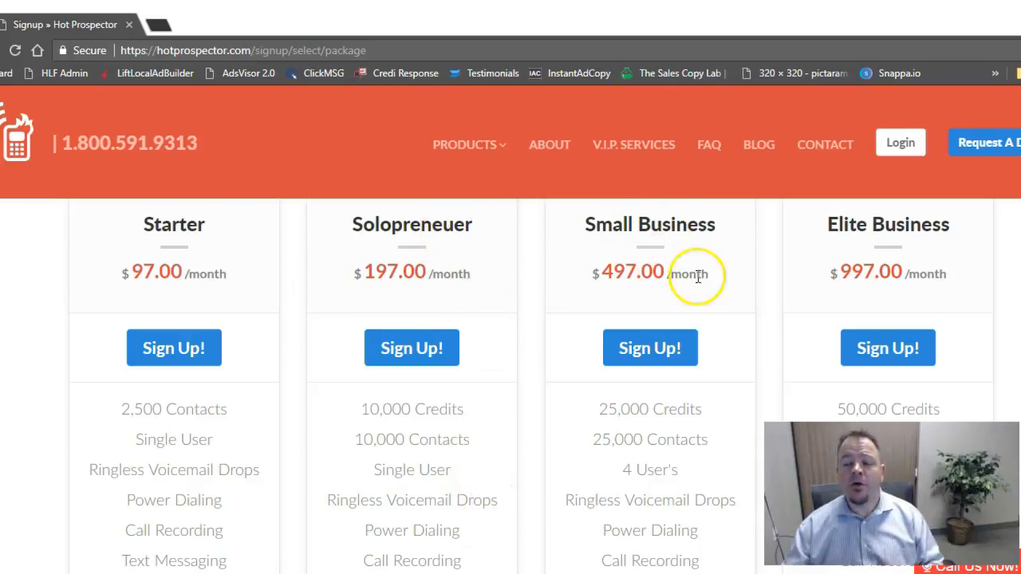
mouse_move(625, 236)
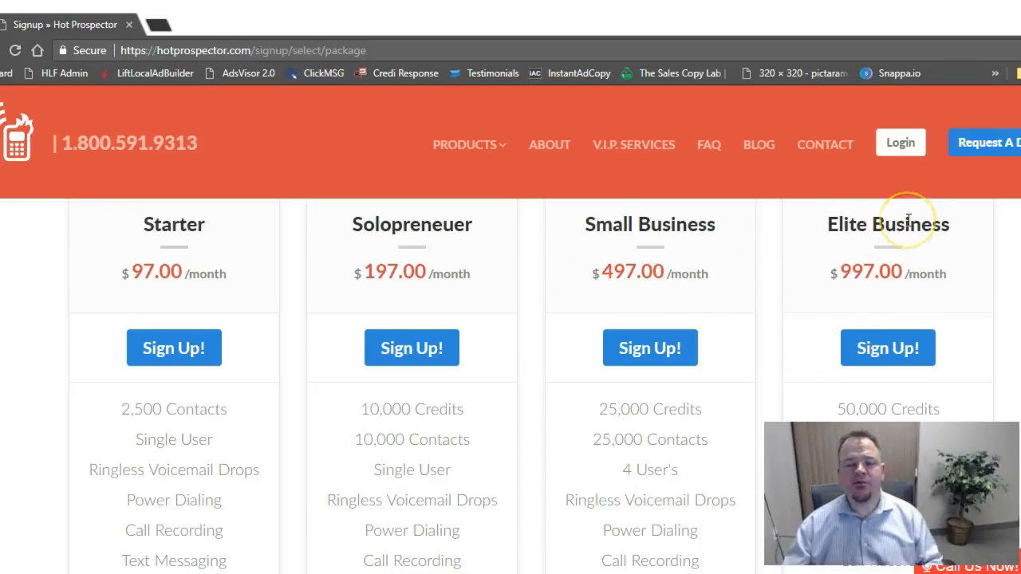
scroll(down, 3)
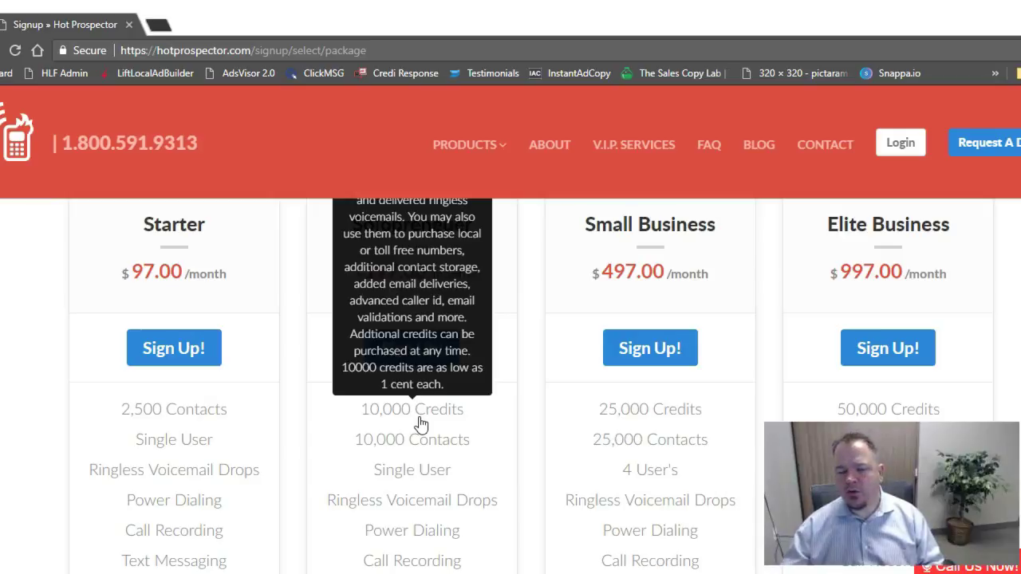
mouse_move(542, 415)
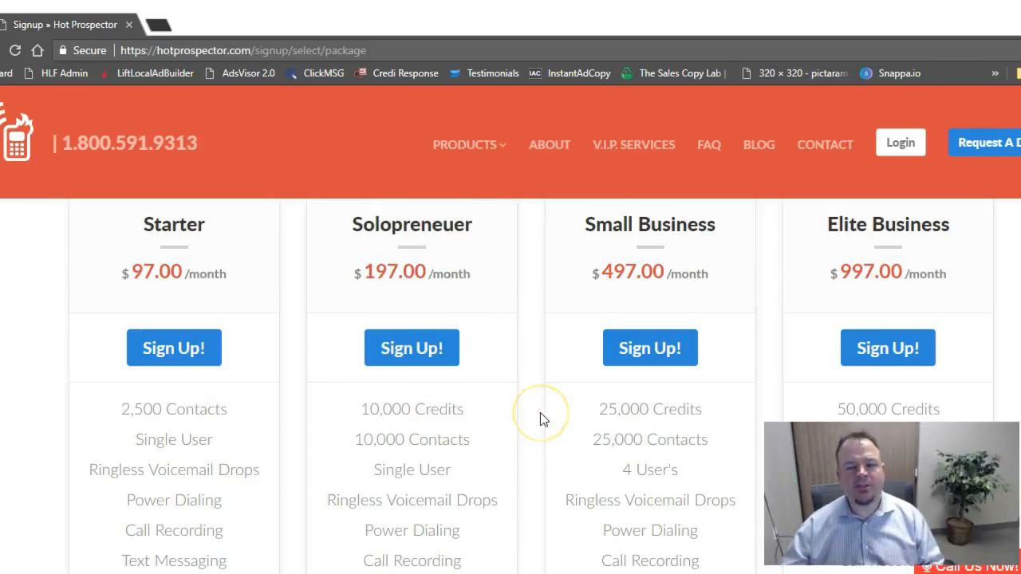
mouse_move(552, 413)
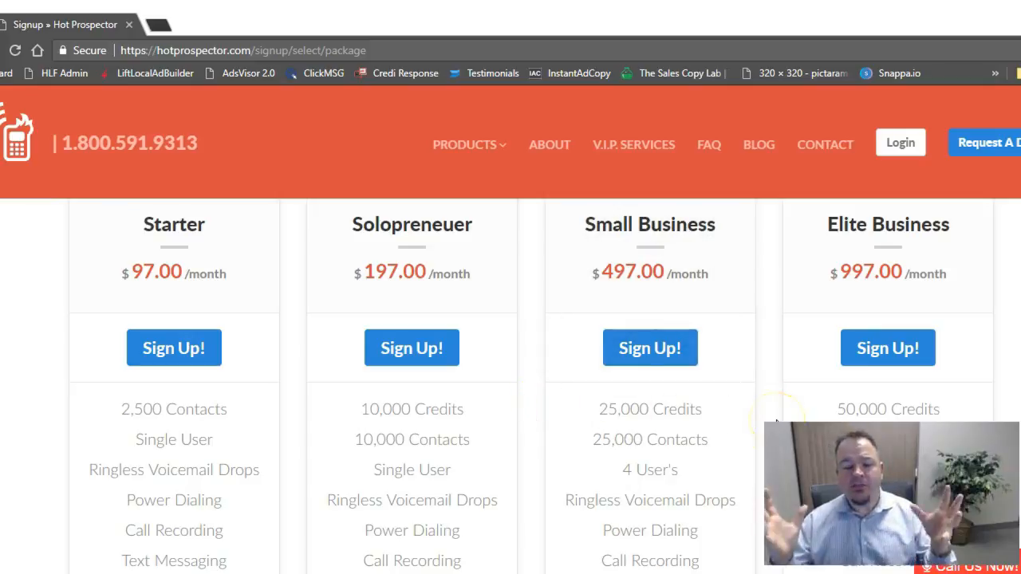
mouse_move(721, 428)
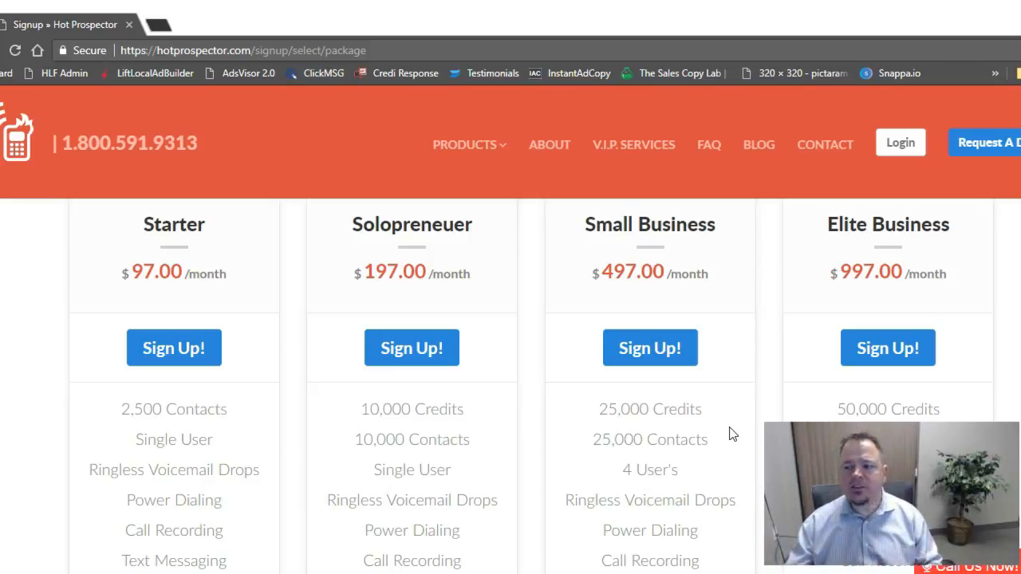
mouse_move(986, 154)
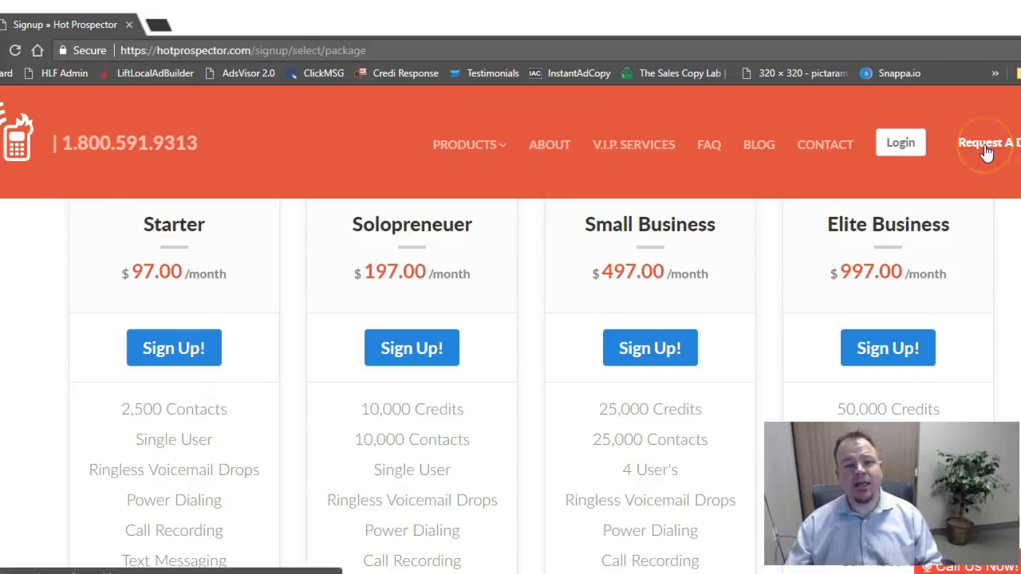